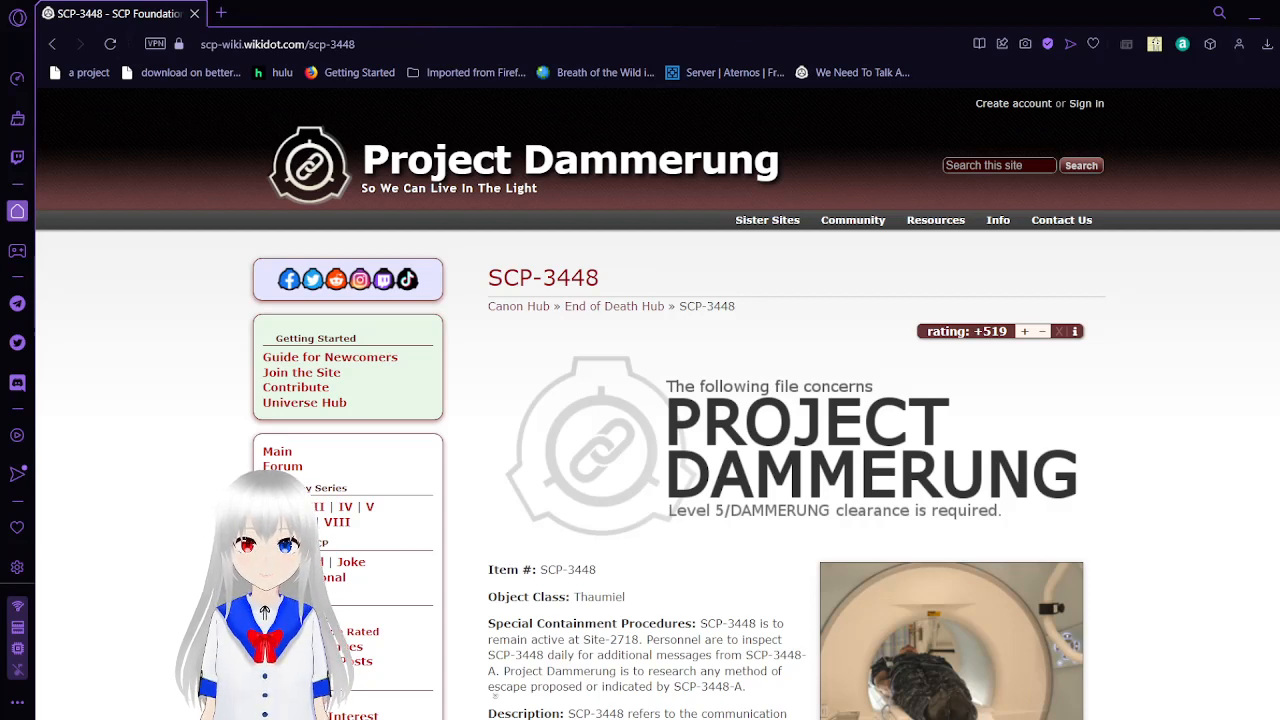
{"action": "mouse_move", "coordinate": [630, 504]}
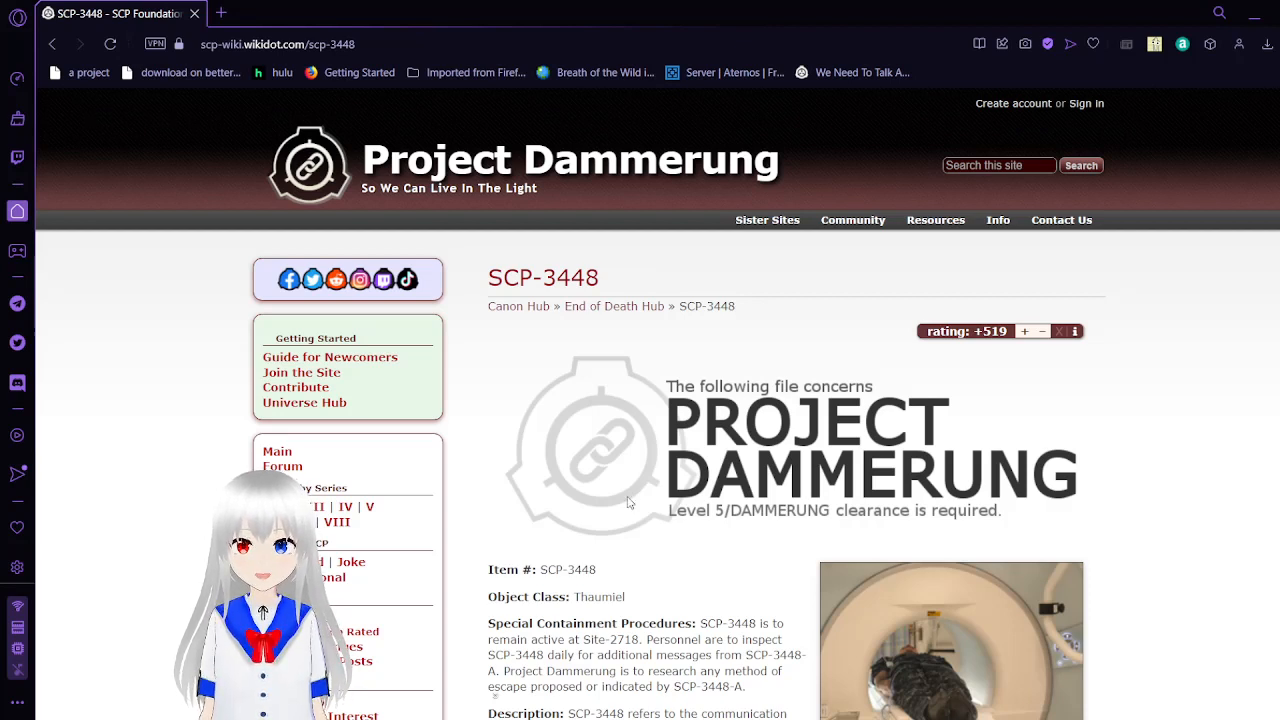
{"action": "mouse_move", "coordinate": [694, 572]}
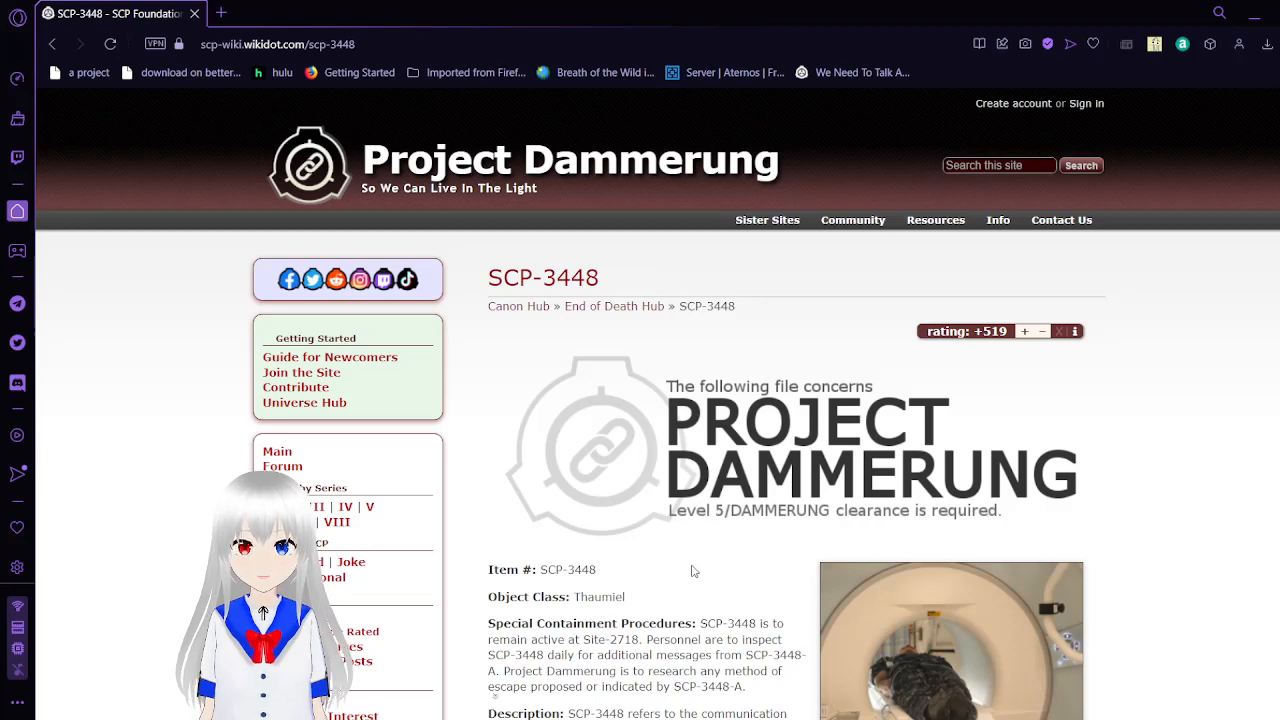
Step: Scroll past the Project Dammerung banner to Item #, Object Class and Special Containment Procedures
{"action": "scroll", "scroll_direction": "down", "scroll_amount": 3}
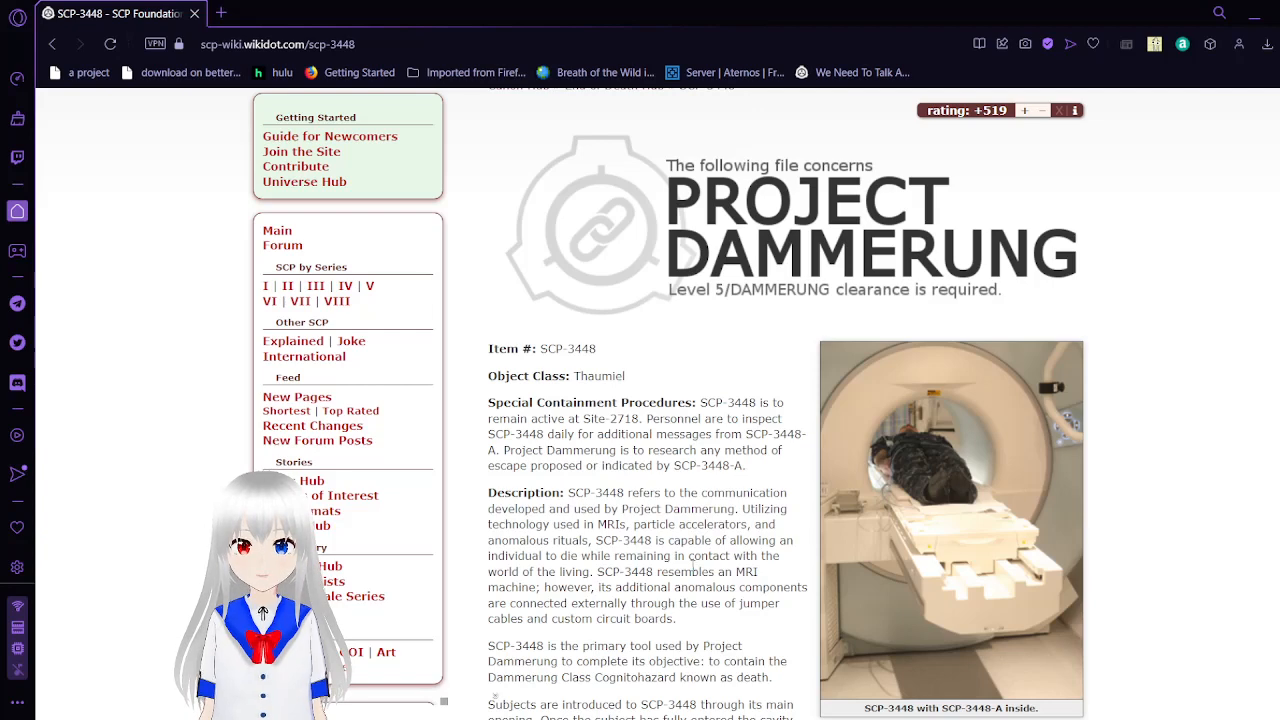
Step: Scroll through the description to the residual signals paragraphs and Addendum 3448.1's opening
{"action": "scroll", "scroll_direction": "down", "scroll_amount": 3}
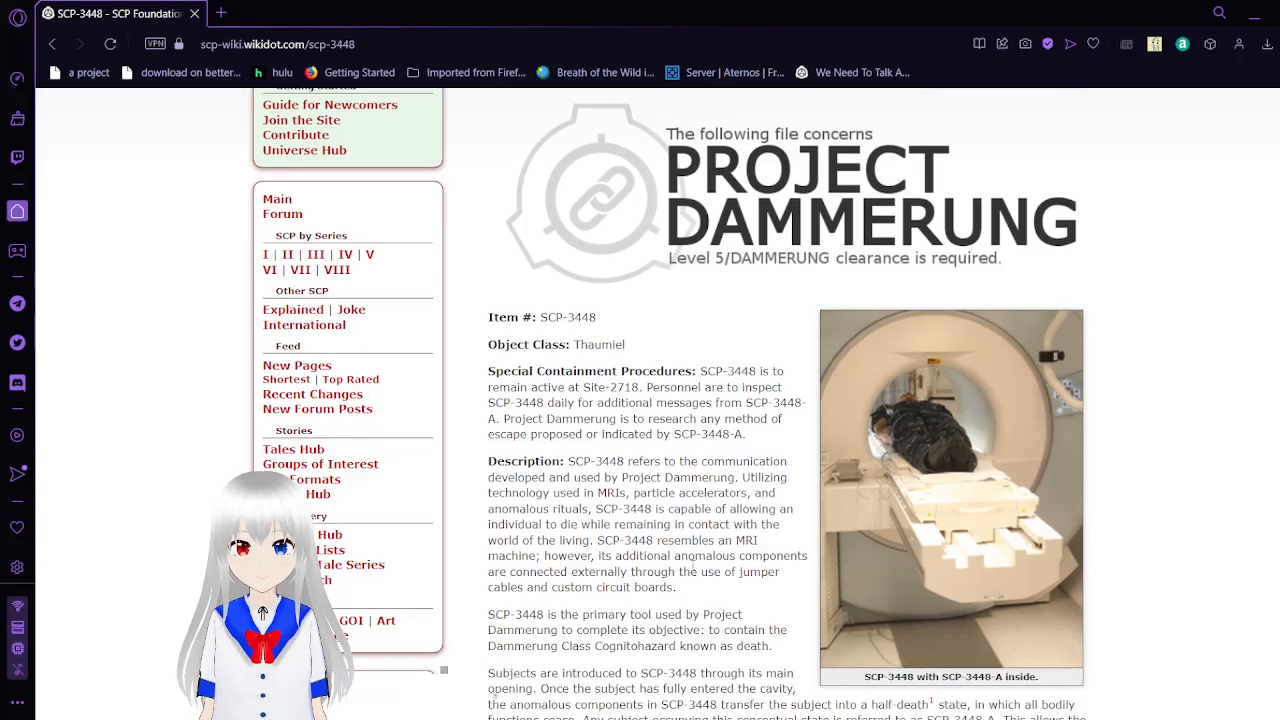
{"action": "scroll", "scroll_direction": "down", "scroll_amount": 3}
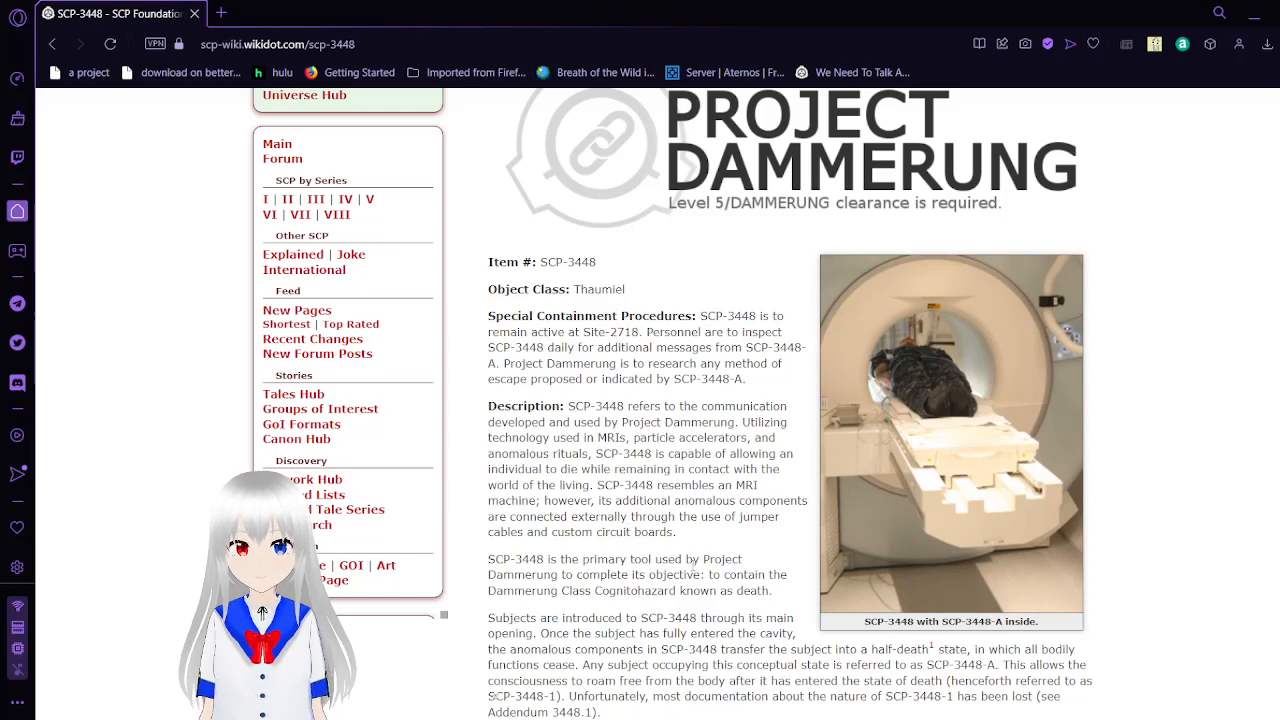
{"action": "scroll", "scroll_direction": "down", "scroll_amount": 3}
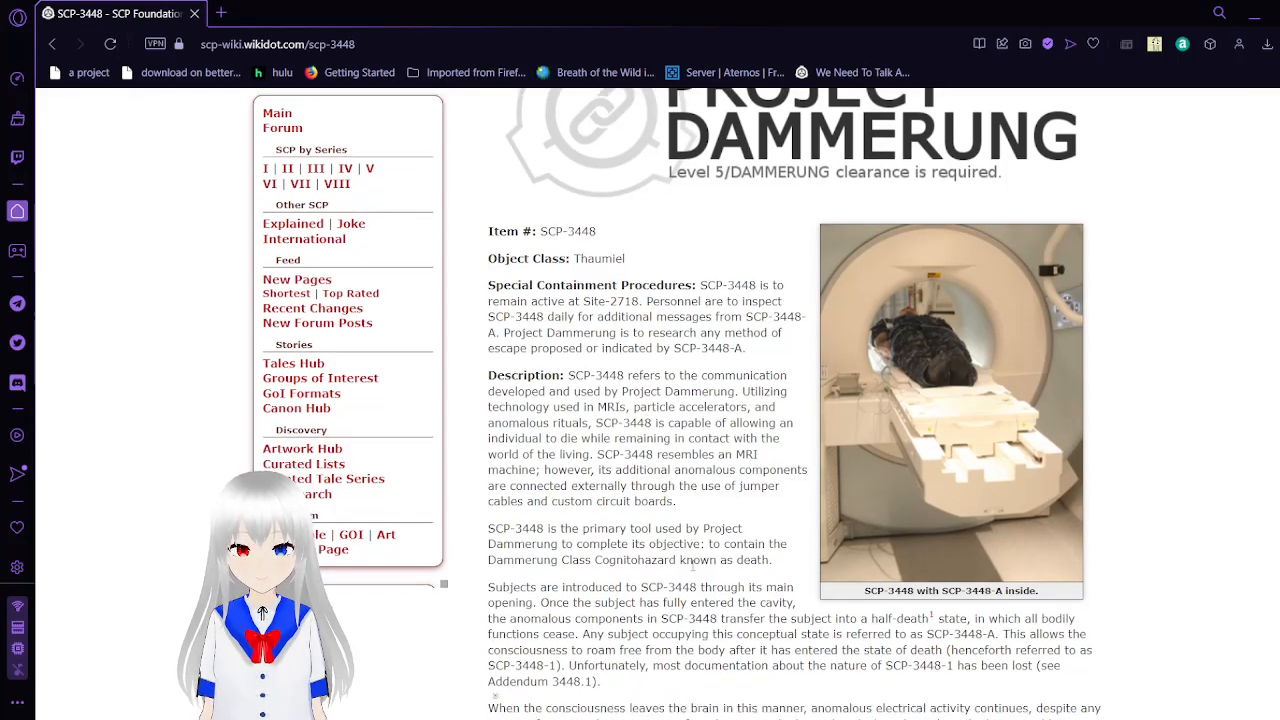
{"action": "scroll", "scroll_direction": "down", "scroll_amount": 3}
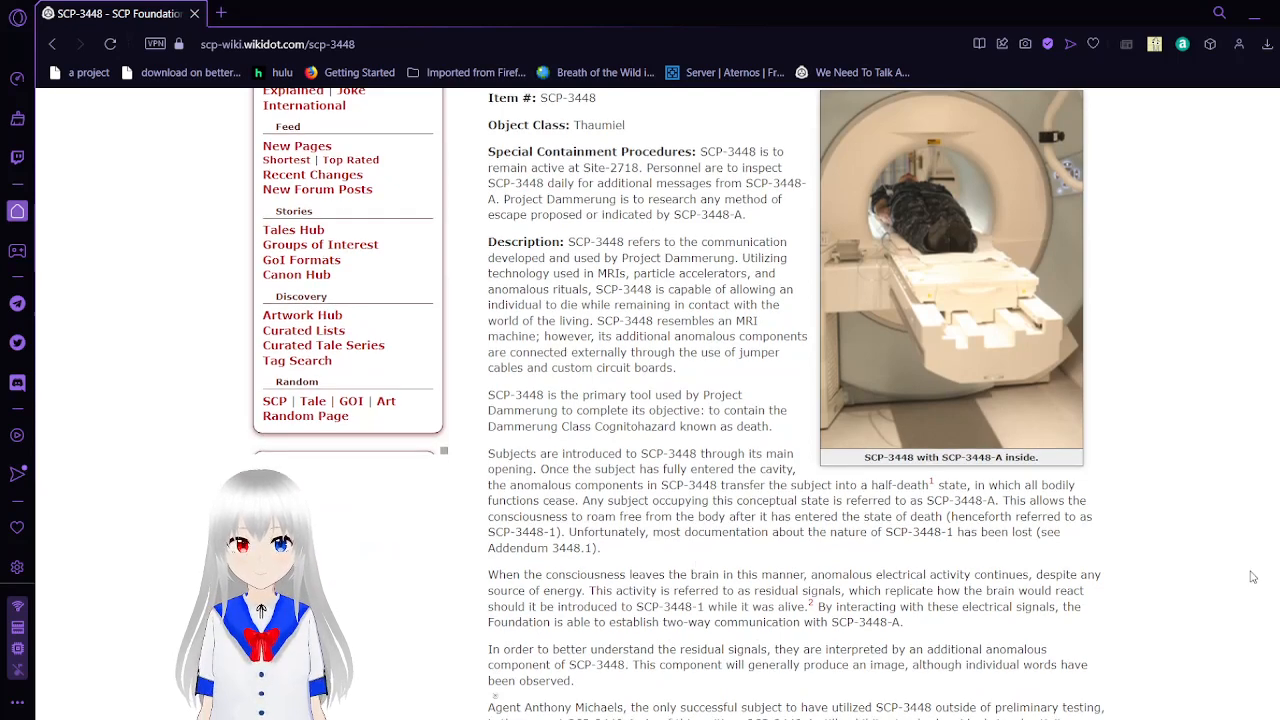
{"action": "scroll", "scroll_direction": "down", "scroll_amount": 3}
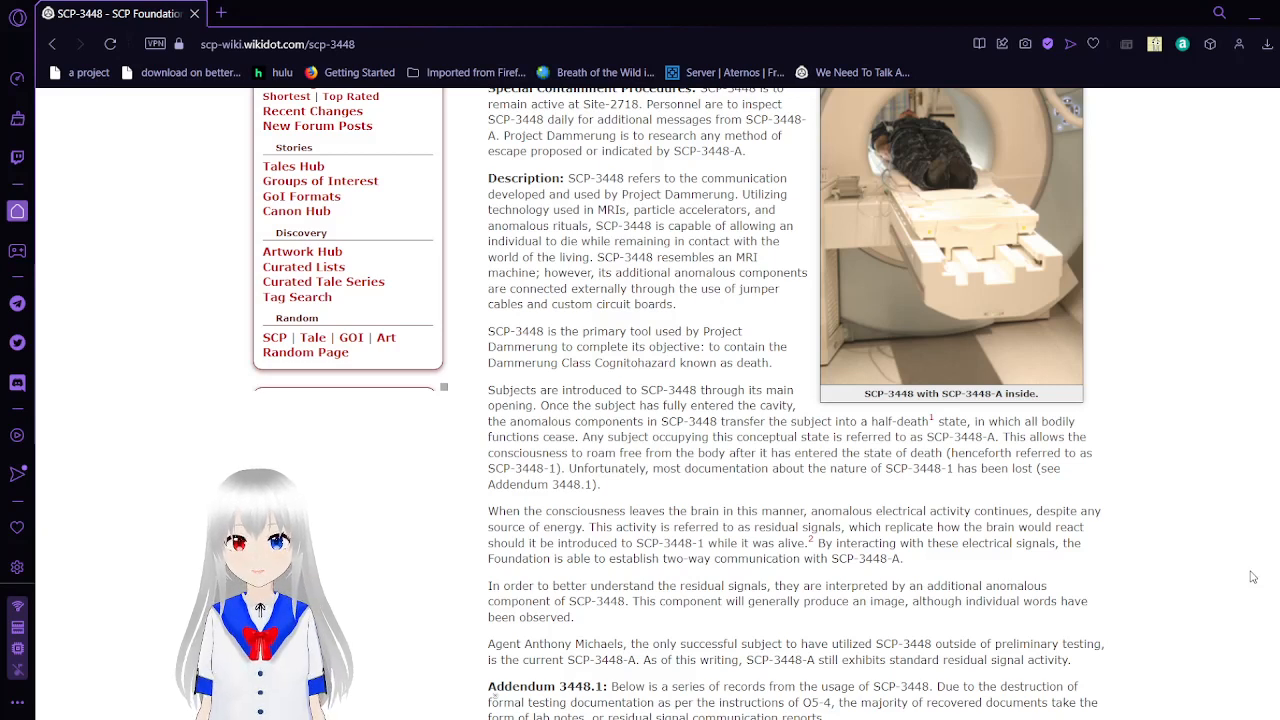
Step: Scroll past the Addendum links to the Footnotes section and page tags
{"action": "scroll", "scroll_direction": "down", "scroll_amount": 3}
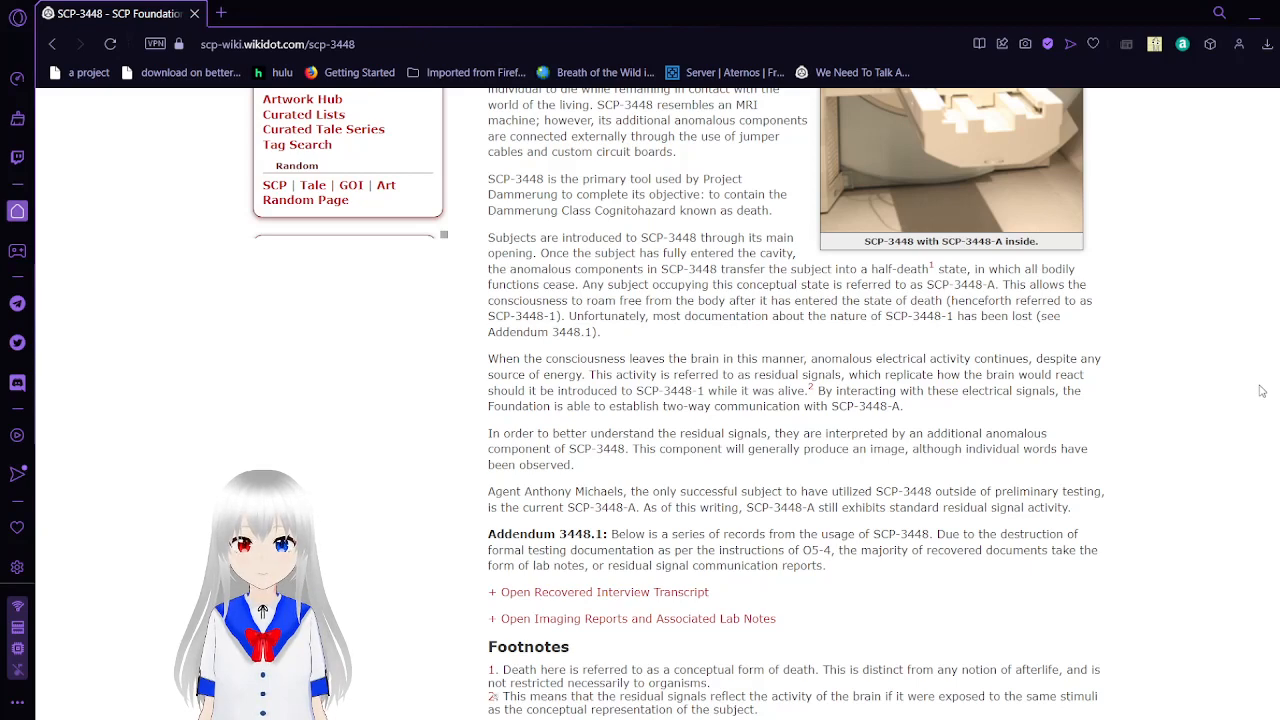
{"action": "scroll", "scroll_direction": "down", "scroll_amount": 3}
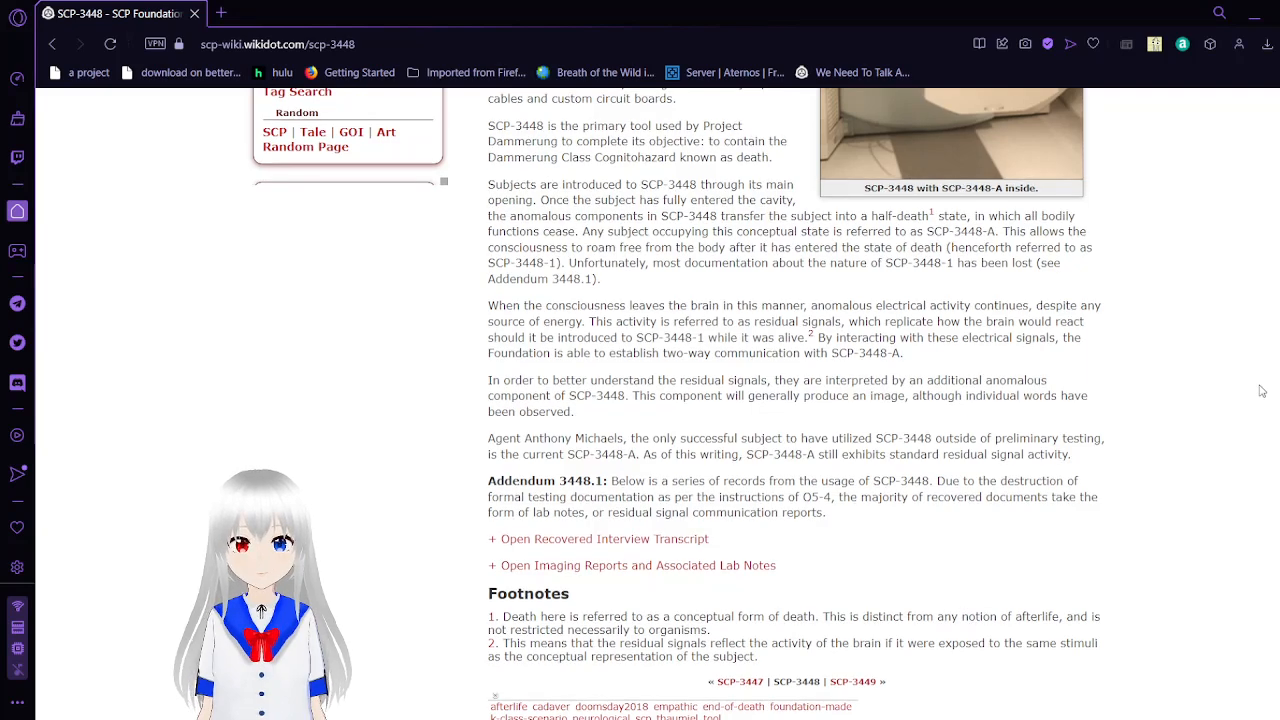
Step: Scroll to the footer with Edit, Rate, Tags, Discuss links and the licence line
{"action": "scroll", "scroll_direction": "down", "scroll_amount": 3}
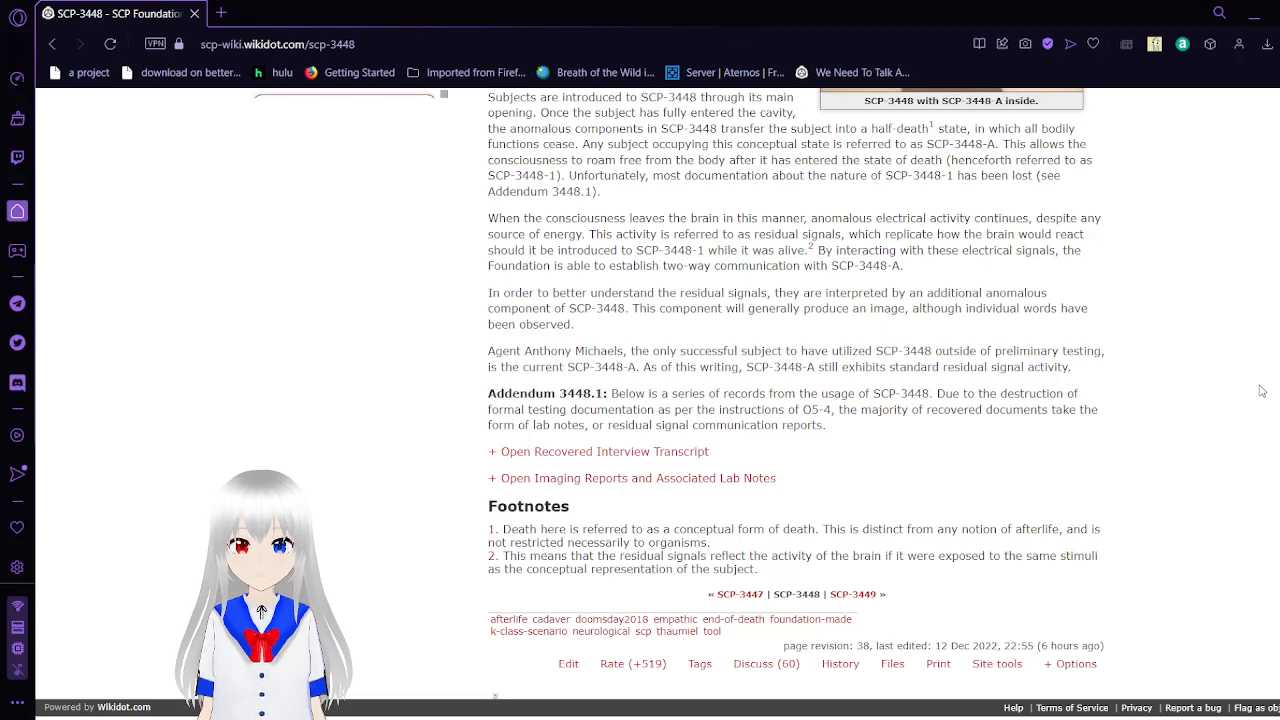
{"action": "mouse_move", "coordinate": [812, 248]}
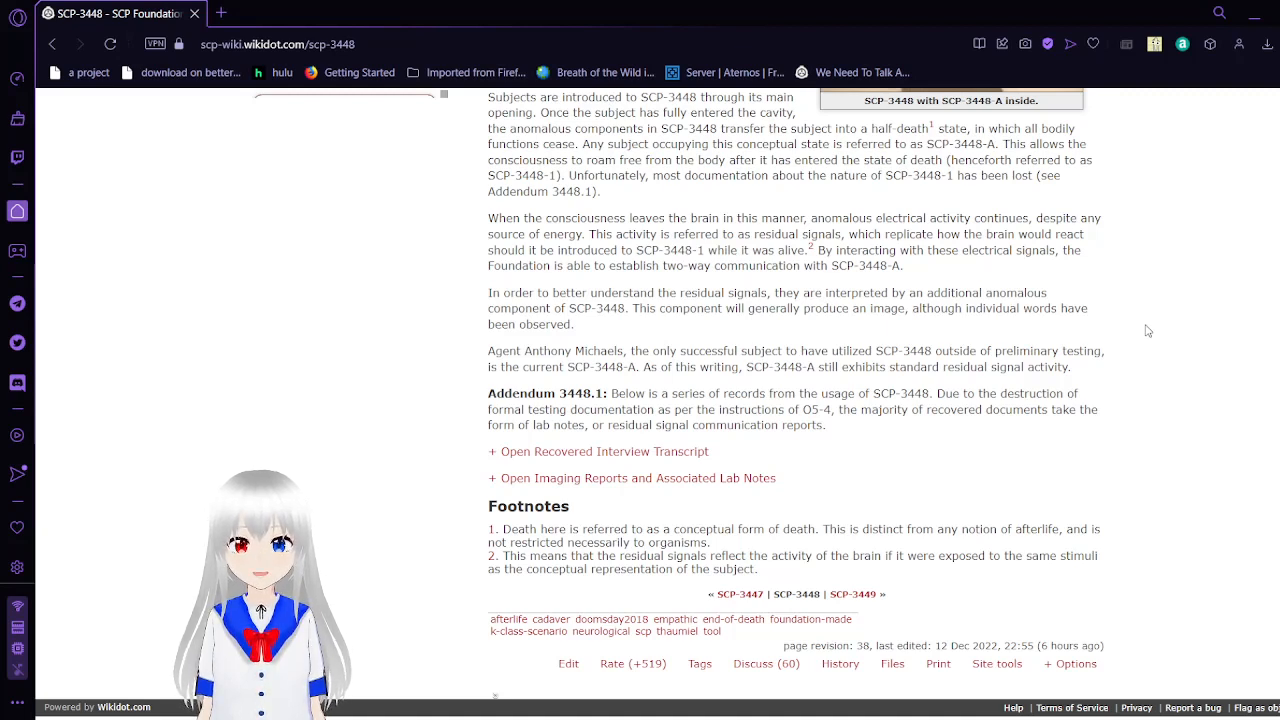
{"action": "scroll", "scroll_direction": "down", "scroll_amount": 3}
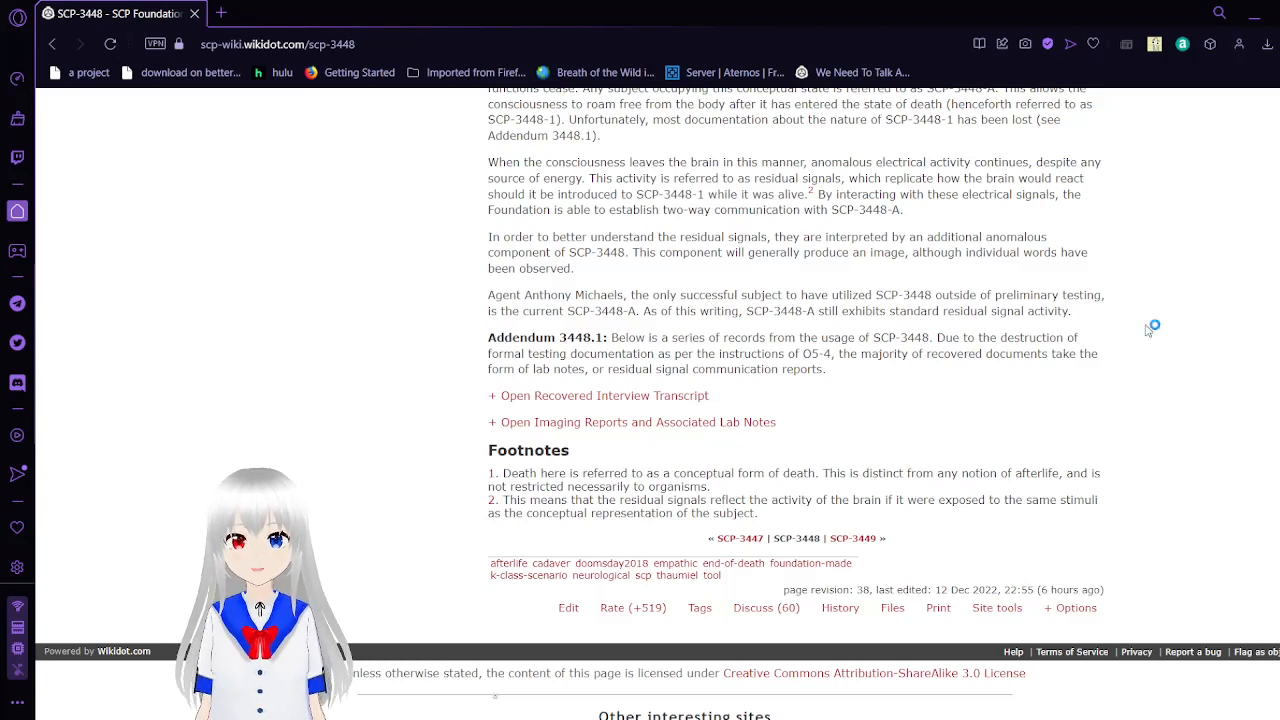
Step: Scroll to the page bottom revealing the Other interesting sites panel
{"action": "scroll", "scroll_direction": "down", "scroll_amount": 3}
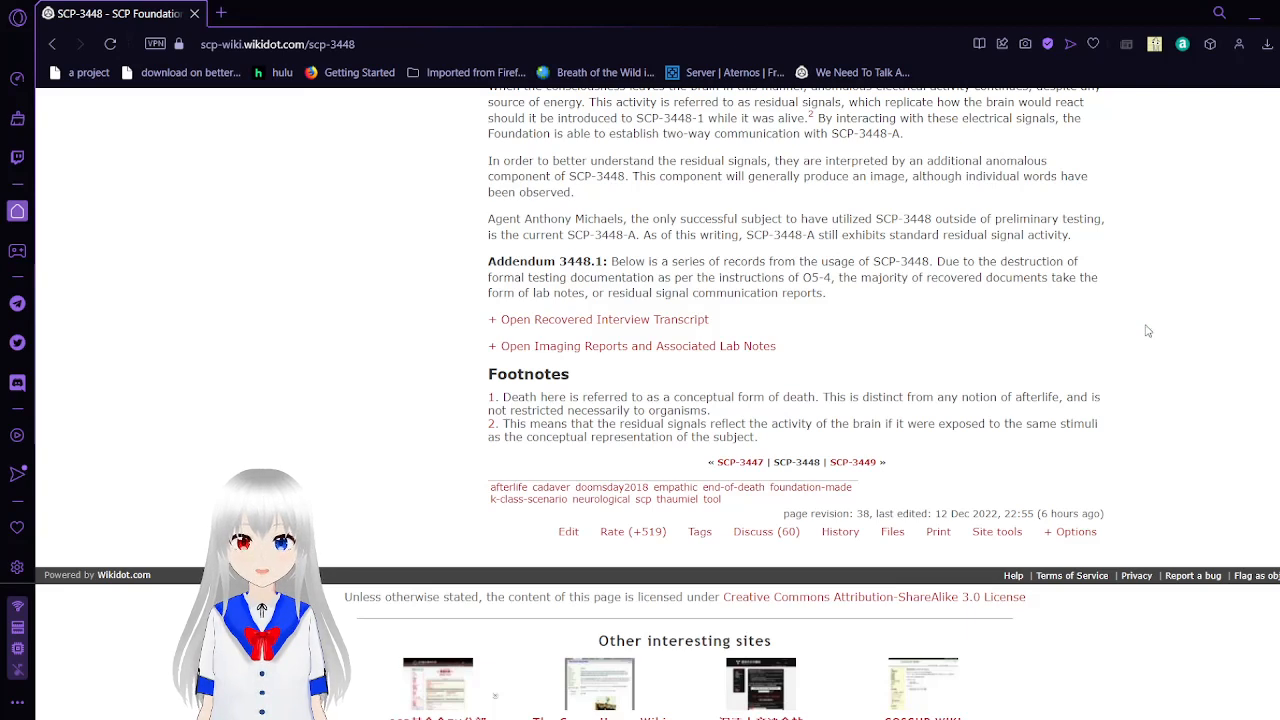
{"action": "mouse_move", "coordinate": [728, 328]}
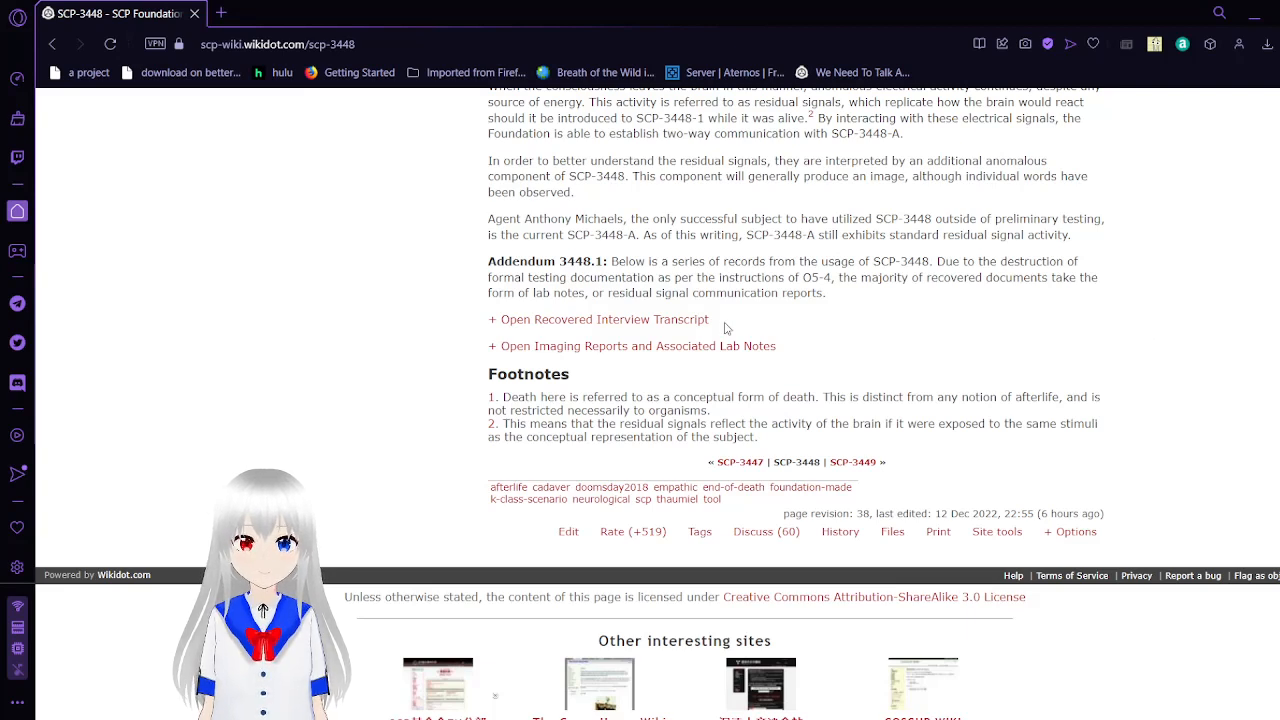
Step: Expand the Recovered Interview Transcript and read Young and Michaels' opening interview questions
{"action": "left_click", "coordinate": [598, 320]}
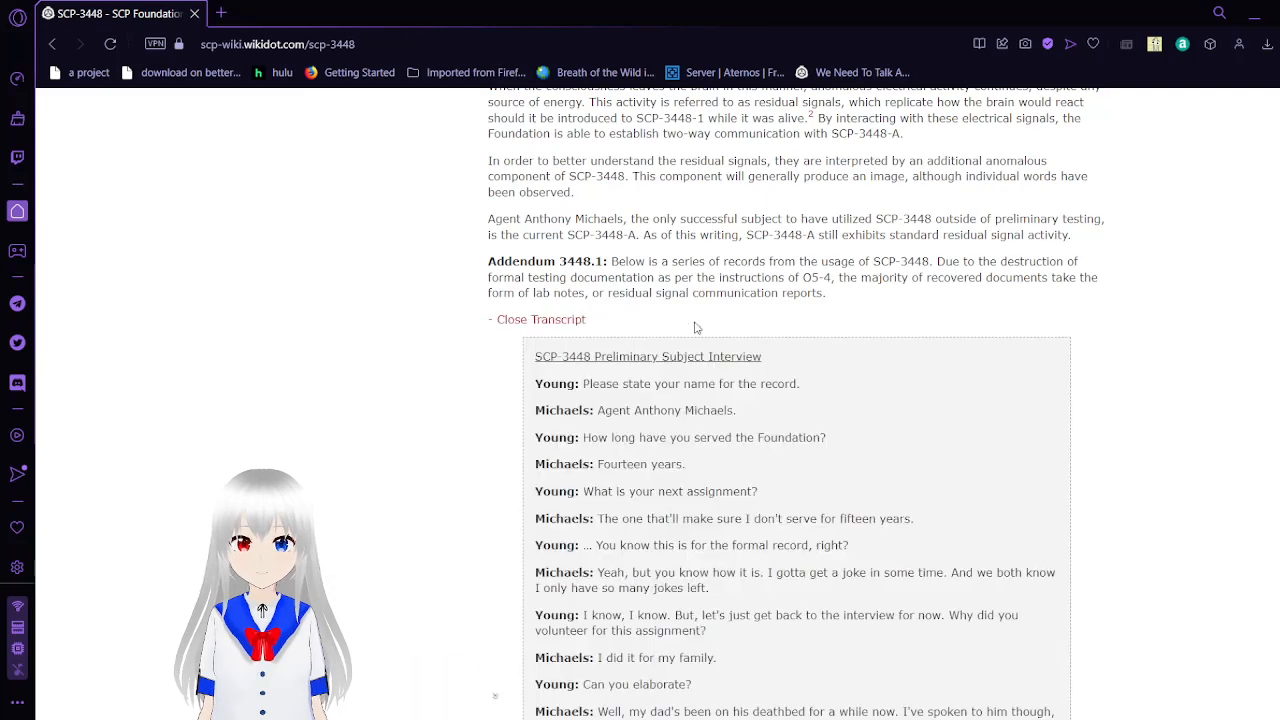
{"action": "mouse_move", "coordinate": [1108, 420]}
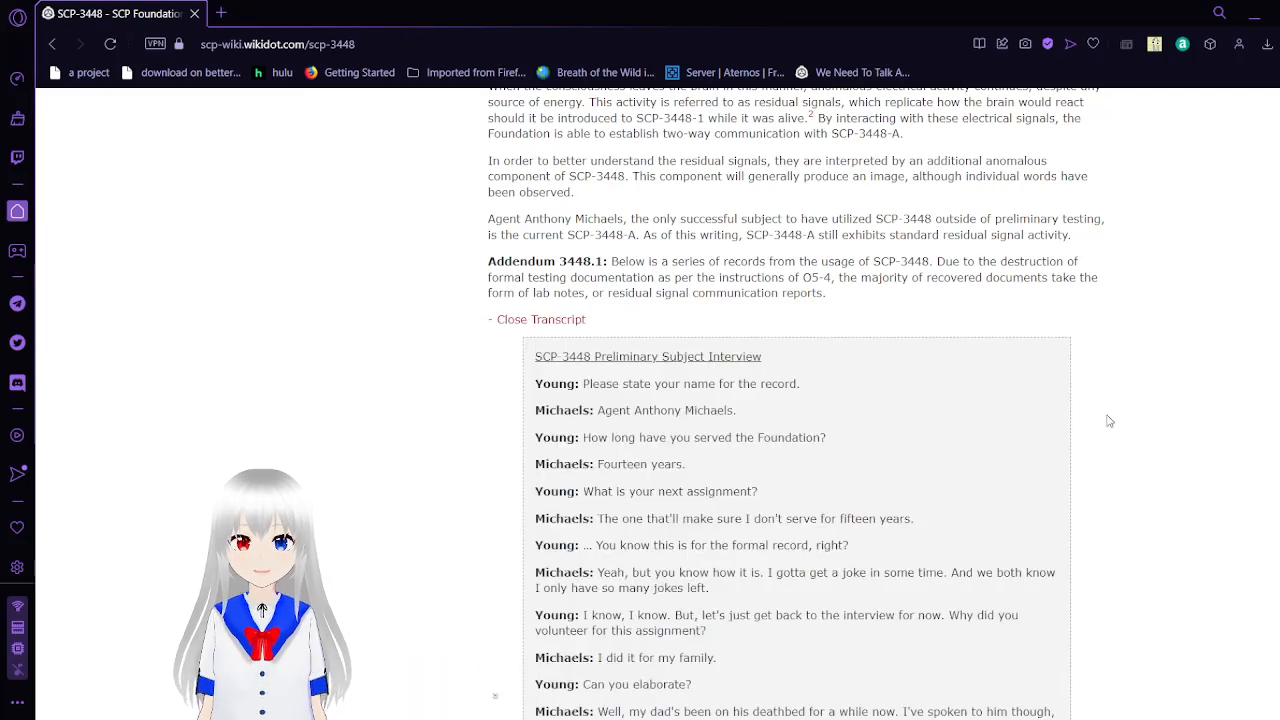
{"action": "scroll", "scroll_direction": "down", "scroll_amount": 3}
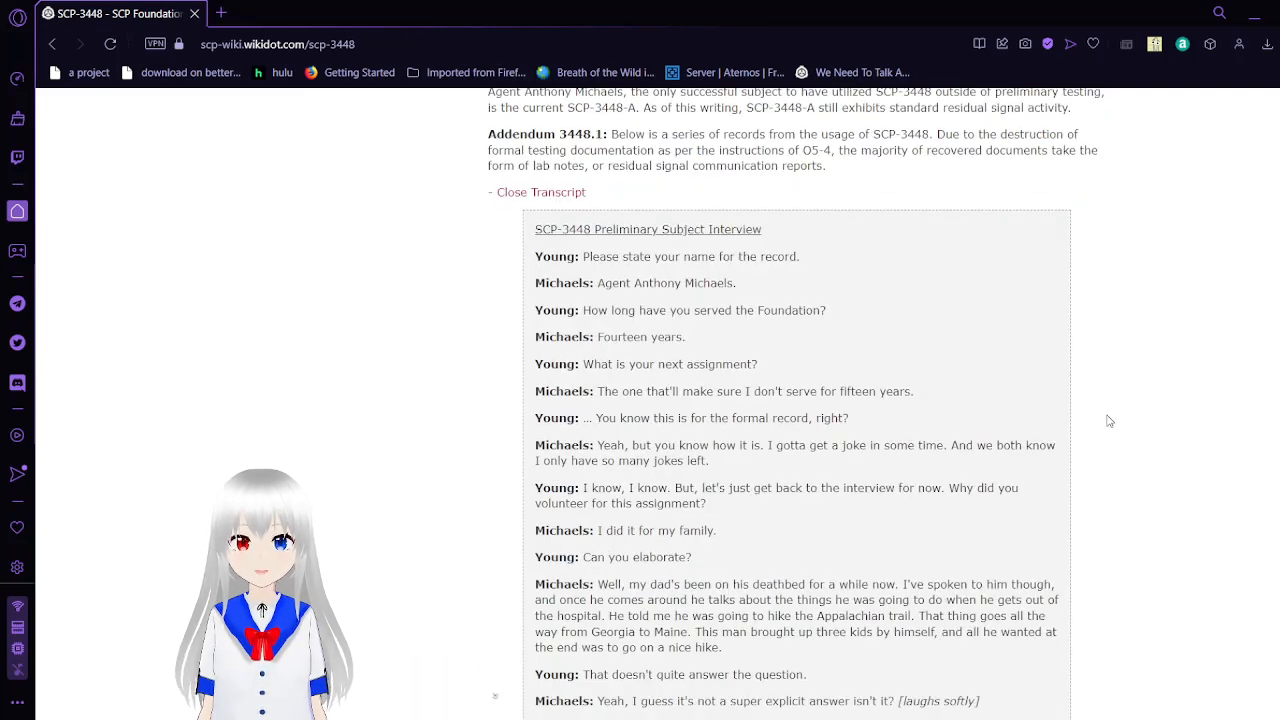
{"action": "scroll", "scroll_direction": "down", "scroll_amount": 3}
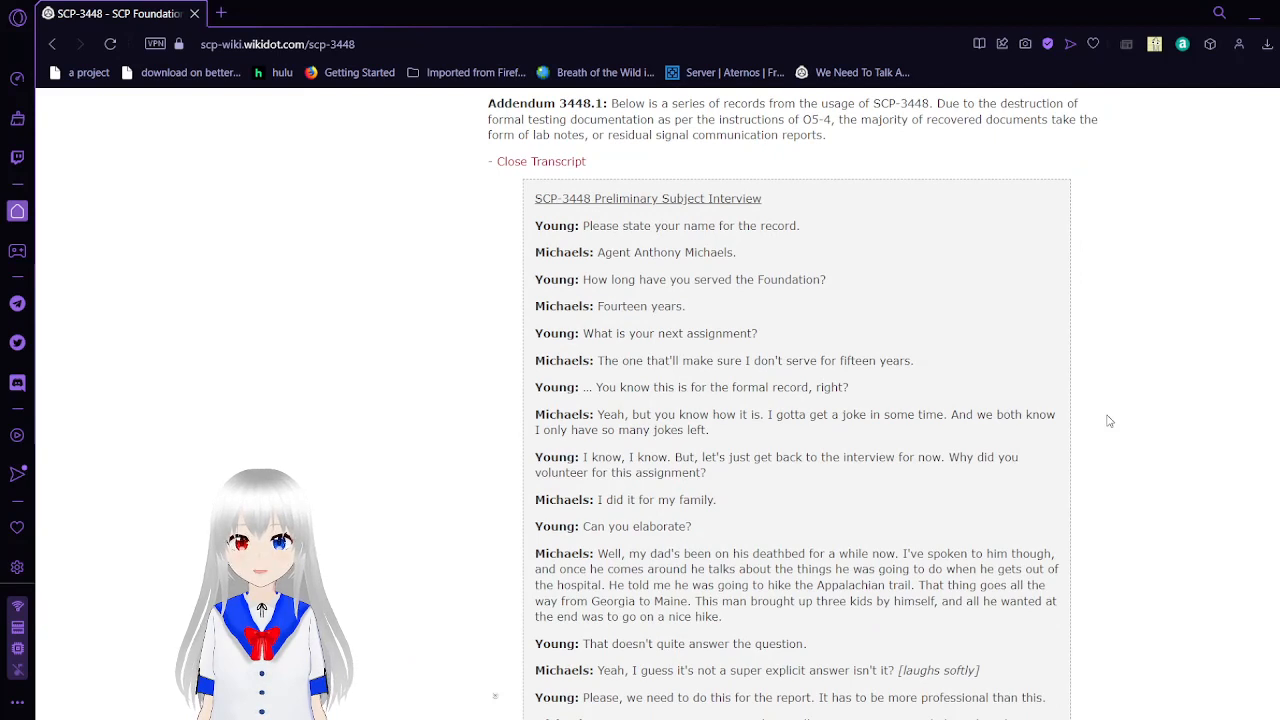
{"action": "scroll", "scroll_direction": "down", "scroll_amount": 3}
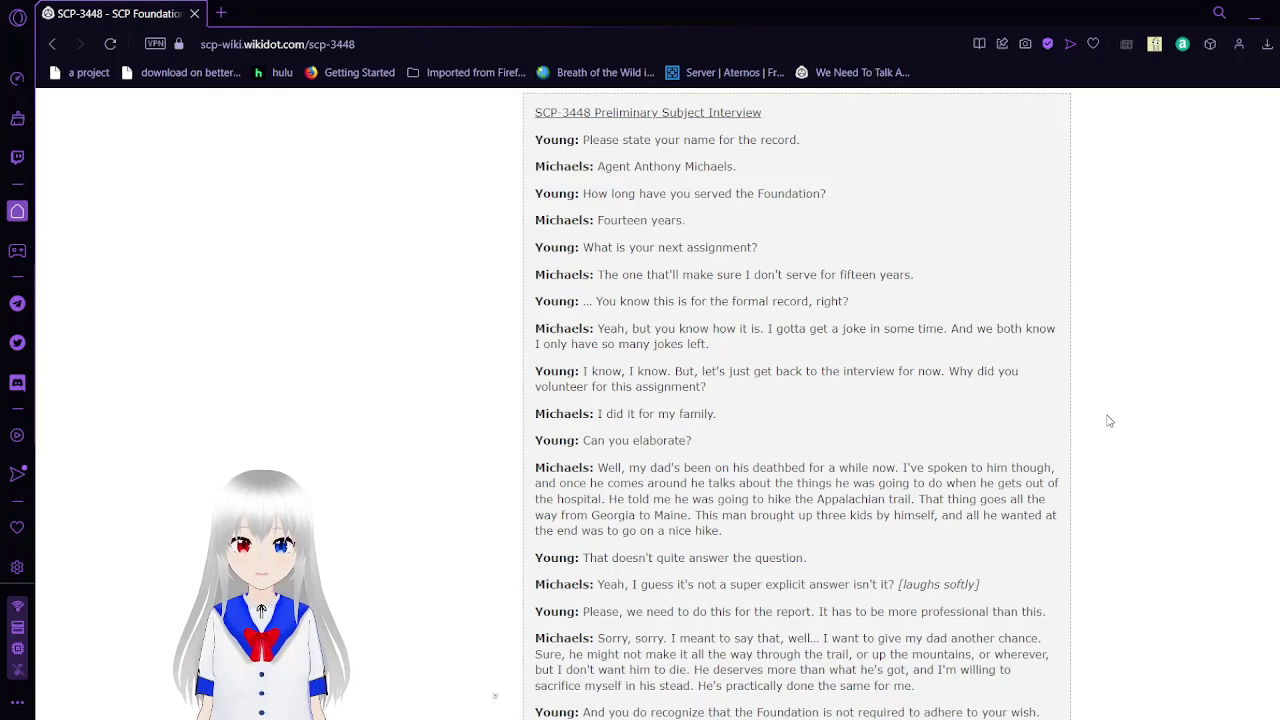
Step: Scroll through the remainder of the interview transcript to its conclusion above the Imaging Reports collapsible
{"action": "scroll", "scroll_direction": "up", "scroll_amount": 3}
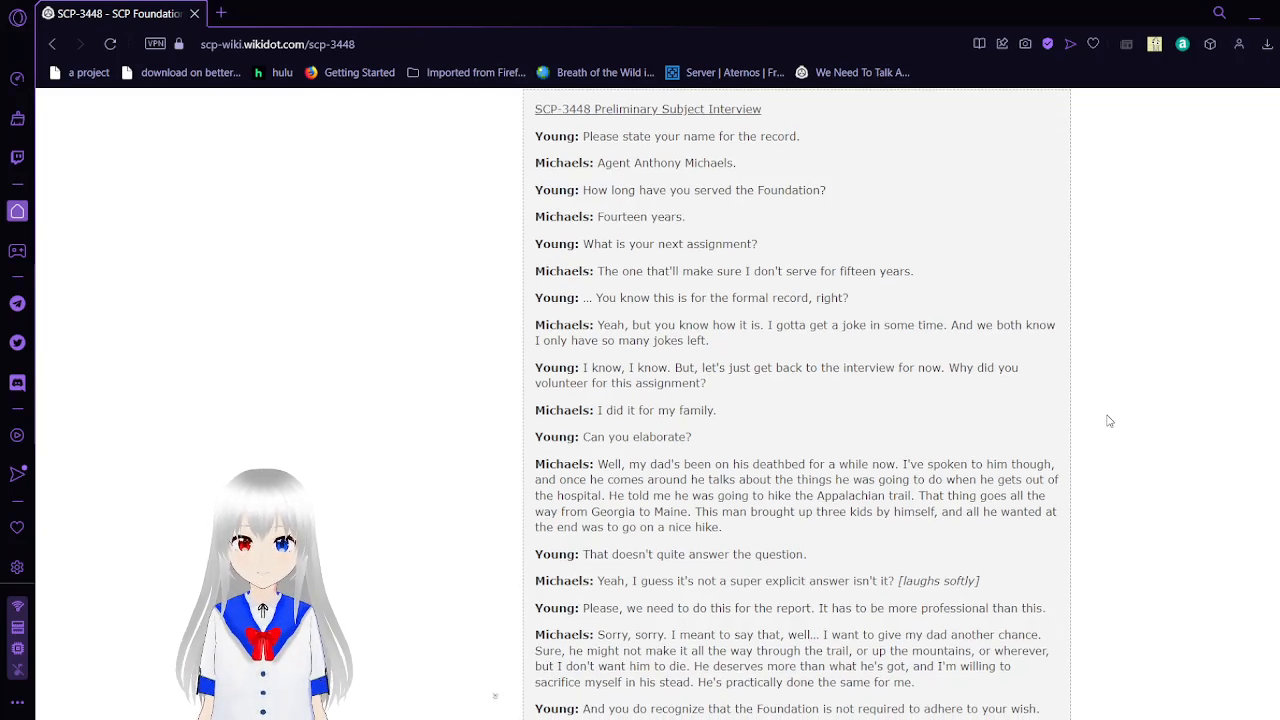
{"action": "scroll", "scroll_direction": "down", "scroll_amount": 3}
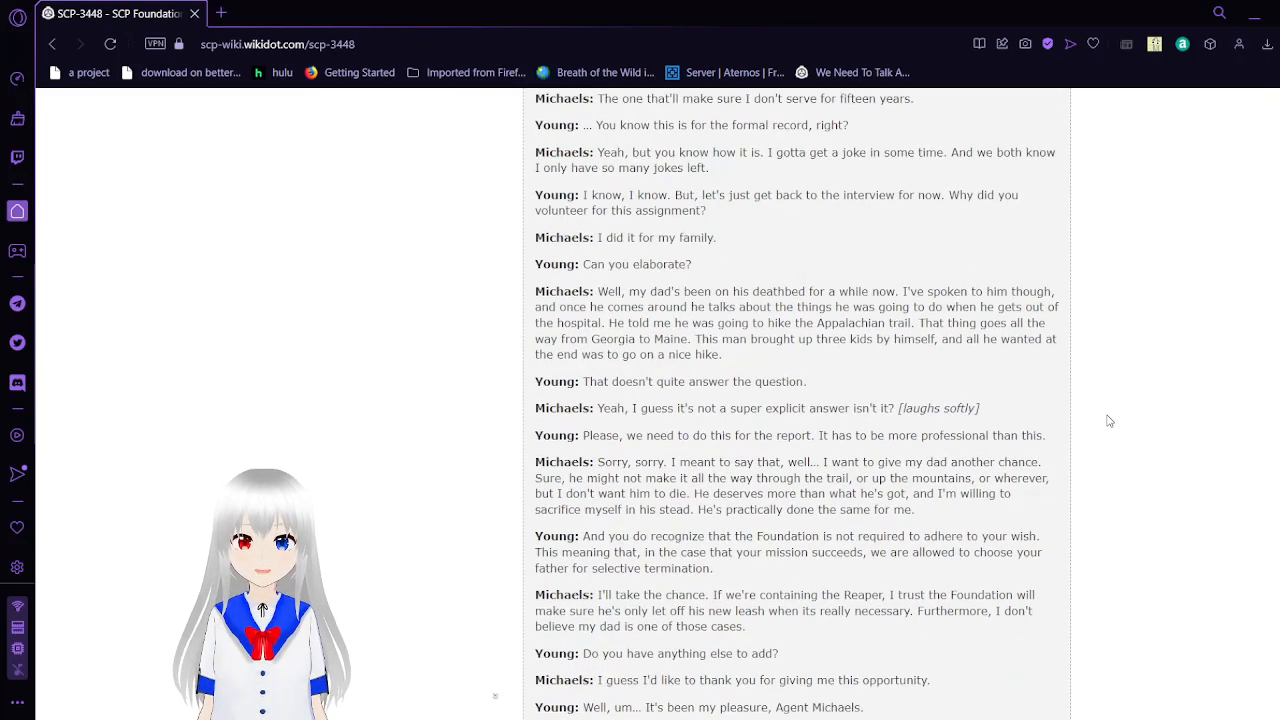
{"action": "scroll", "scroll_direction": "down", "scroll_amount": 3}
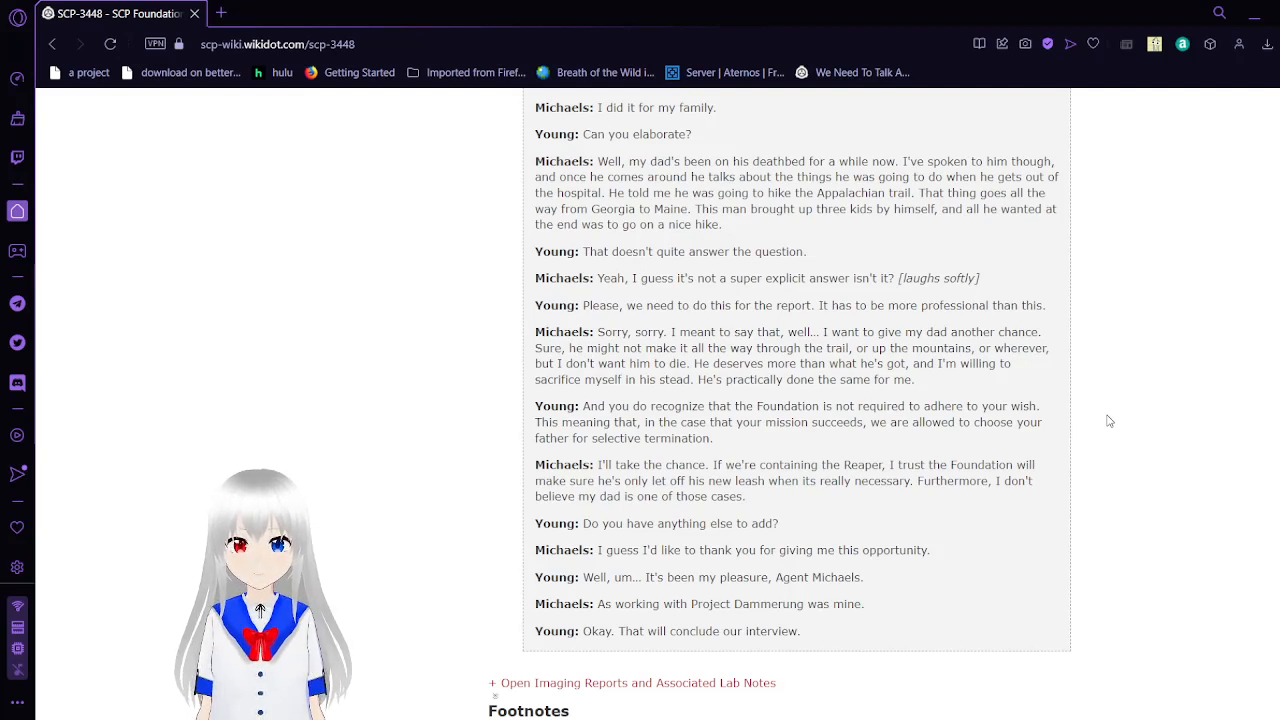
Step: Scroll to the Footnotes and the SCP-3447 | SCP-3448 | SCP-3449 navigation links
{"action": "scroll", "scroll_direction": "down", "scroll_amount": 3}
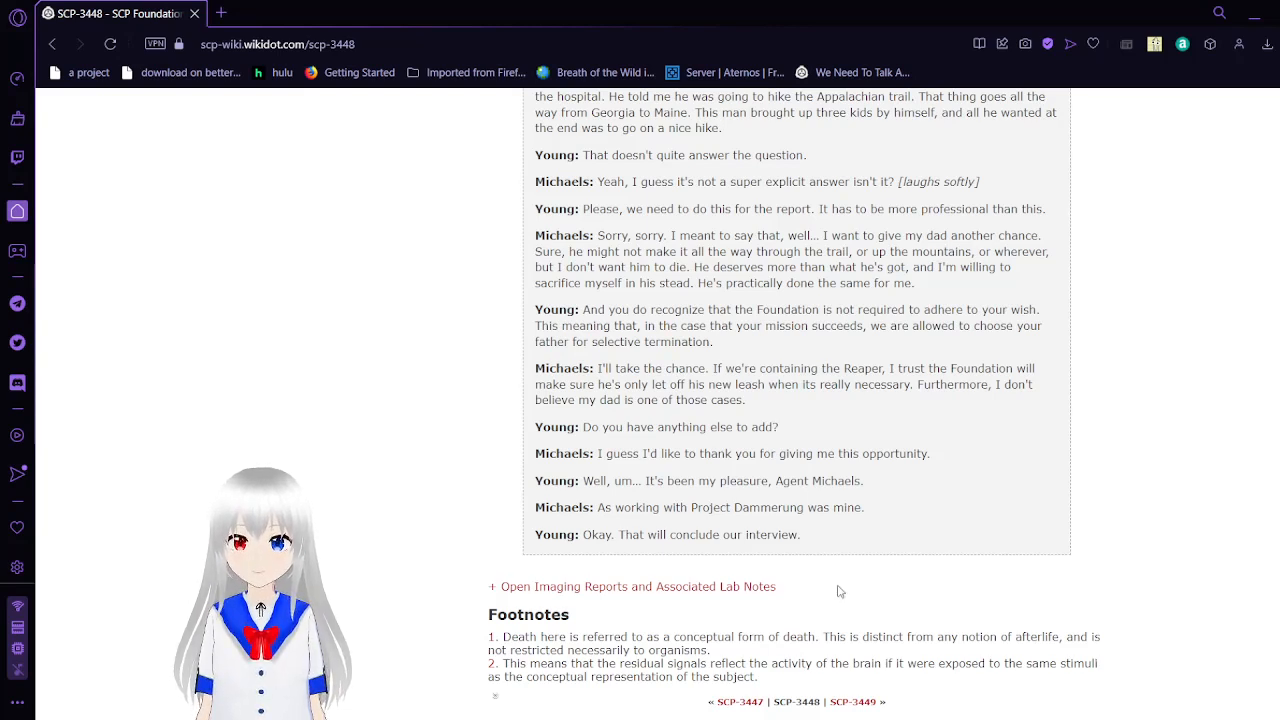
Step: Expand 'Open Imaging Reports and Associated Lab Notes' and read the Preliminary Testing Lab Notes
{"action": "left_click", "coordinate": [632, 586]}
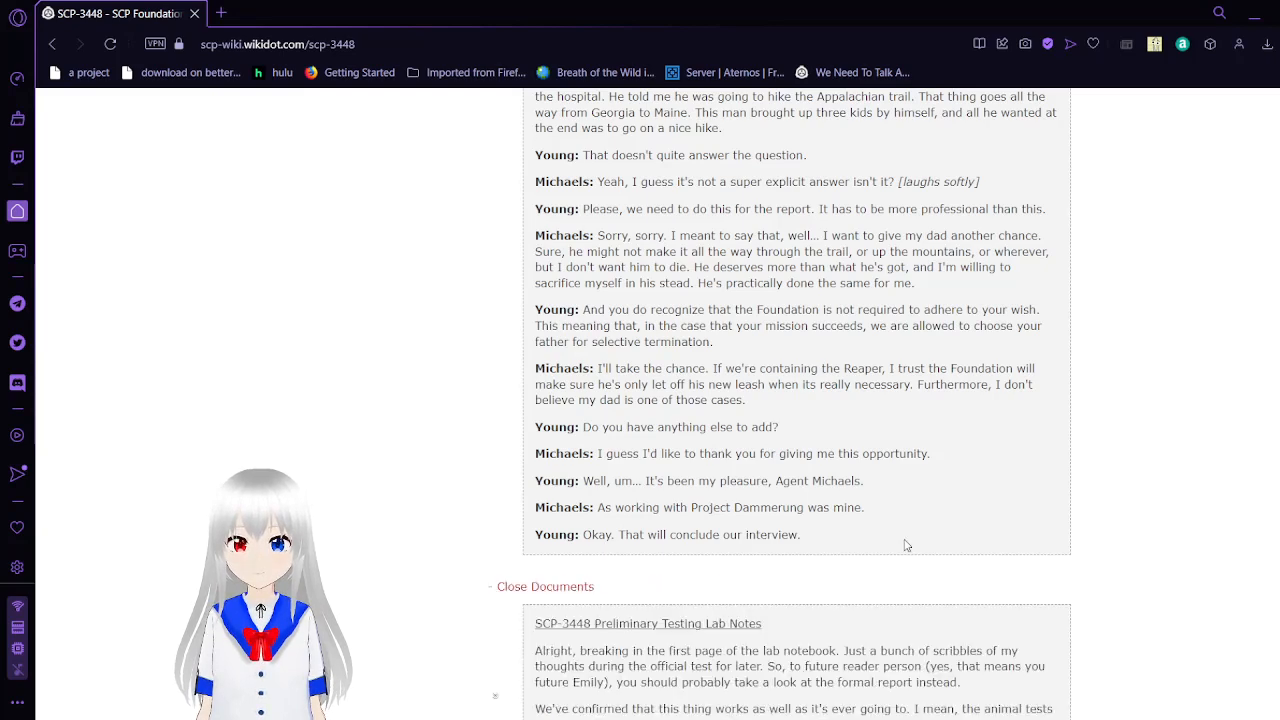
{"action": "mouse_move", "coordinate": [1126, 588]}
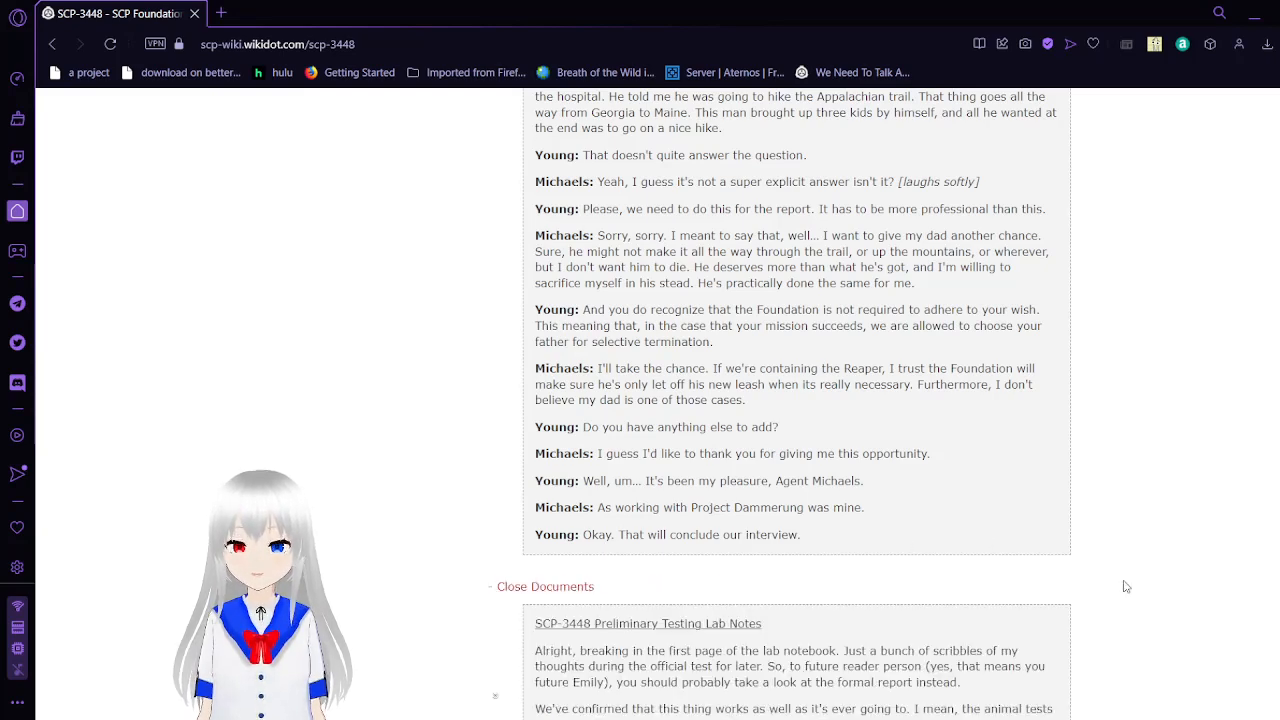
{"action": "scroll", "scroll_direction": "down", "scroll_amount": 3}
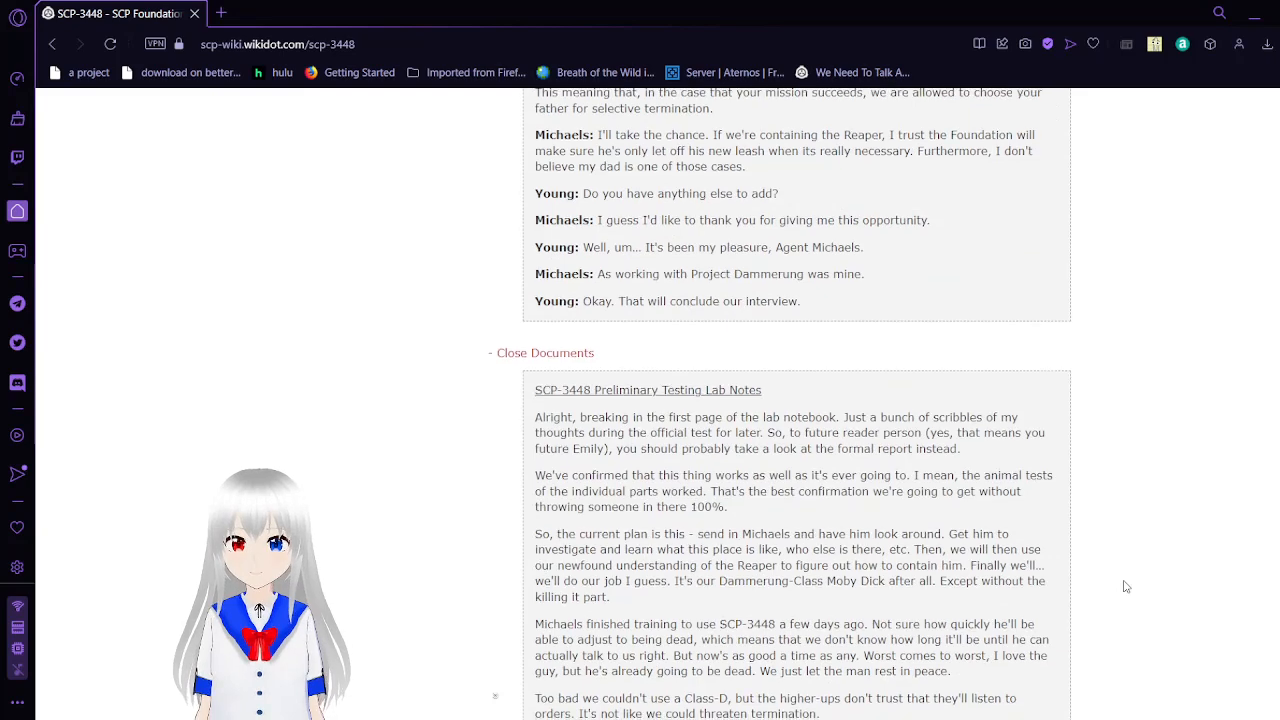
{"action": "scroll", "scroll_direction": "down", "scroll_amount": 3}
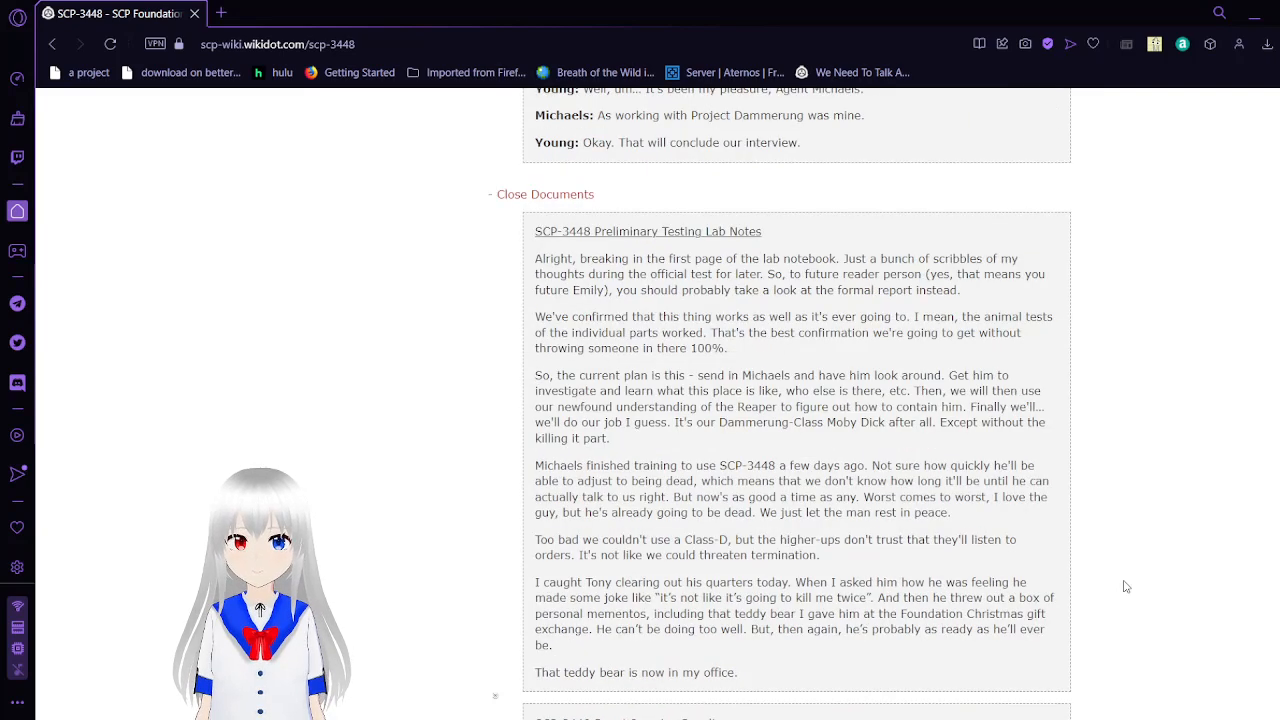
{"action": "scroll", "scroll_direction": "down", "scroll_amount": 3}
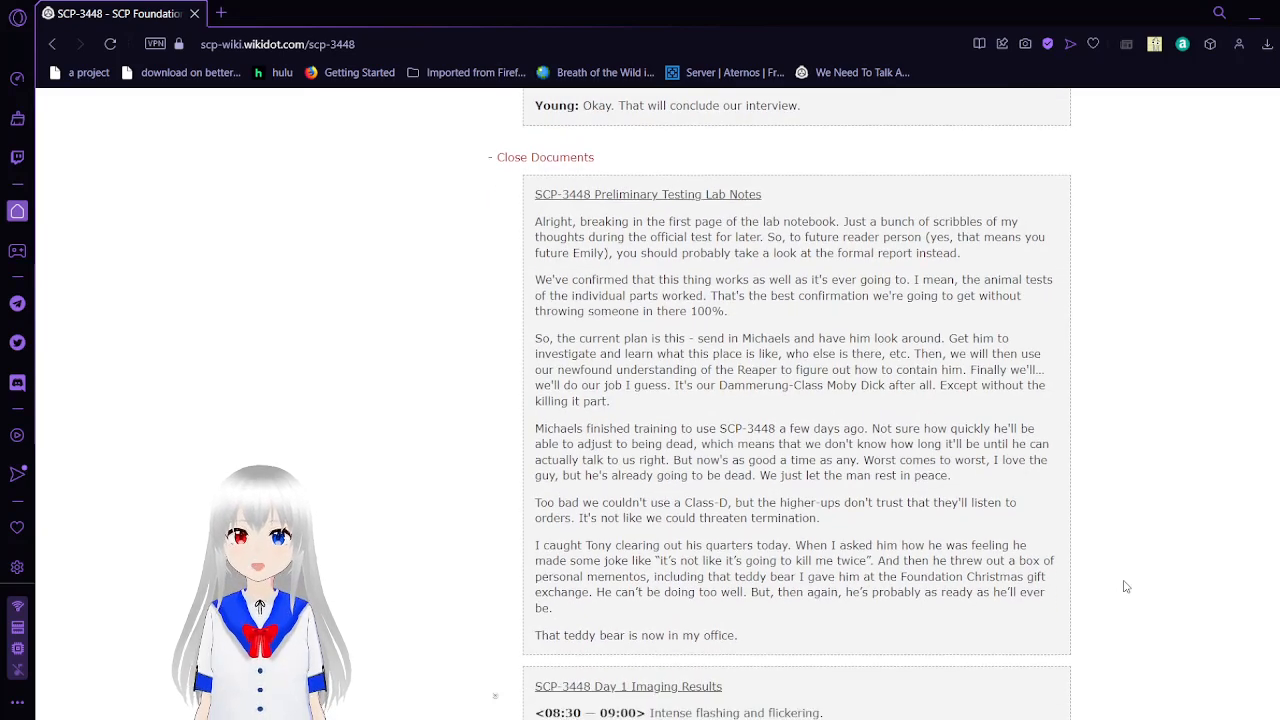
{"action": "scroll", "scroll_direction": "up", "scroll_amount": 3}
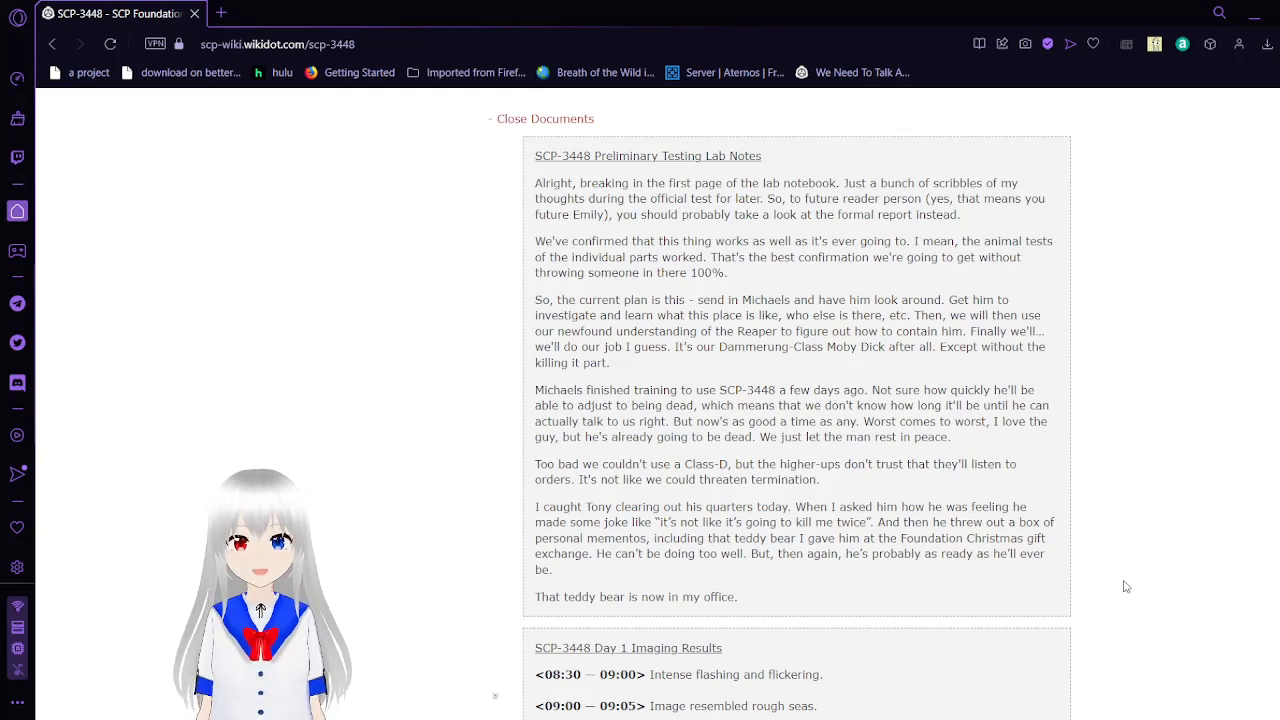
Step: Scroll through the Day 1 Imaging Results and lab notes to the Day 2 Imaging Results heading
{"action": "scroll", "scroll_direction": "down", "scroll_amount": 3}
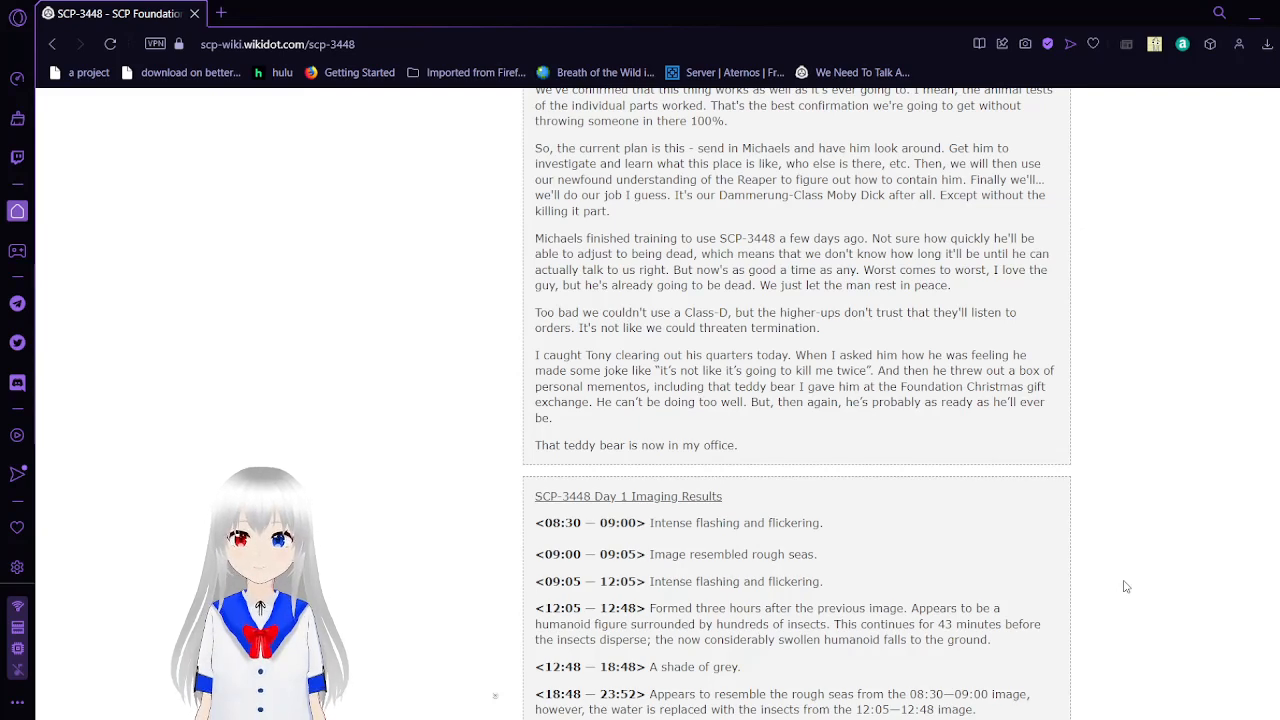
{"action": "scroll", "scroll_direction": "down", "scroll_amount": 3}
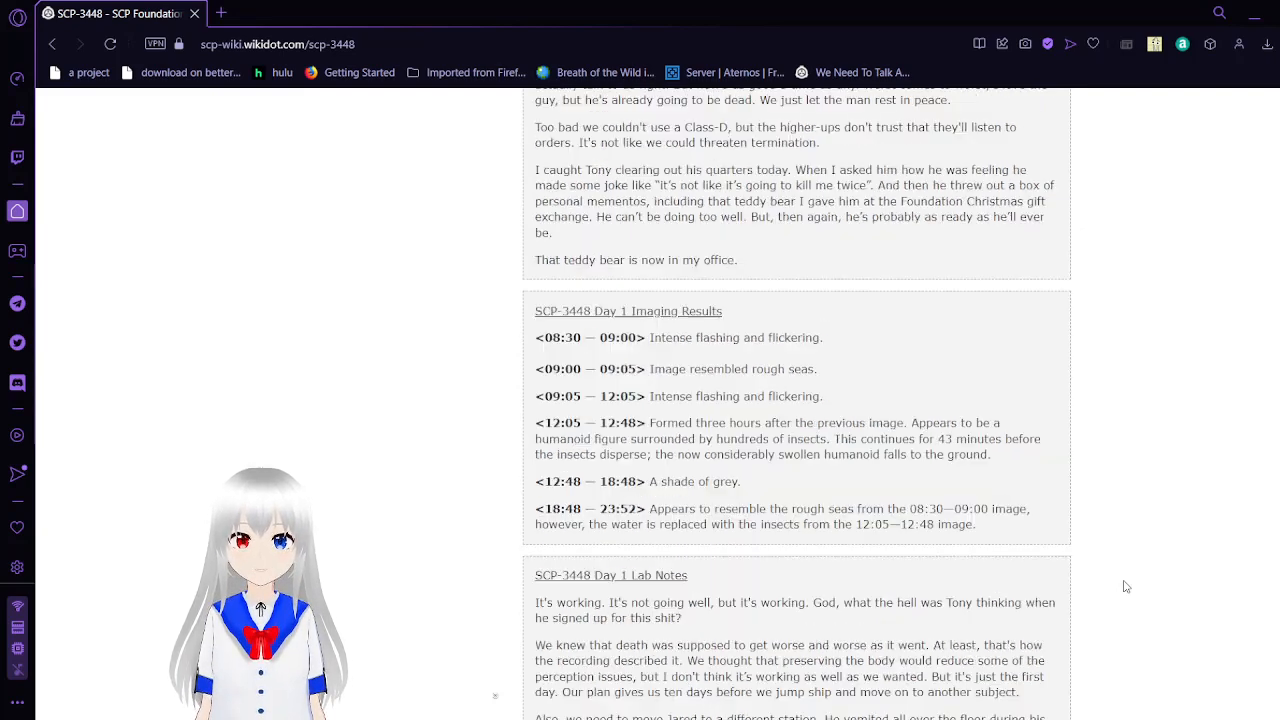
{"action": "scroll", "scroll_direction": "down", "scroll_amount": 3}
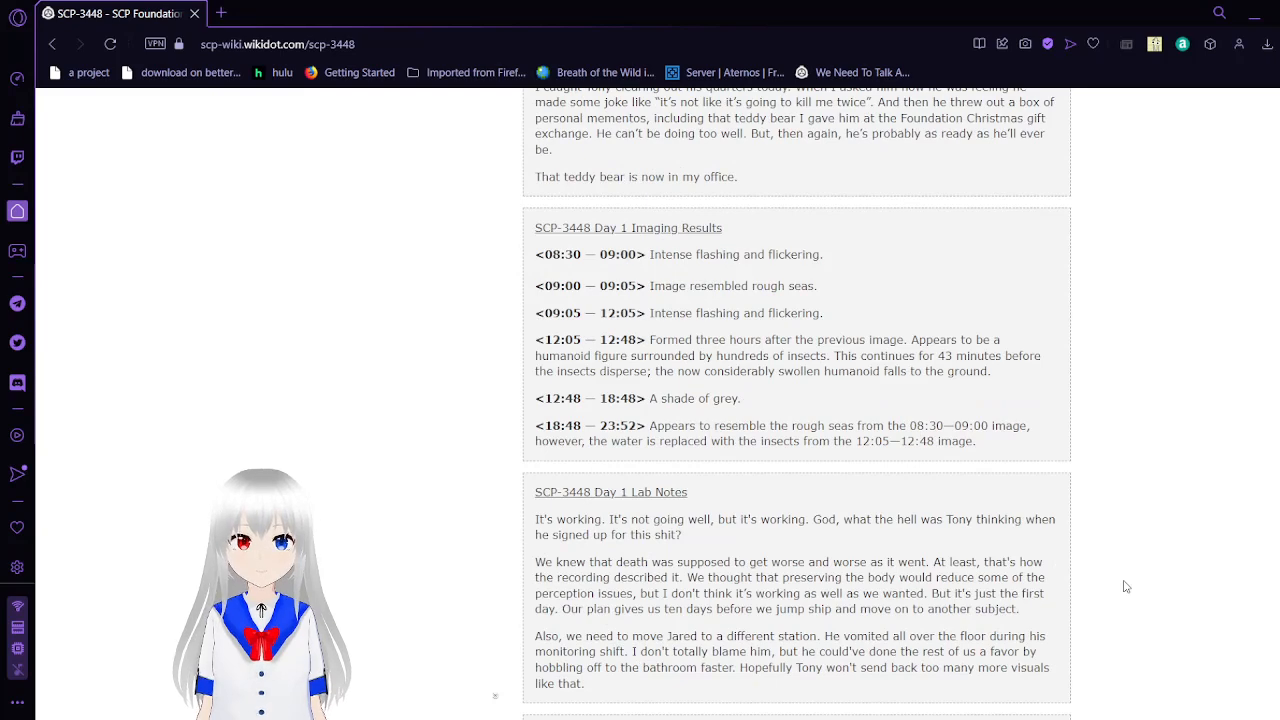
{"action": "scroll", "scroll_direction": "down", "scroll_amount": 3}
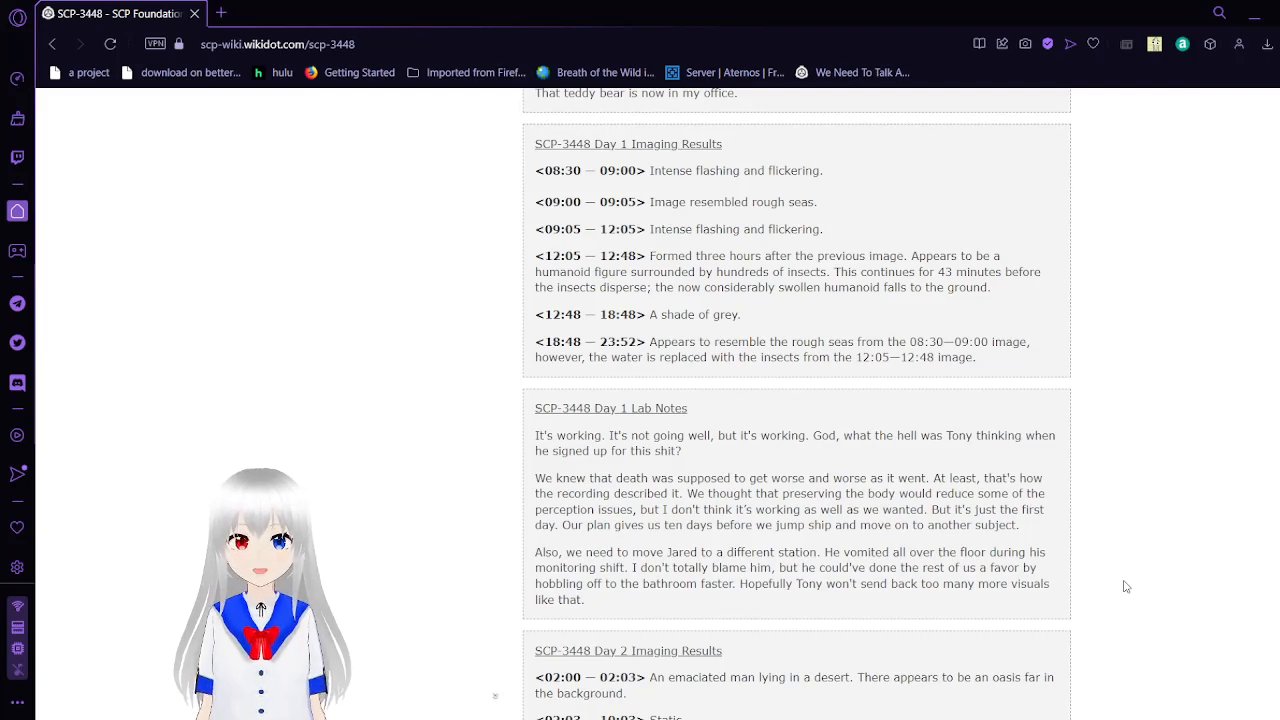
{"action": "scroll", "scroll_direction": "down", "scroll_amount": 3}
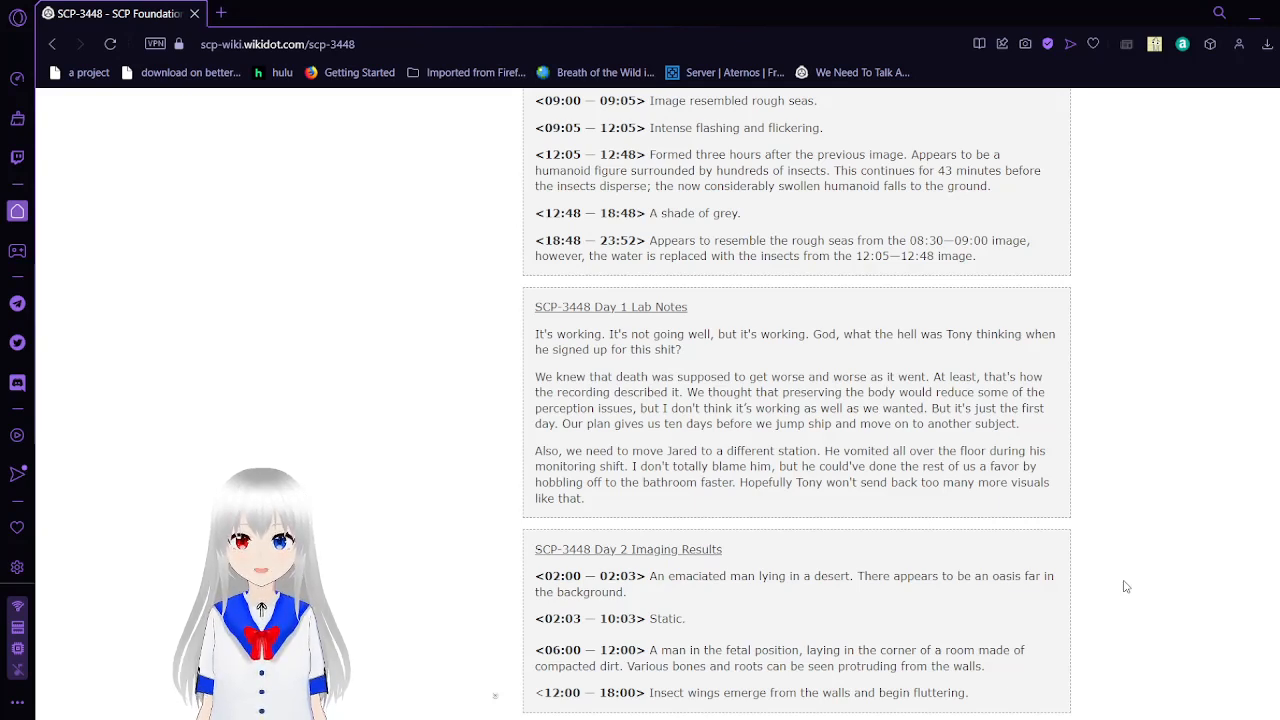
Step: Scroll down through the Day 2 imaging results and lab notes until the Day 3 Imaging Results heading appears
{"action": "scroll", "scroll_direction": "down", "scroll_amount": 3}
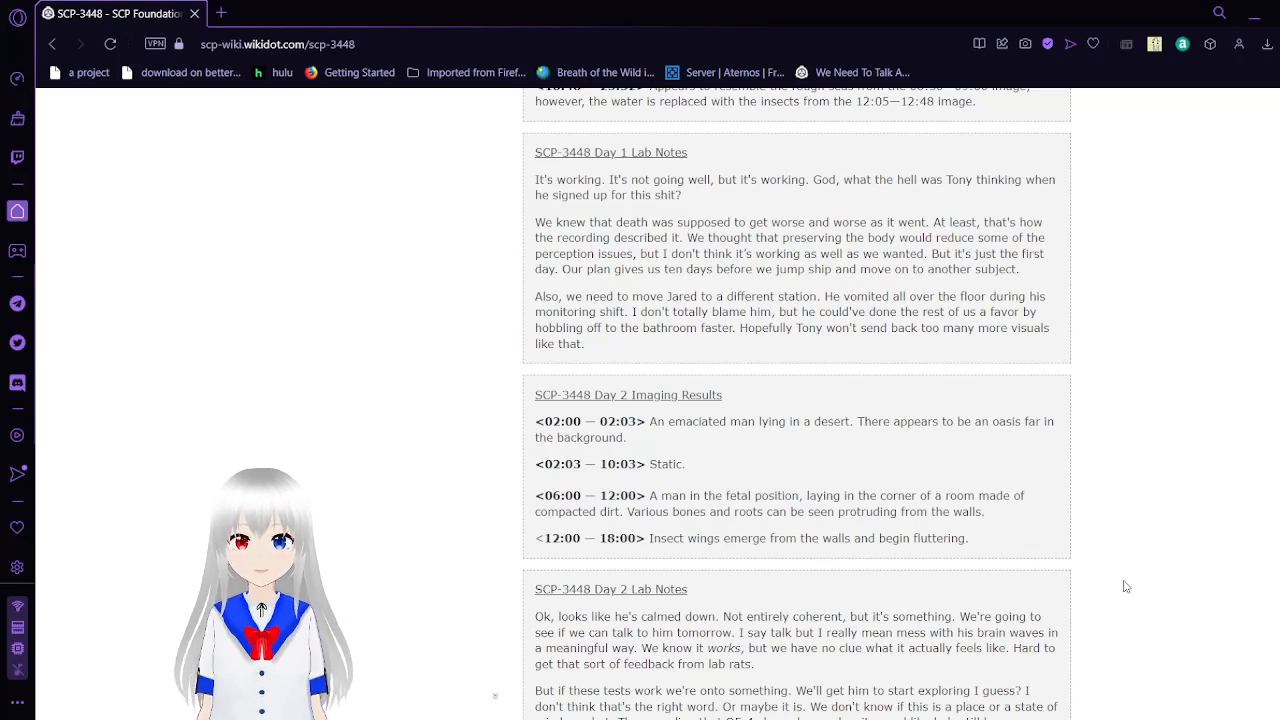
{"action": "scroll", "scroll_direction": "down", "scroll_amount": 3}
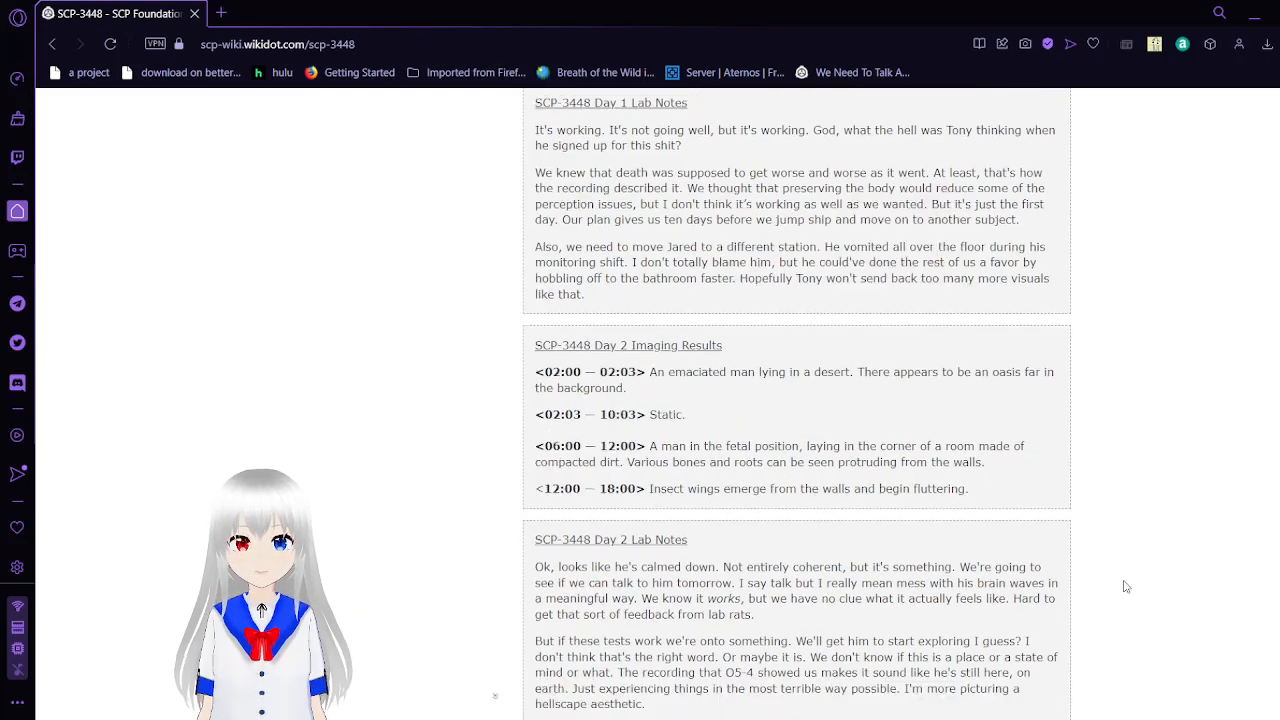
{"action": "scroll", "scroll_direction": "down", "scroll_amount": 3}
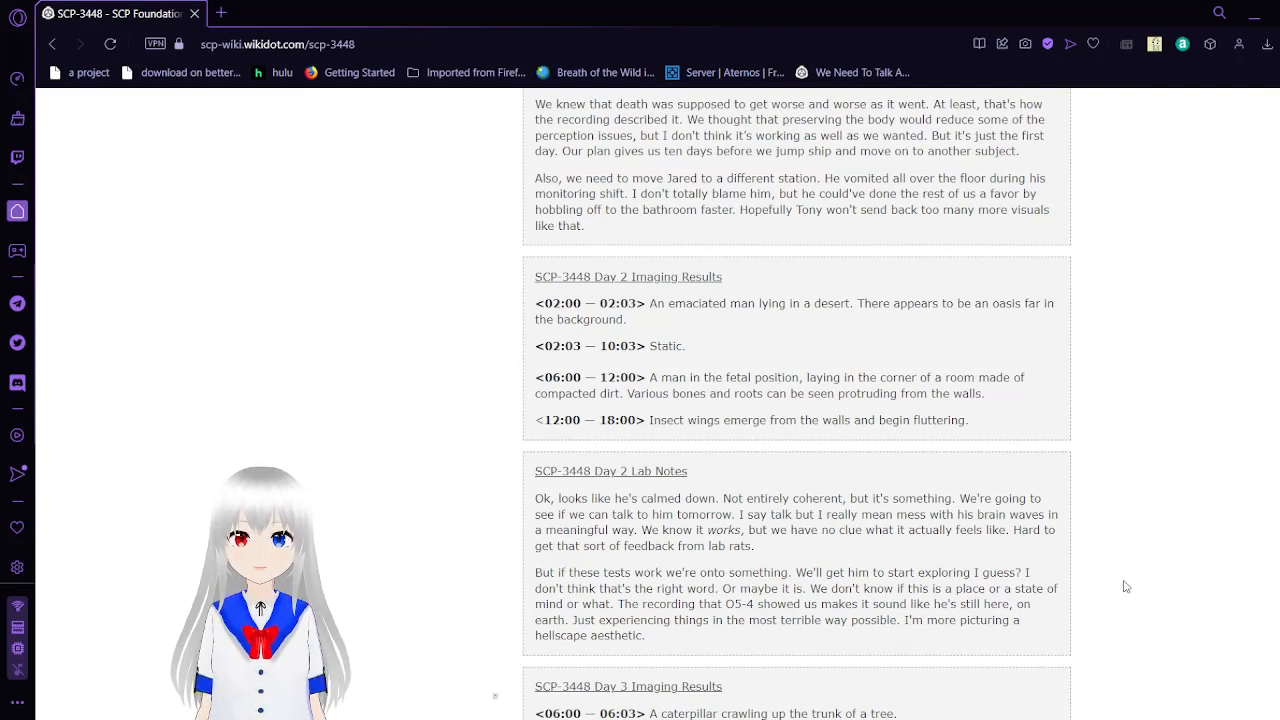
Step: Scroll down through the Day 3 imaging entries, from the caterpillar to the 19:29 insect-hands image
{"action": "scroll", "scroll_direction": "down", "scroll_amount": 3}
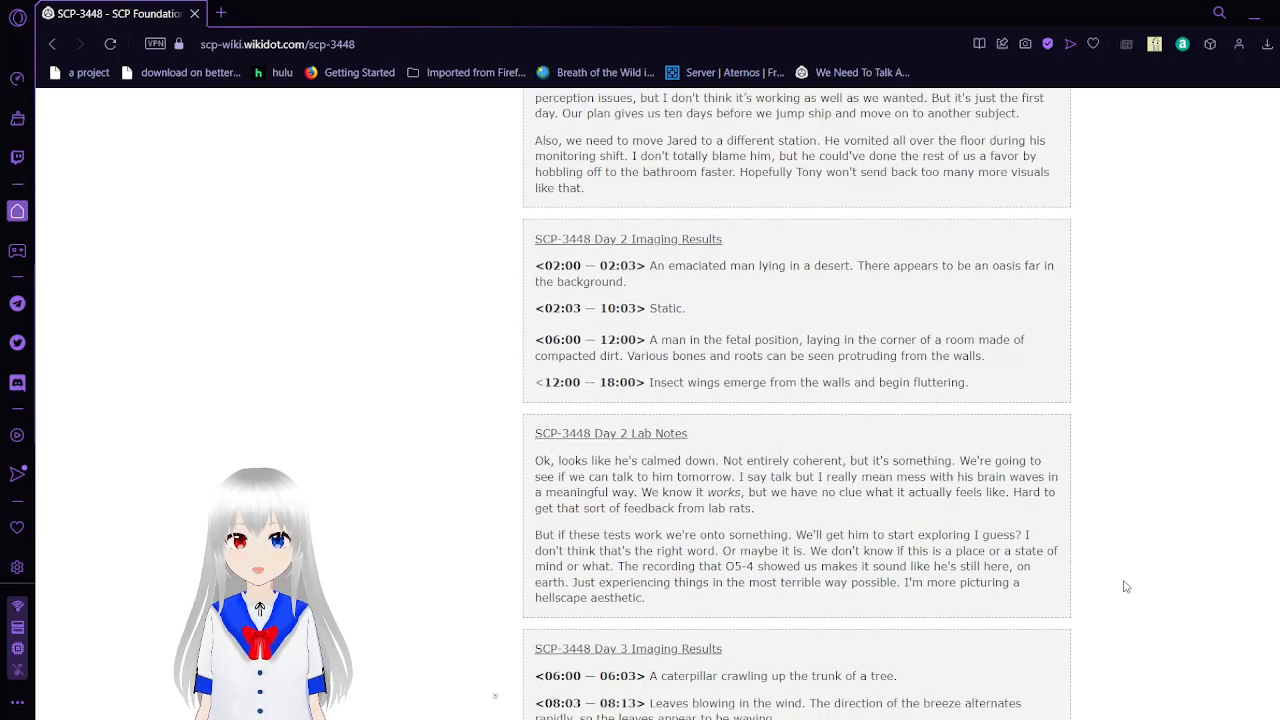
{"action": "scroll", "scroll_direction": "down", "scroll_amount": 3}
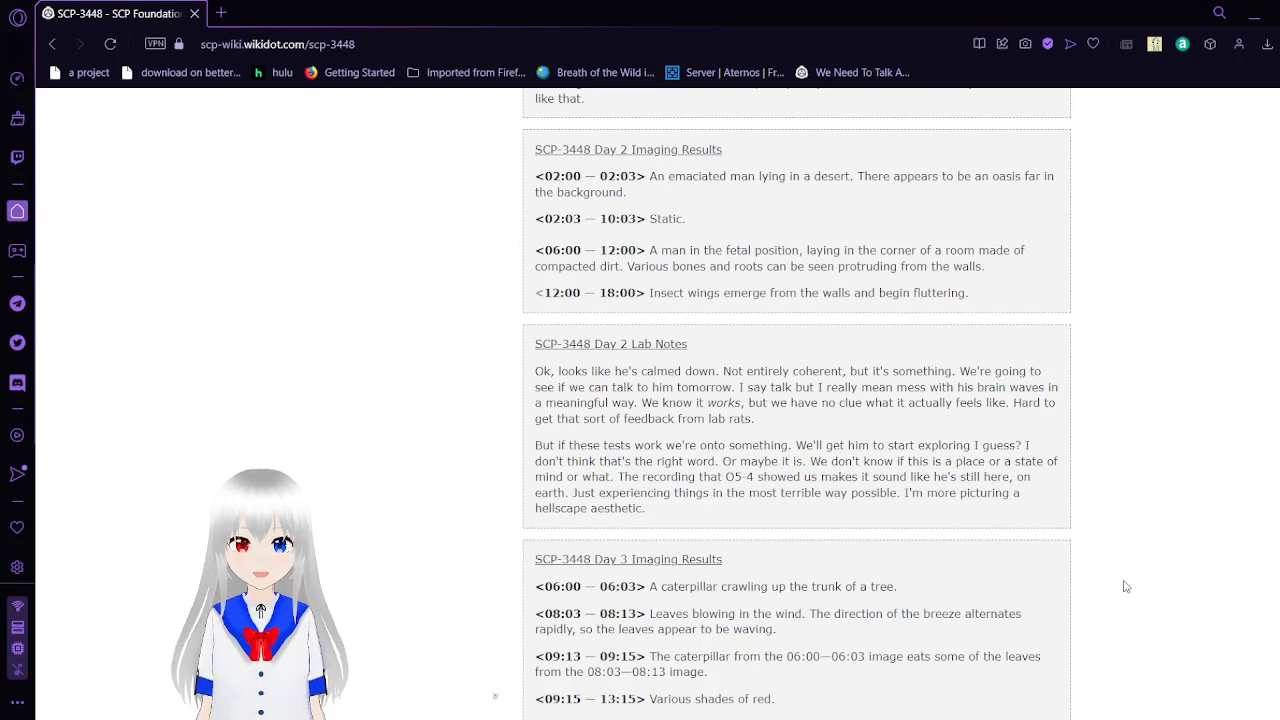
{"action": "scroll", "scroll_direction": "down", "scroll_amount": 3}
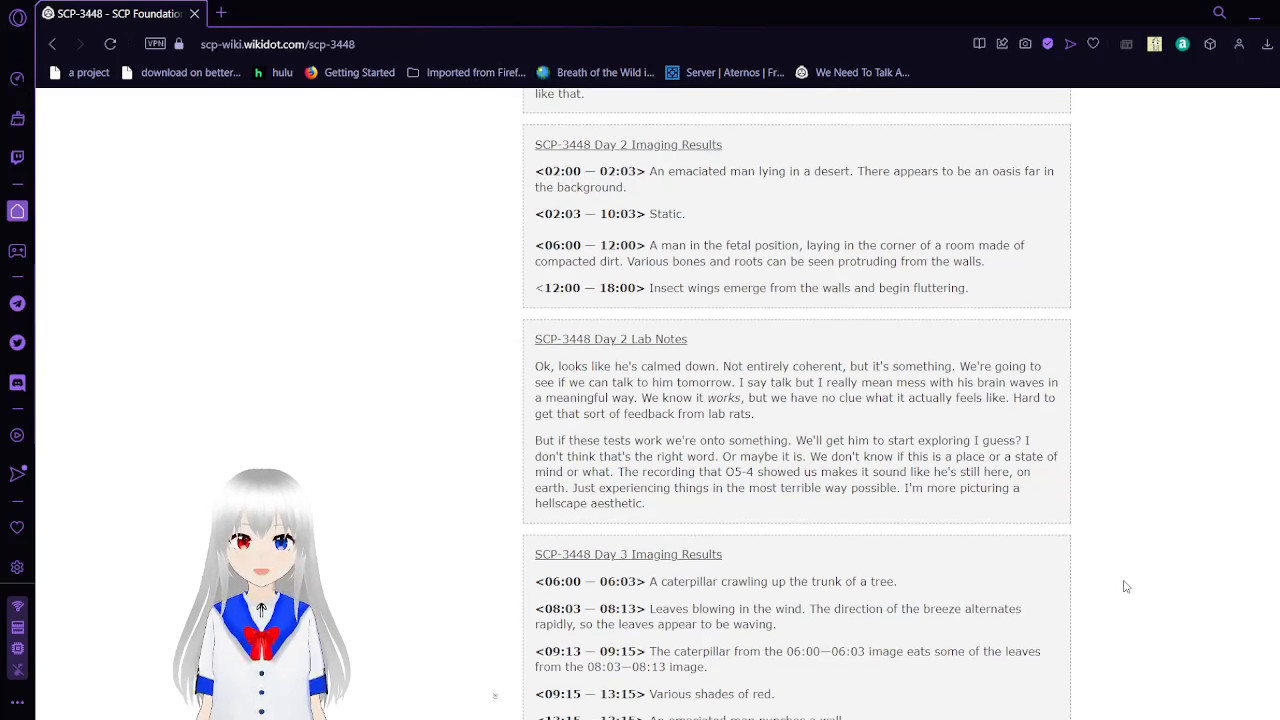
{"action": "scroll", "scroll_direction": "down", "scroll_amount": 3}
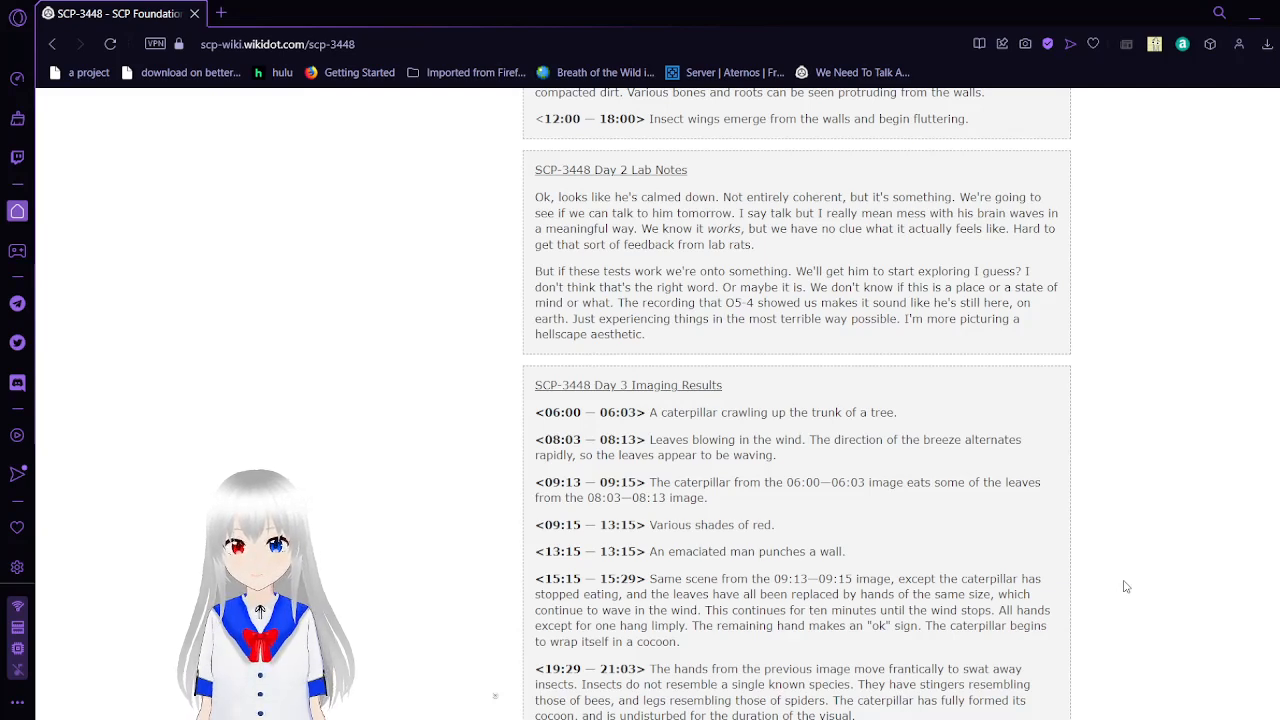
Step: Scroll past the Day 3 lab notes until the Day 4 Imaging Results heading and daisy image appear
{"action": "scroll", "scroll_direction": "down", "scroll_amount": 3}
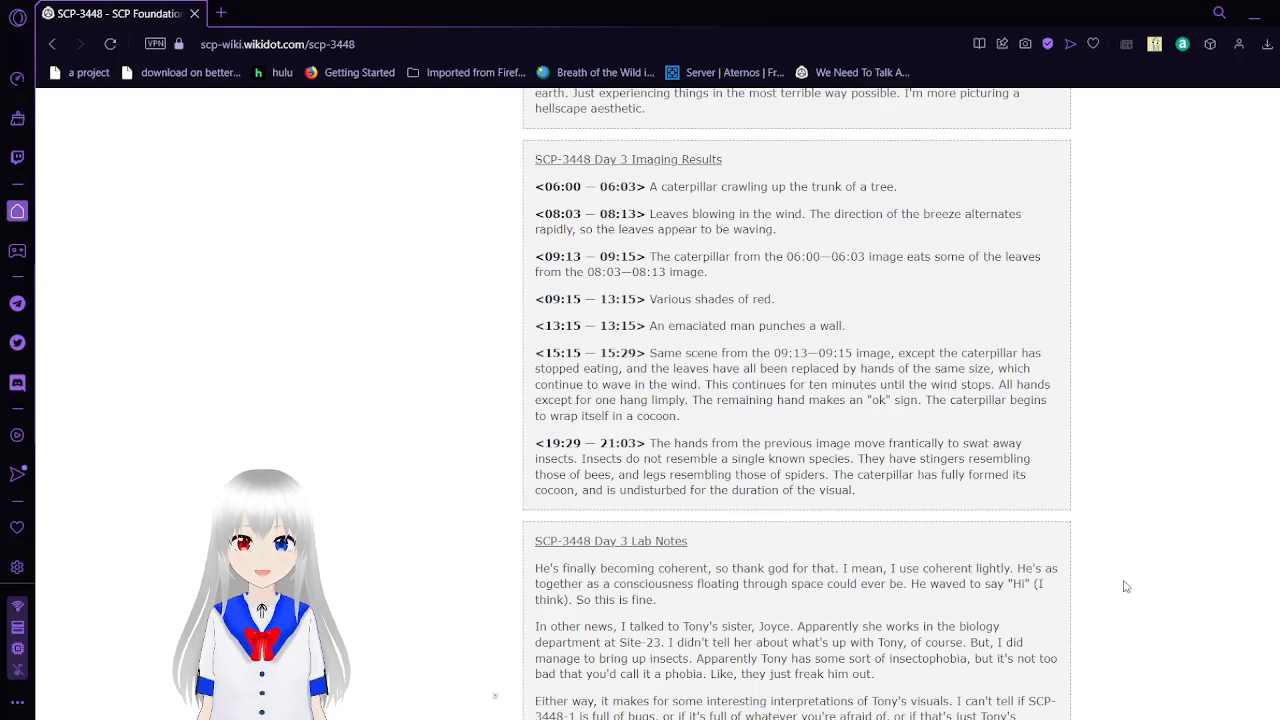
{"action": "scroll", "scroll_direction": "down", "scroll_amount": 3}
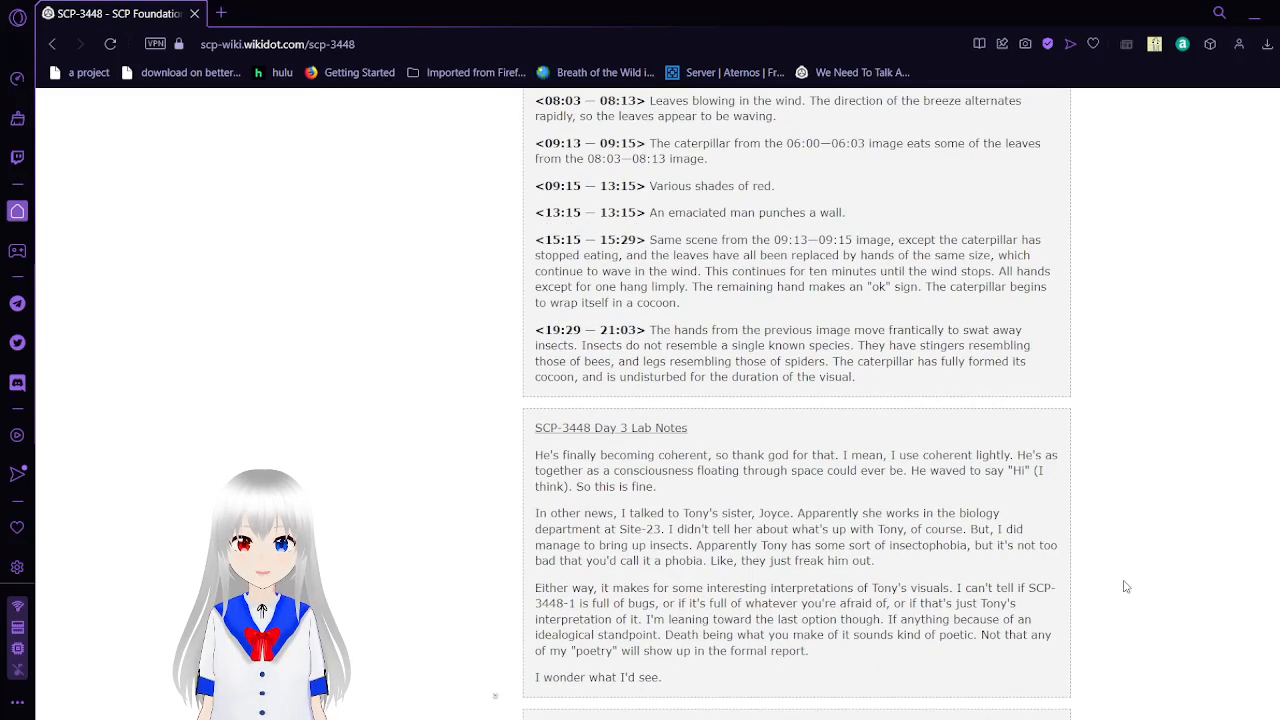
{"action": "scroll", "scroll_direction": "down", "scroll_amount": 3}
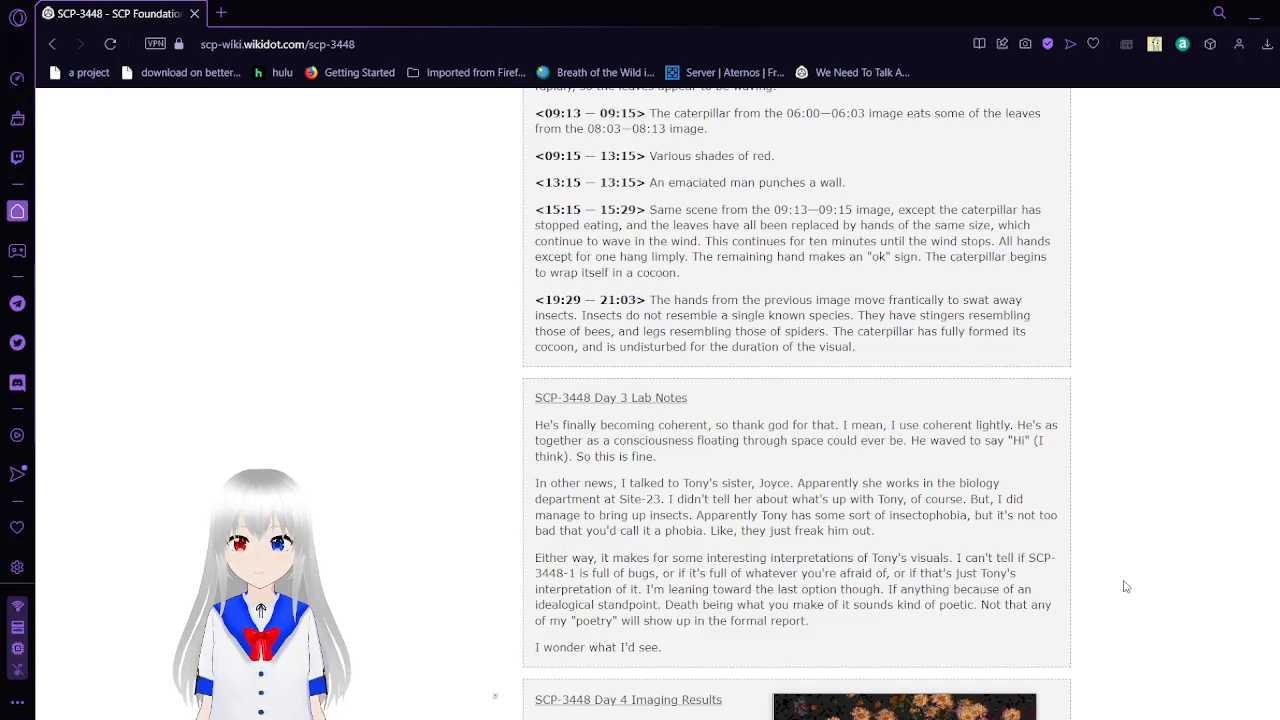
Step: Scroll down until the whole Day 4 Imaging Results block with its daisy-garden still is visible
{"action": "scroll", "scroll_direction": "down", "scroll_amount": 3}
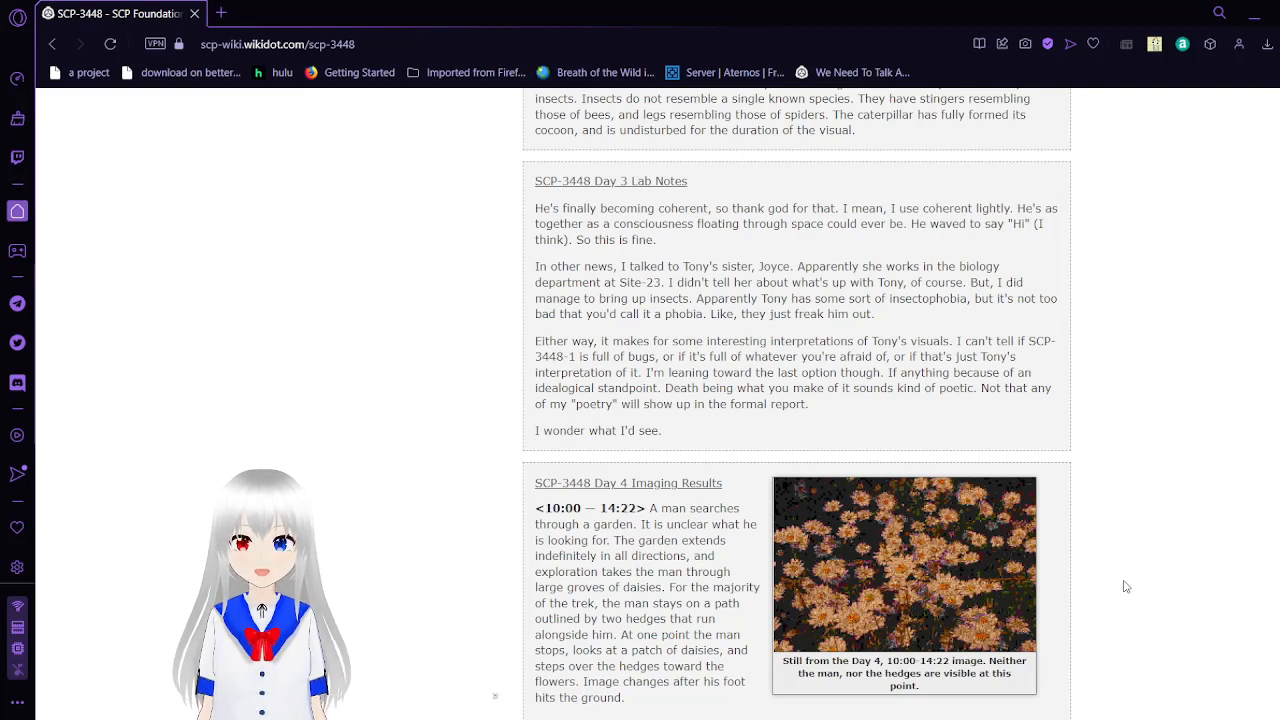
{"action": "scroll", "scroll_direction": "down", "scroll_amount": 3}
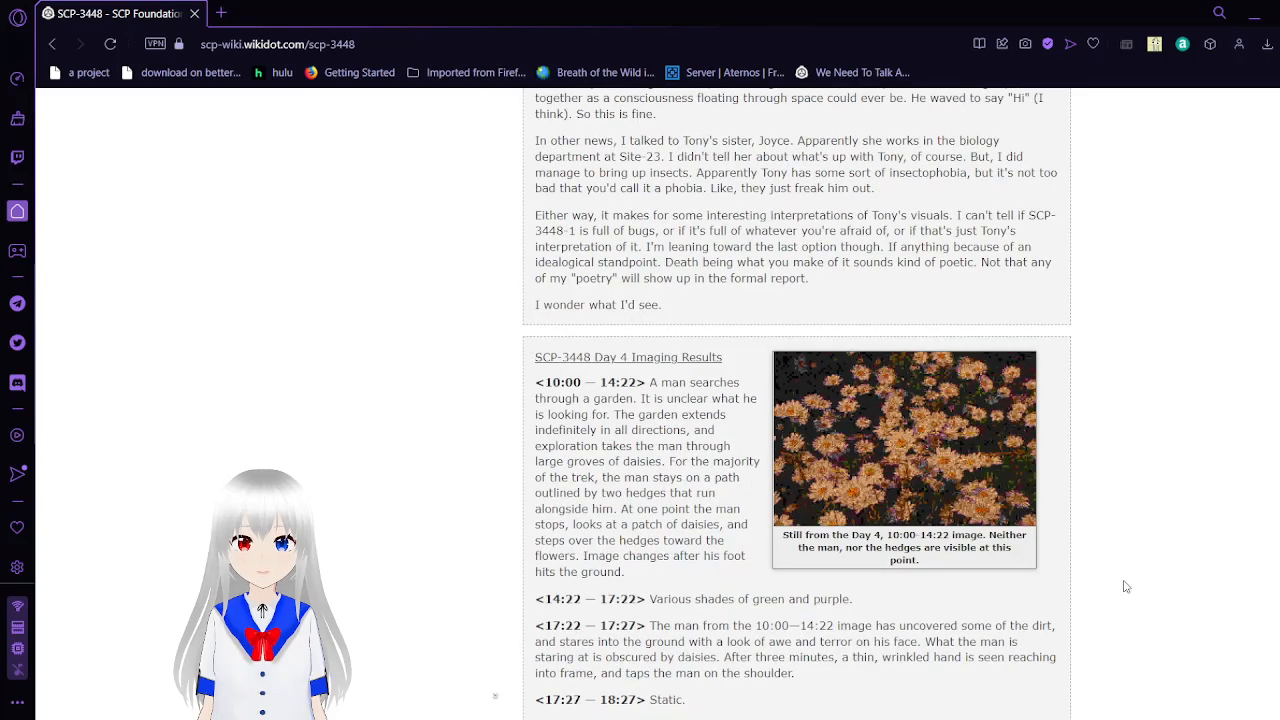
{"action": "scroll", "scroll_direction": "down", "scroll_amount": 3}
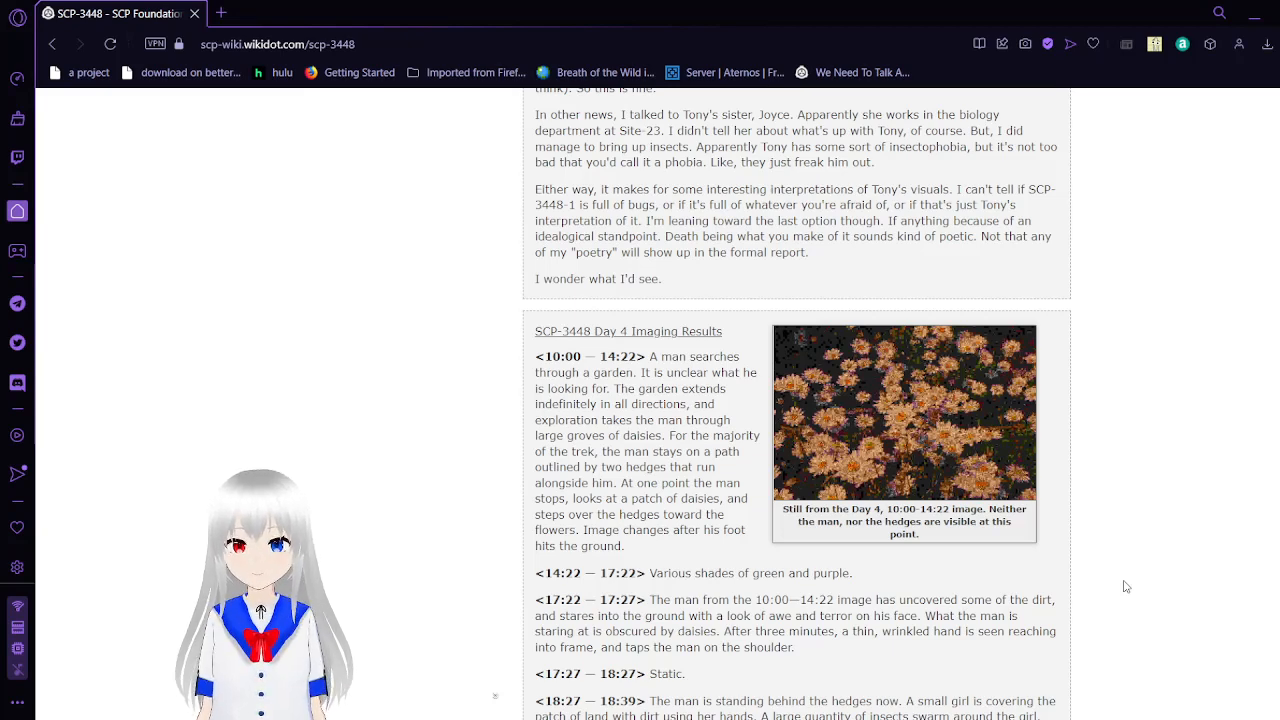
{"action": "scroll", "scroll_direction": "down", "scroll_amount": 3}
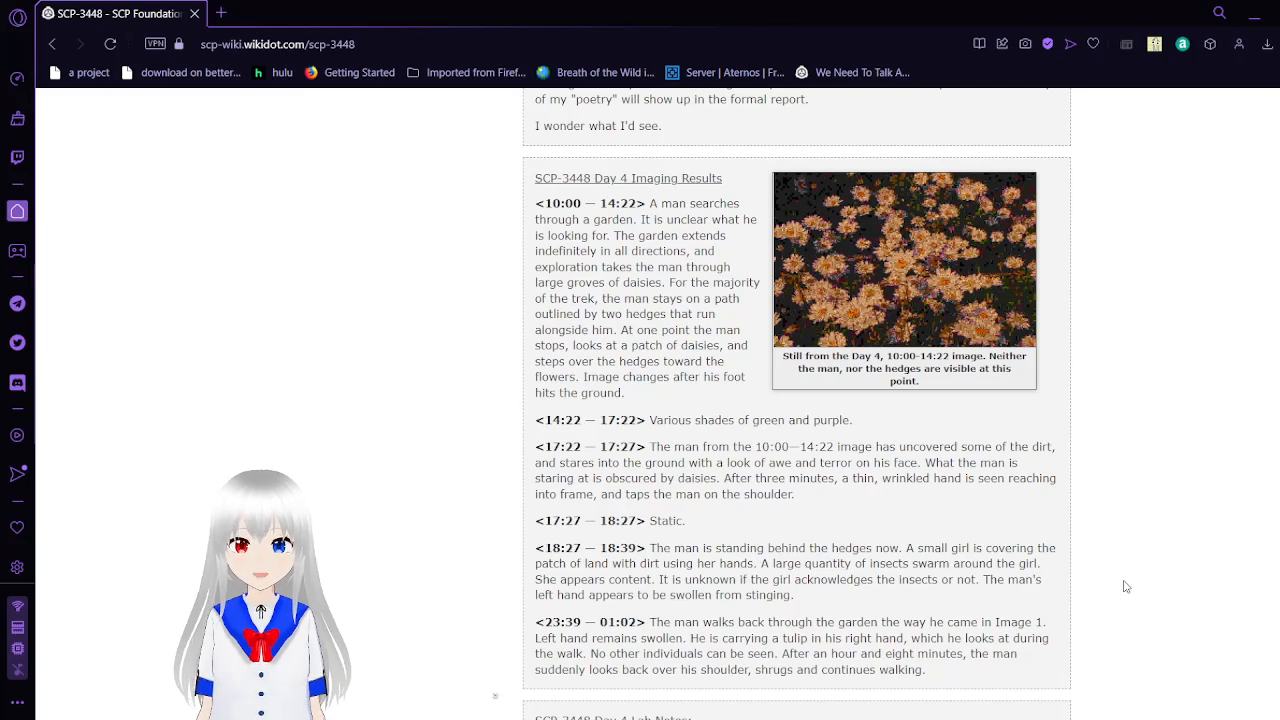
{"action": "scroll", "scroll_direction": "down", "scroll_amount": 3}
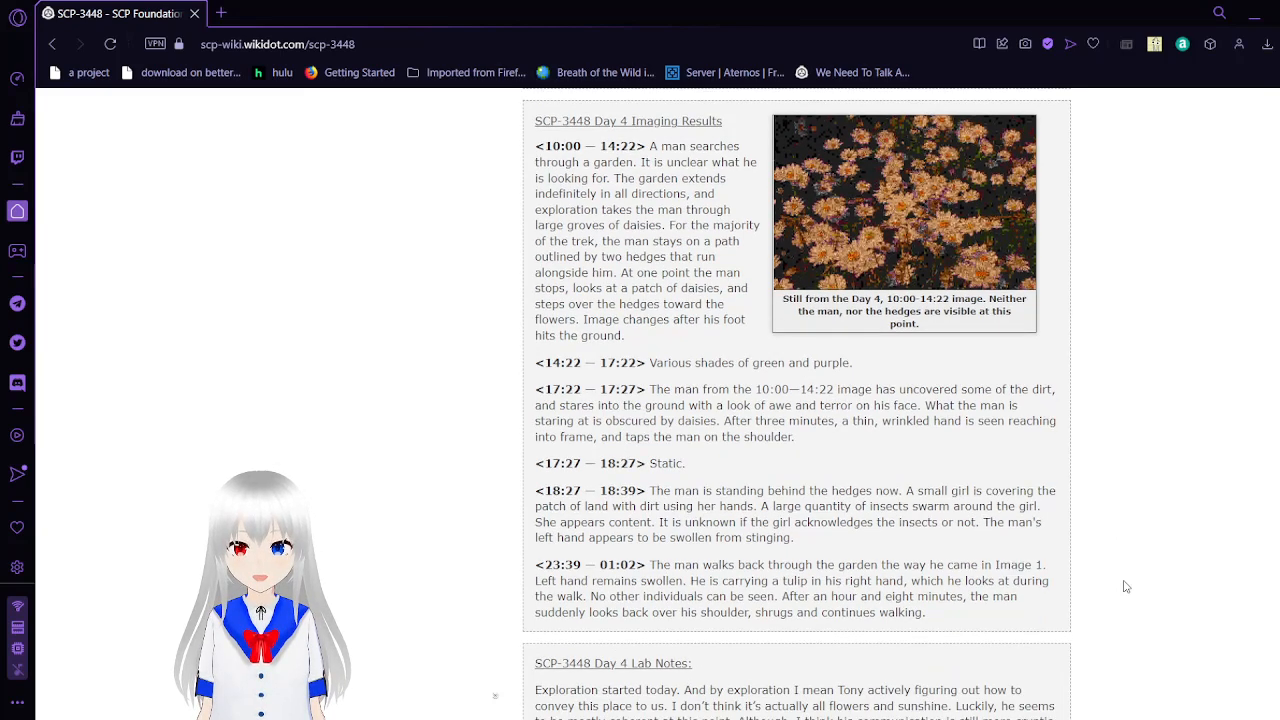
Step: Scroll past the Day 4 imaging entries to show the complete Day 4 Lab Notes
{"action": "scroll", "scroll_direction": "down", "scroll_amount": 3}
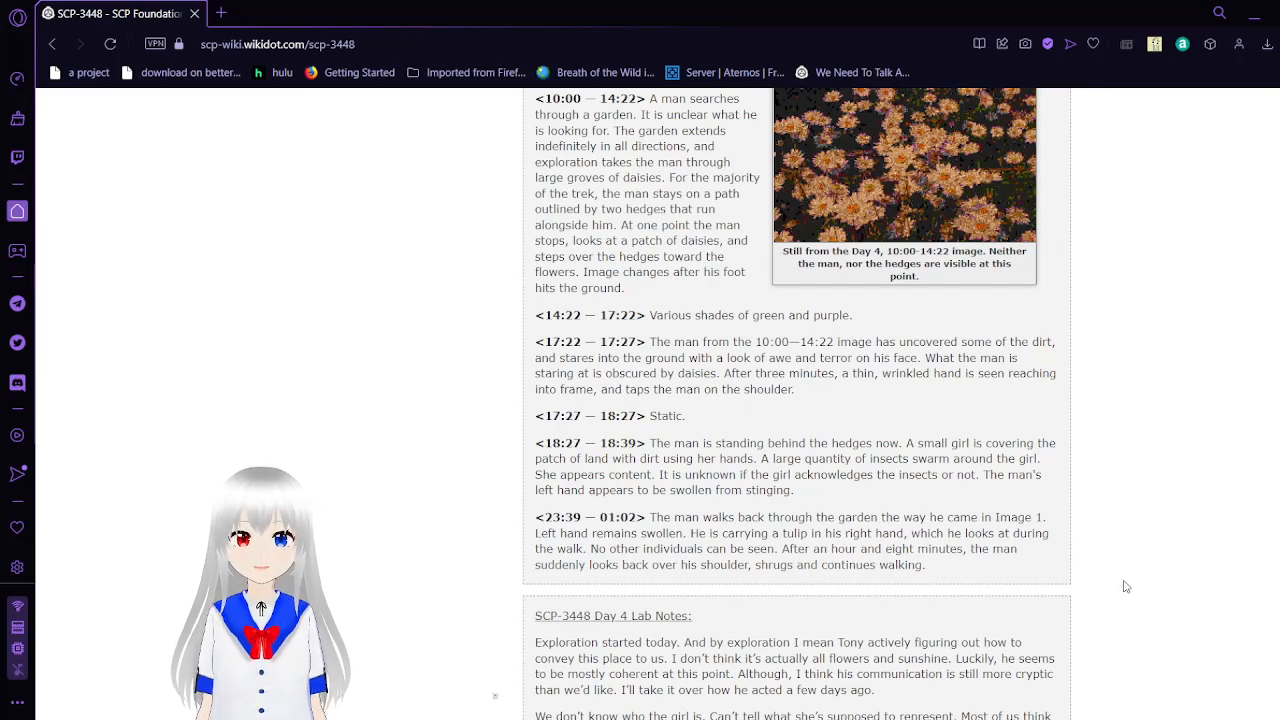
{"action": "scroll", "scroll_direction": "down", "scroll_amount": 3}
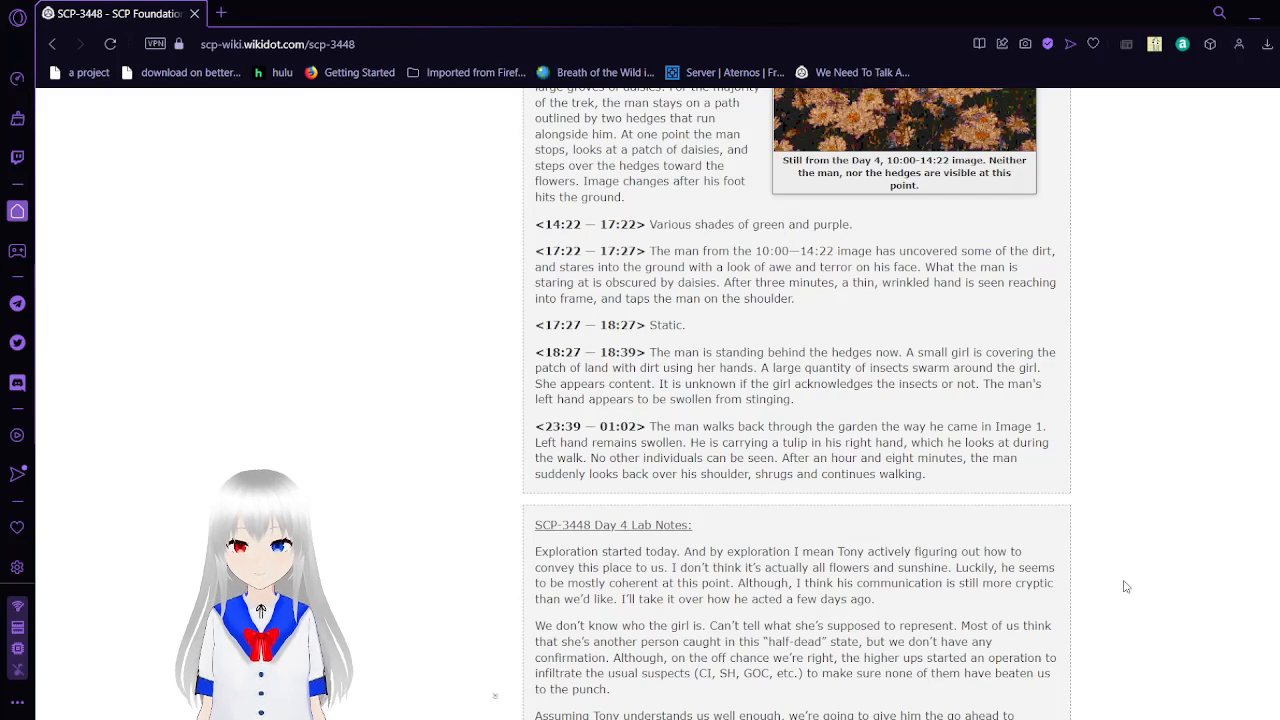
{"action": "scroll", "scroll_direction": "down", "scroll_amount": 3}
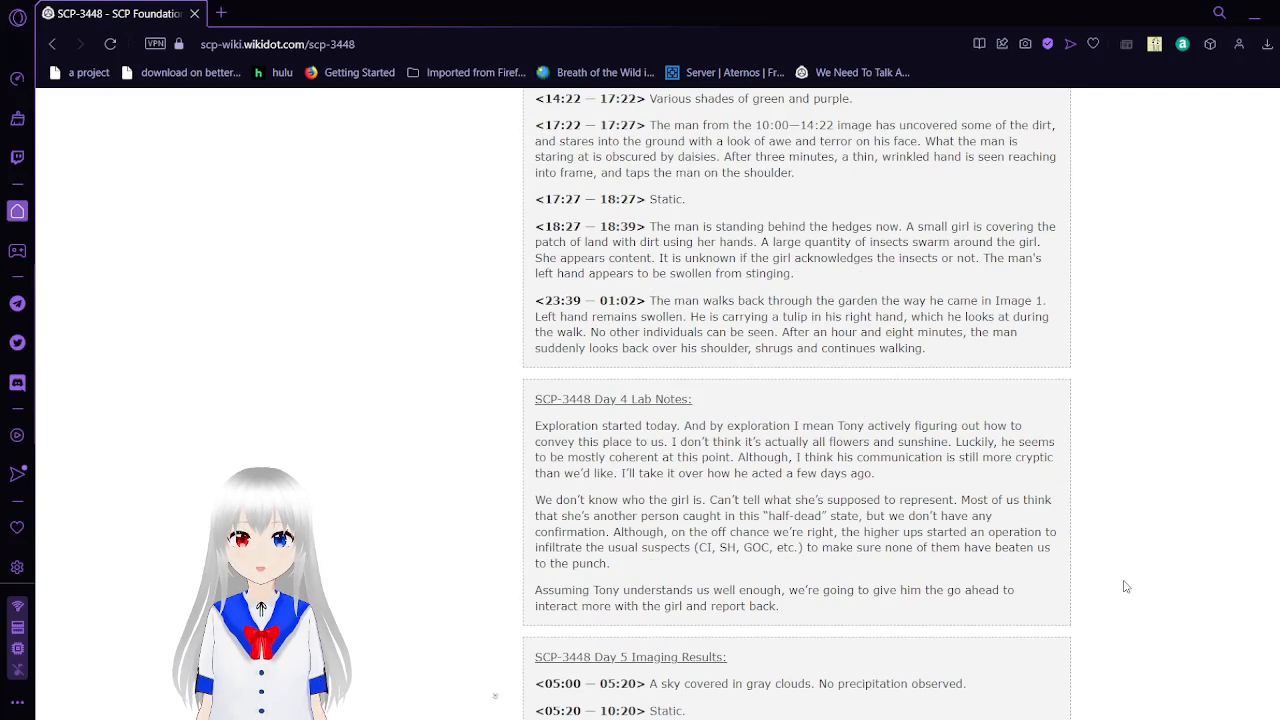
Step: Scroll down to the Day 5 Imaging Results heading and its gray-clouds and teddy-bear entries
{"action": "scroll", "scroll_direction": "down", "scroll_amount": 3}
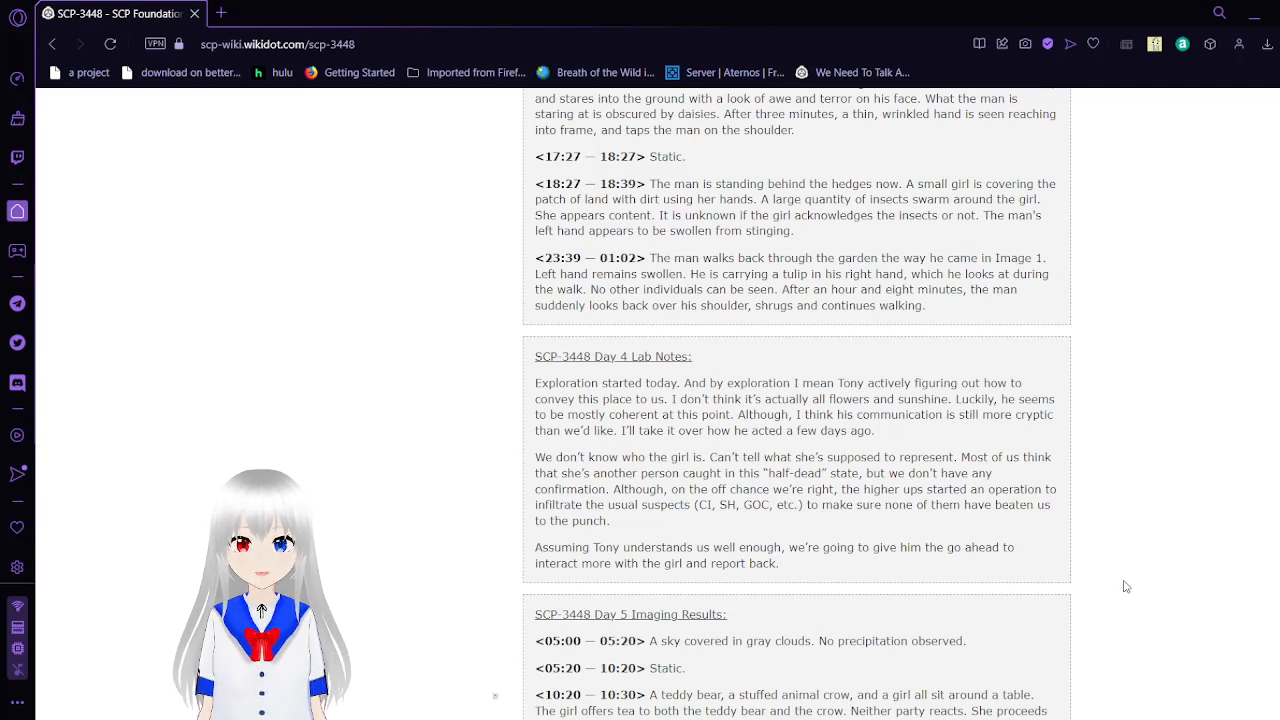
{"action": "scroll", "scroll_direction": "down", "scroll_amount": 3}
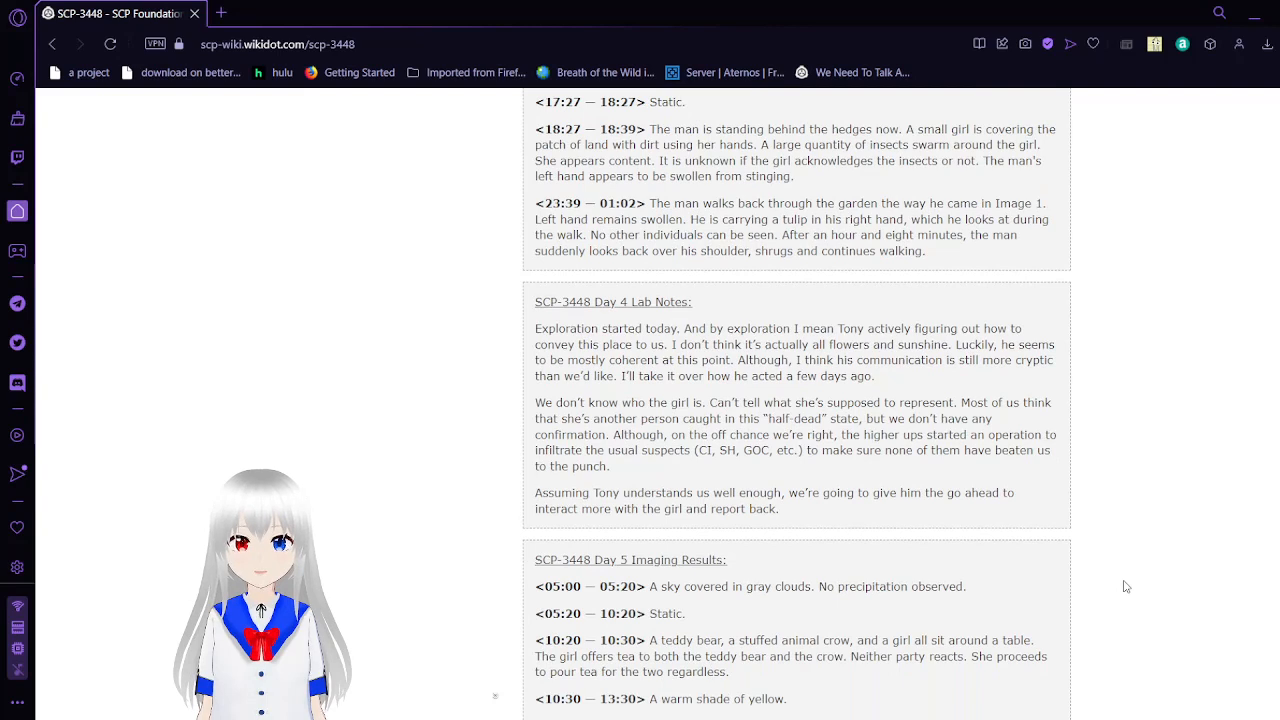
{"action": "scroll", "scroll_direction": "down", "scroll_amount": 3}
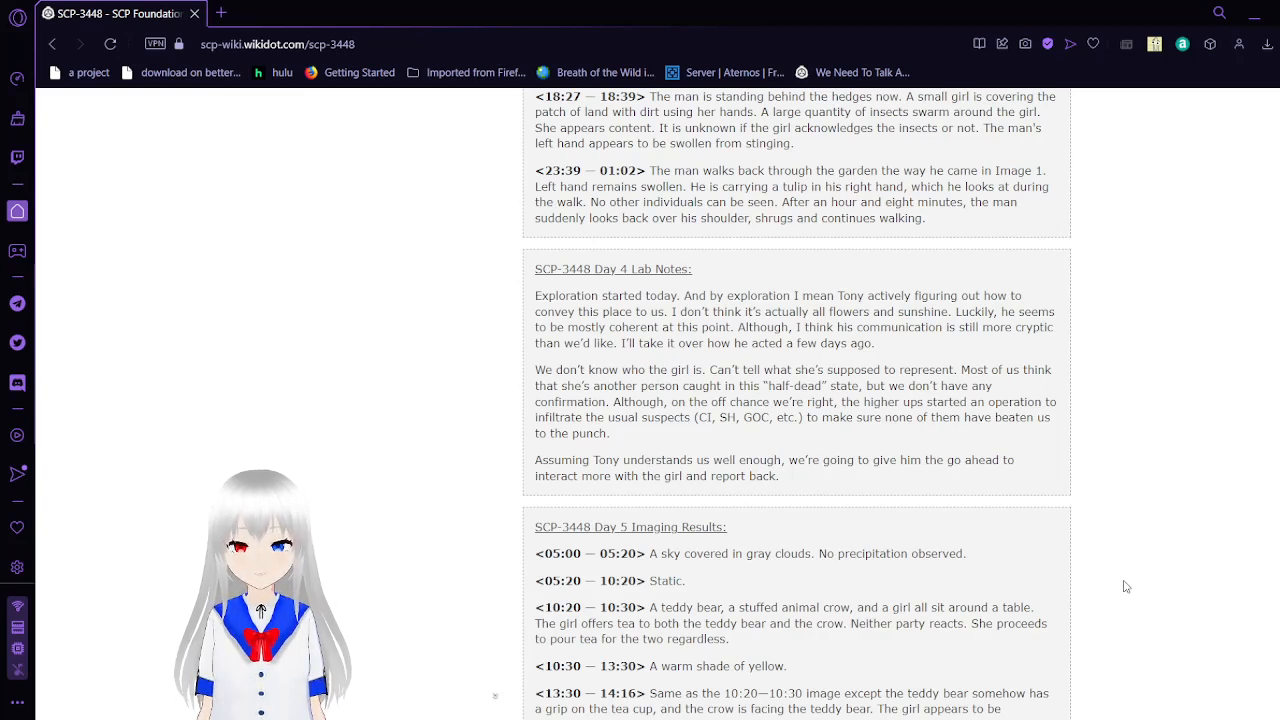
{"action": "scroll", "scroll_direction": "down", "scroll_amount": 3}
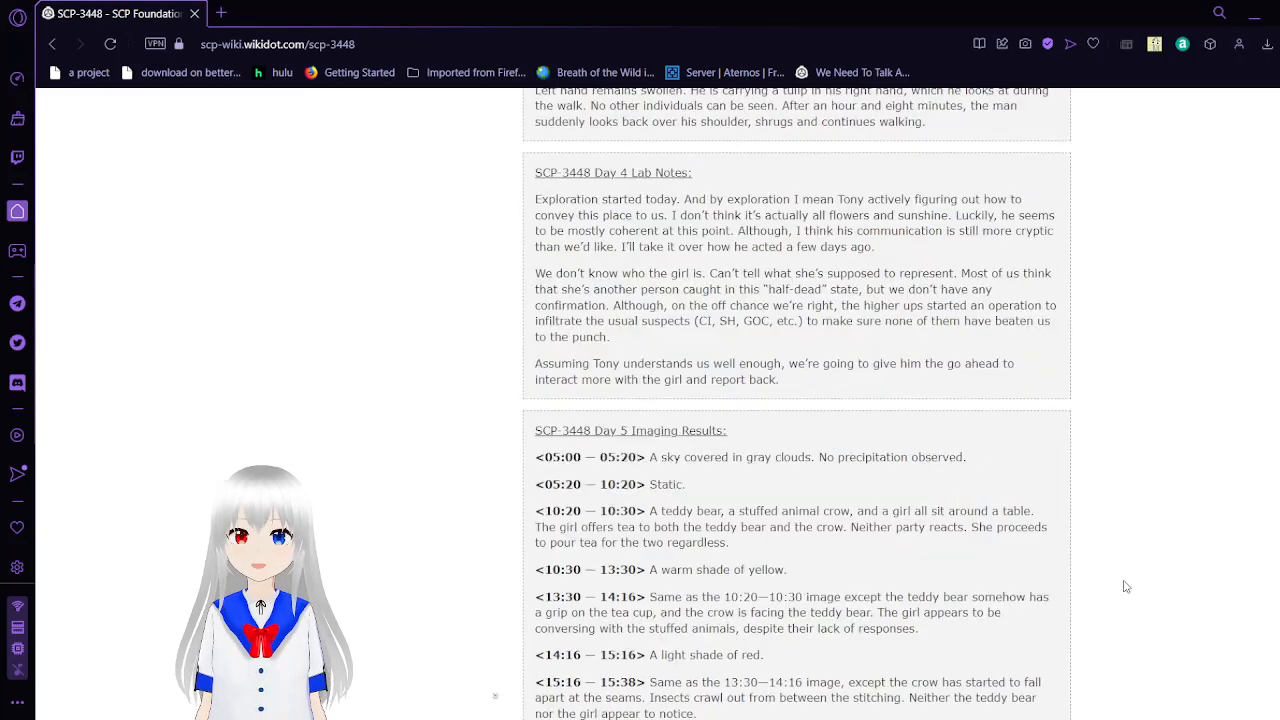
Step: Scroll down to reveal the remaining Day 5 imaging entries through the 19:44–20:04 curled-man image
{"action": "scroll", "scroll_direction": "down", "scroll_amount": 3}
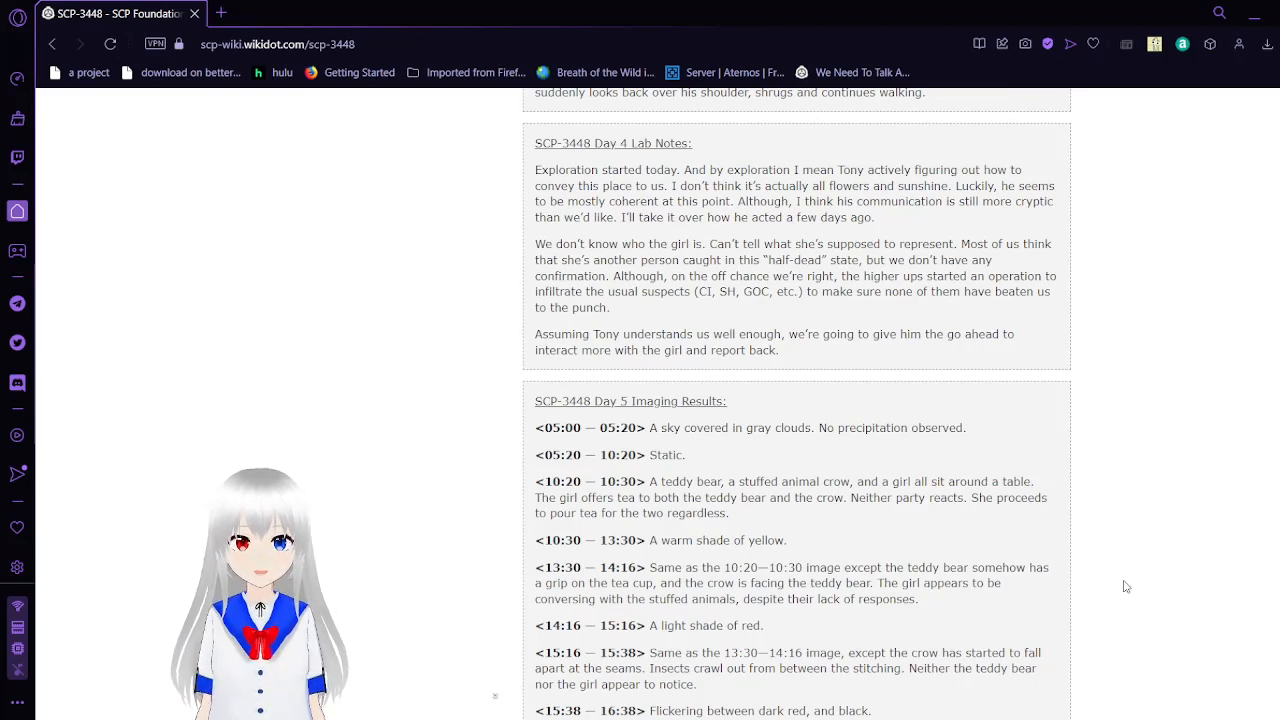
{"action": "scroll", "scroll_direction": "down", "scroll_amount": 3}
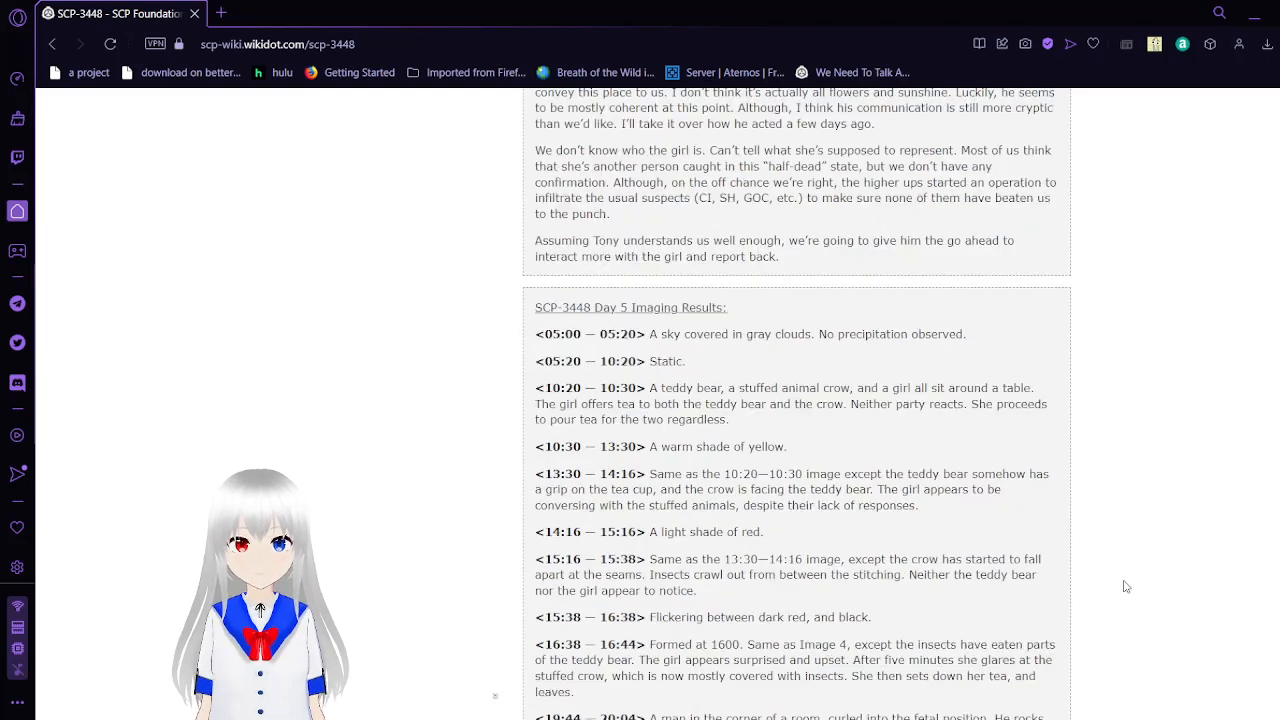
{"action": "scroll", "scroll_direction": "down", "scroll_amount": 3}
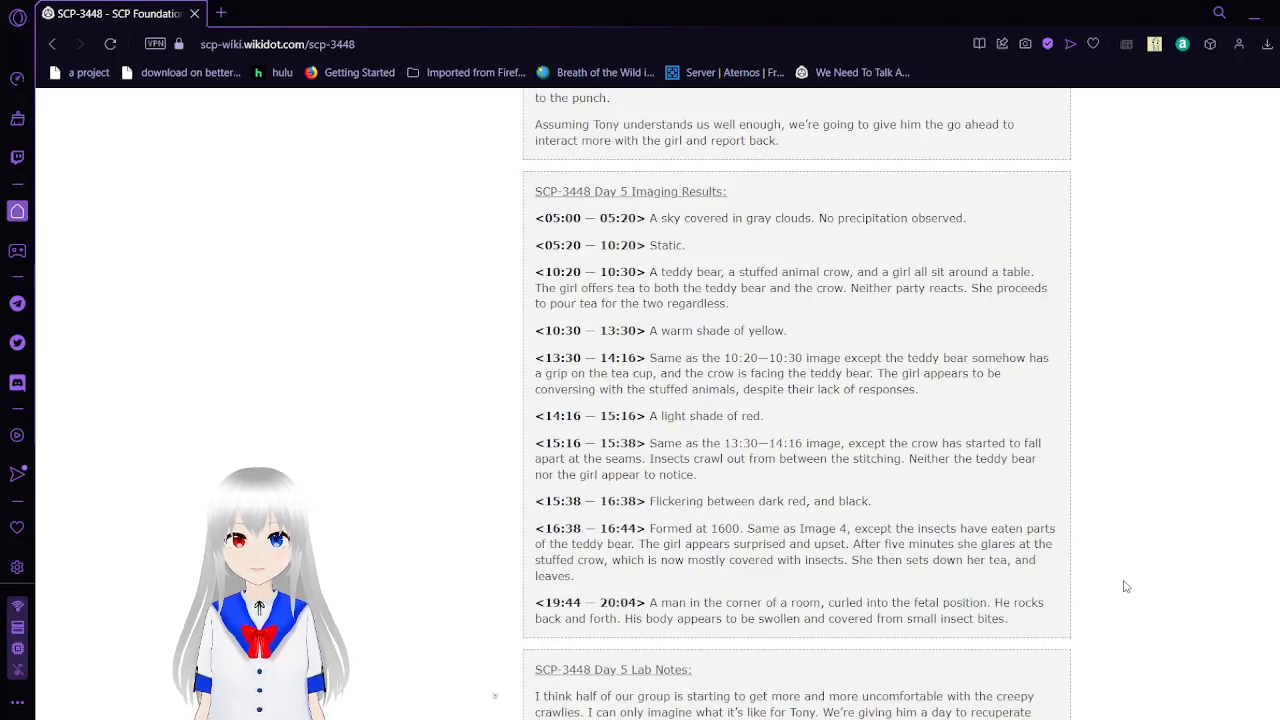
Step: Scroll down to show the Day 5 Lab Notes about progress on the girl and the planned talk with Tony
{"action": "scroll", "scroll_direction": "down", "scroll_amount": 3}
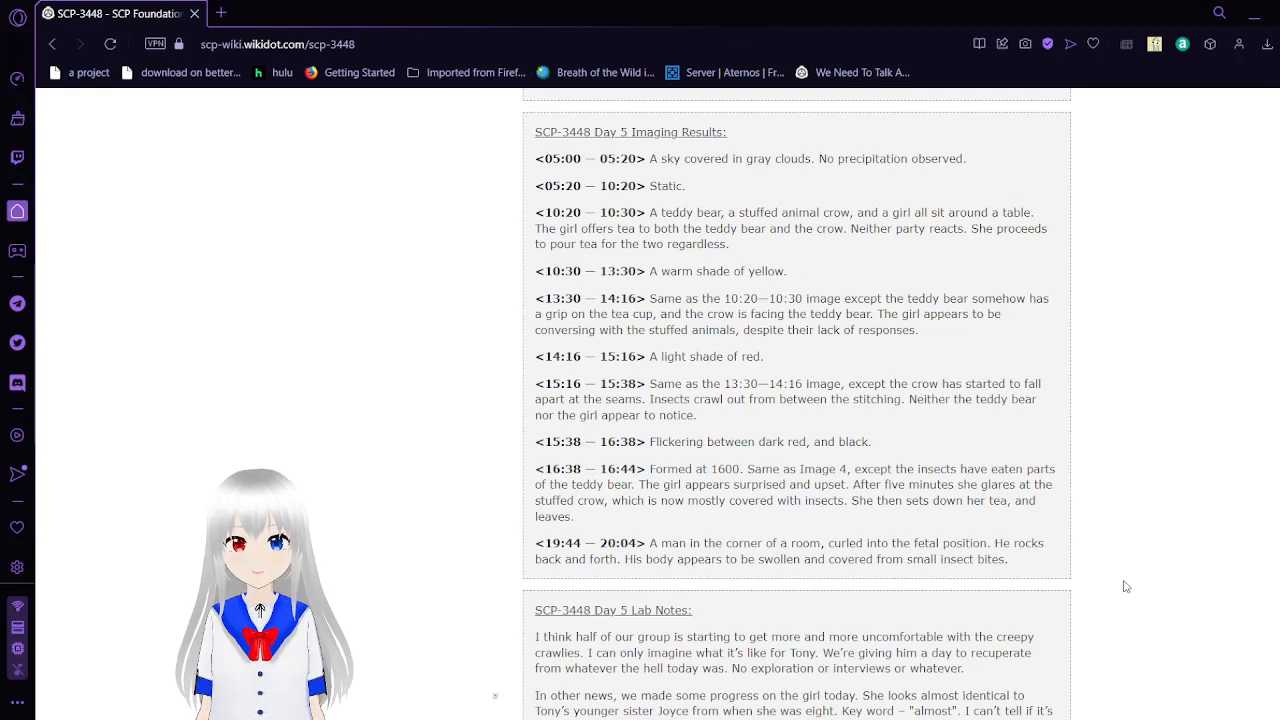
{"action": "scroll", "scroll_direction": "down", "scroll_amount": 3}
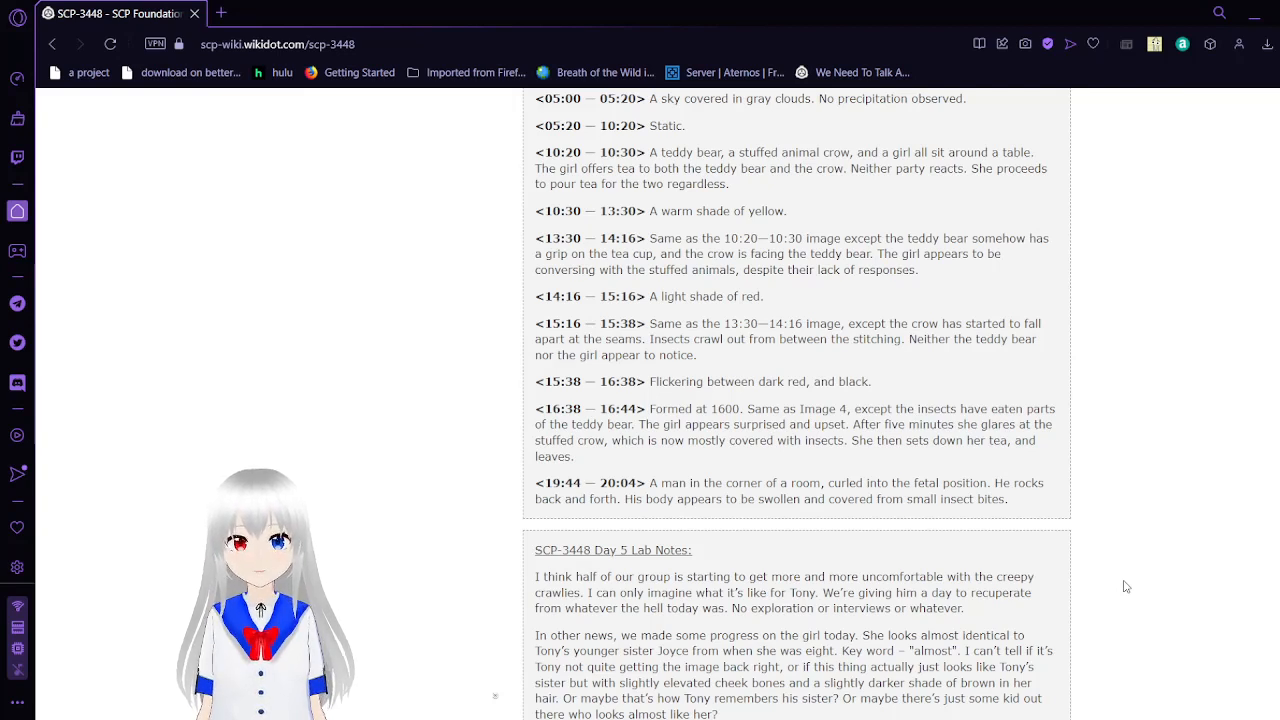
{"action": "scroll", "scroll_direction": "down", "scroll_amount": 3}
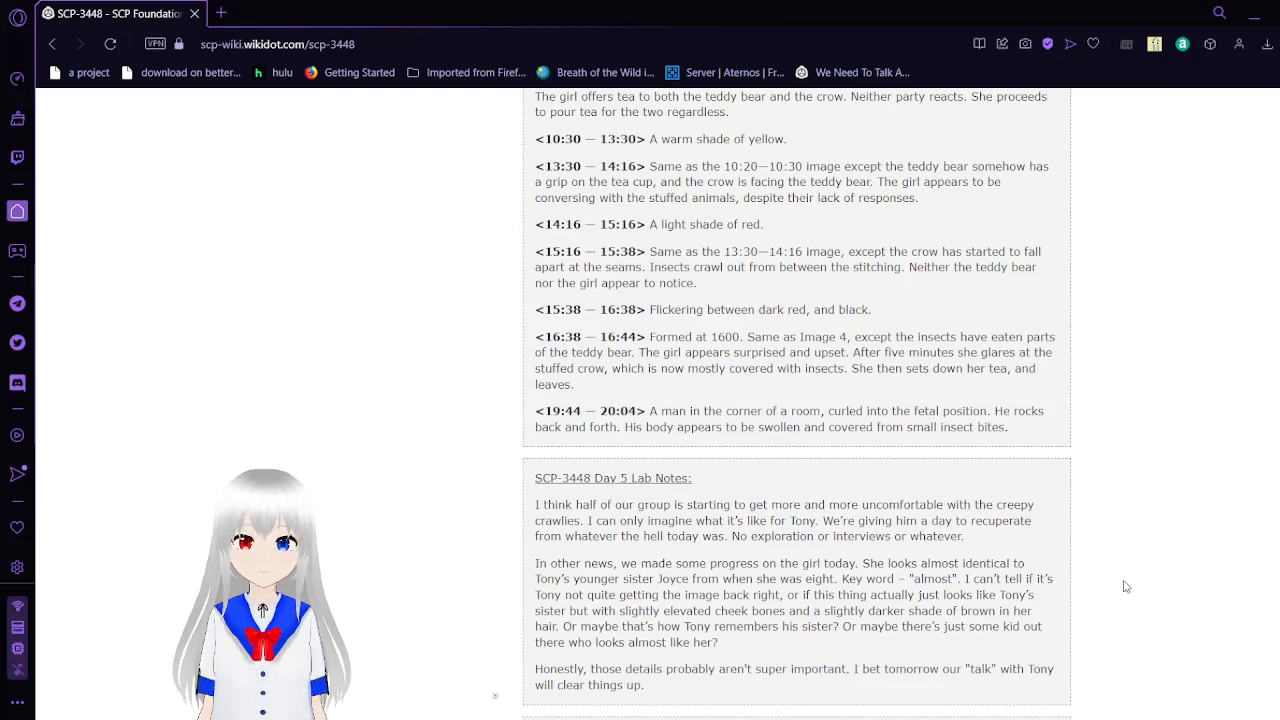
Step: Scroll past the Day 5 lab notes until the Day 6 Imaging Results and start of Day 6 Lab Notes appear
{"action": "scroll", "scroll_direction": "down", "scroll_amount": 3}
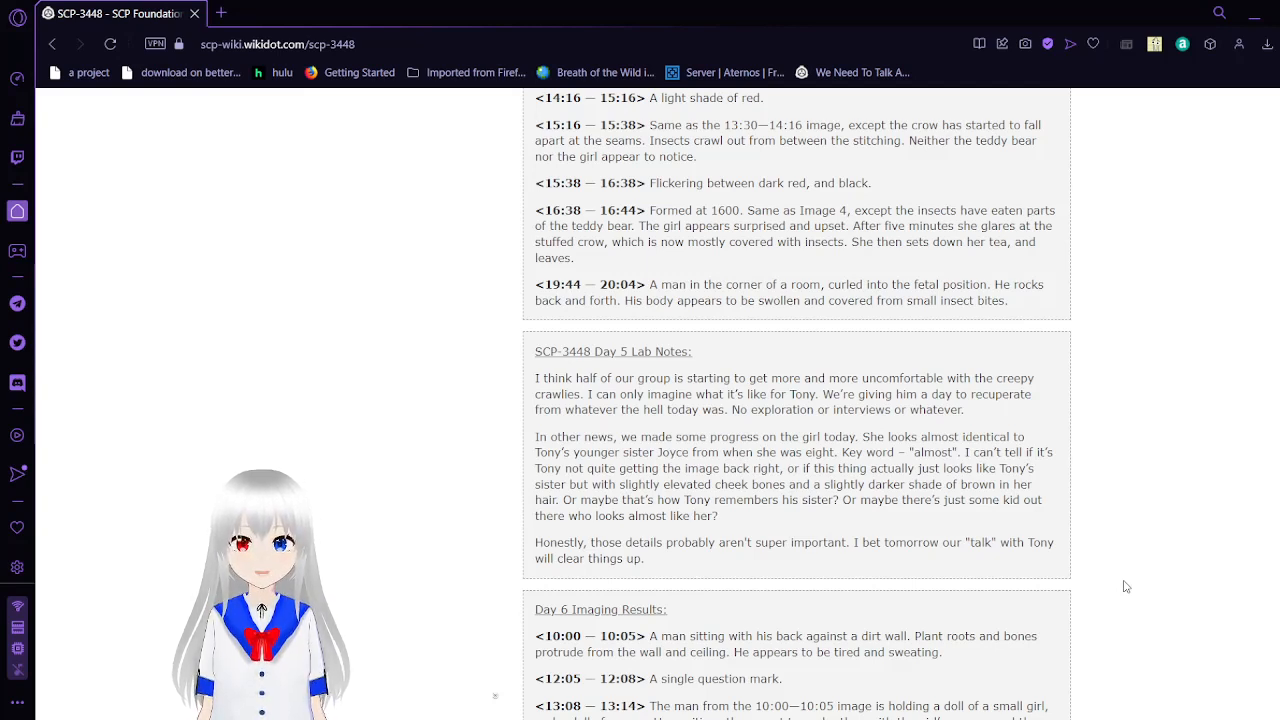
{"action": "scroll", "scroll_direction": "down", "scroll_amount": 3}
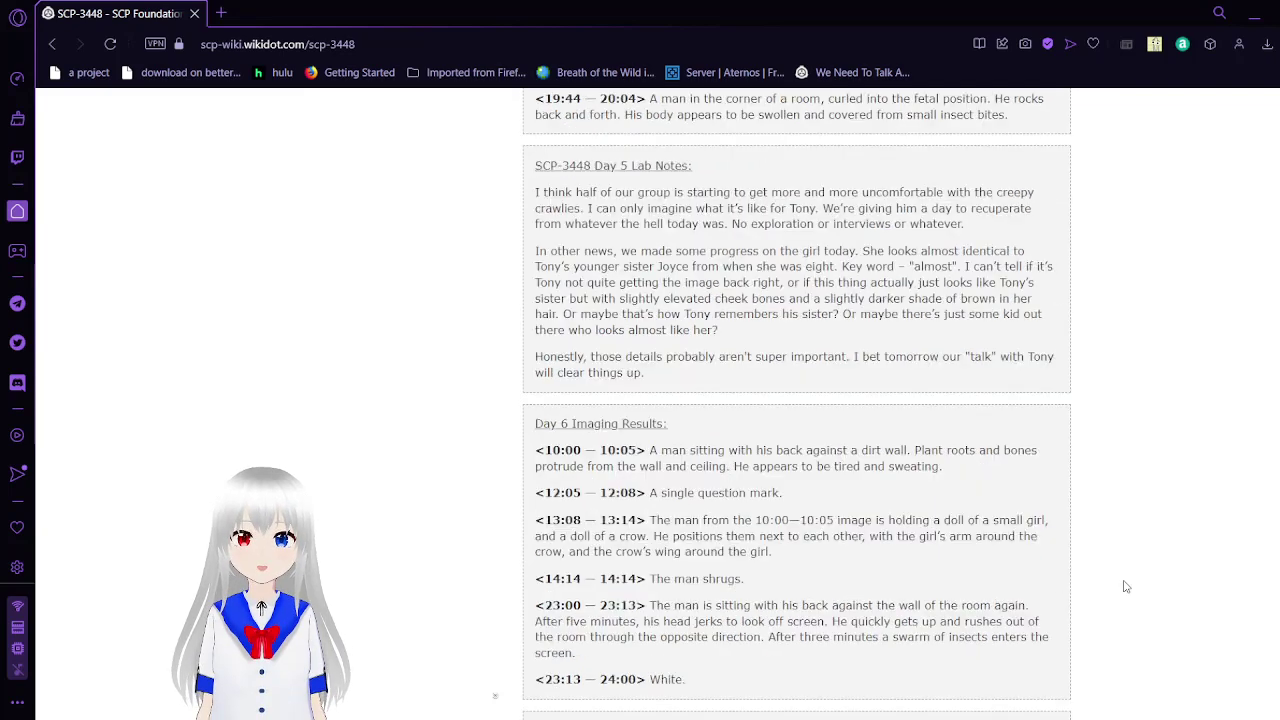
{"action": "scroll", "scroll_direction": "down", "scroll_amount": 3}
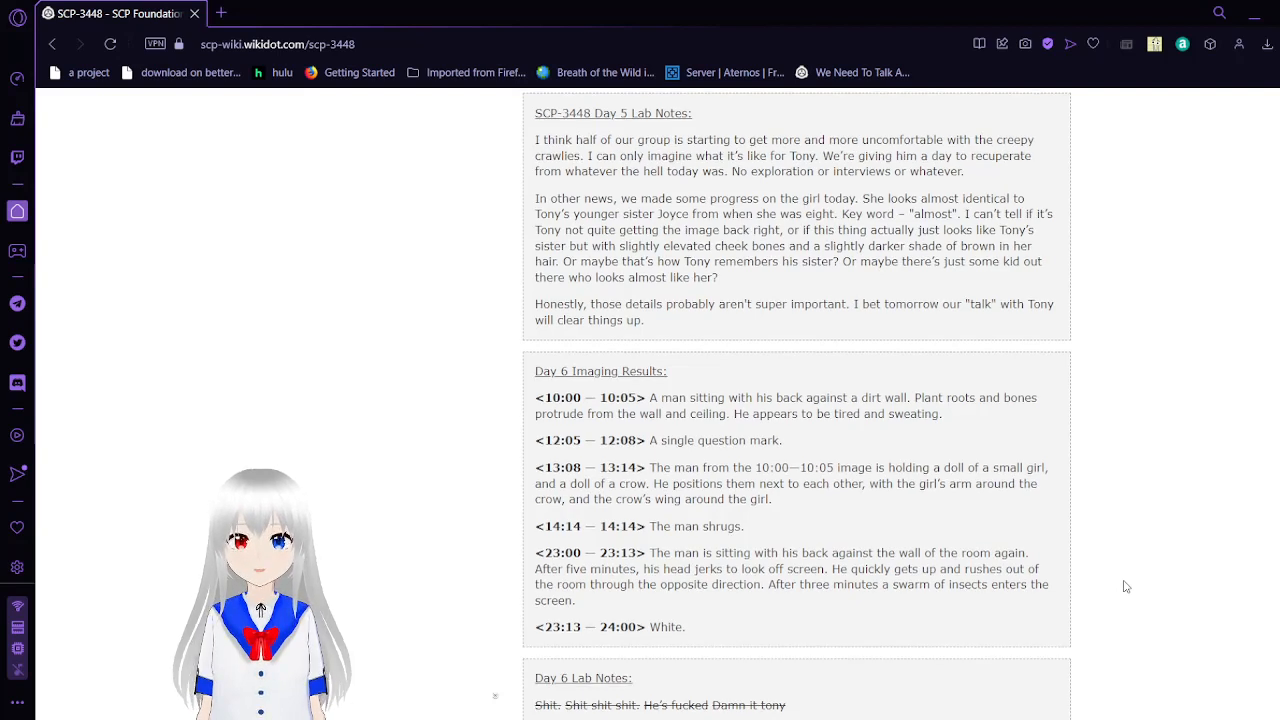
Step: Scroll down through the full Day 6 Lab Notes to reach the Day 7 Imaging Results heading
{"action": "scroll", "scroll_direction": "down", "scroll_amount": 3}
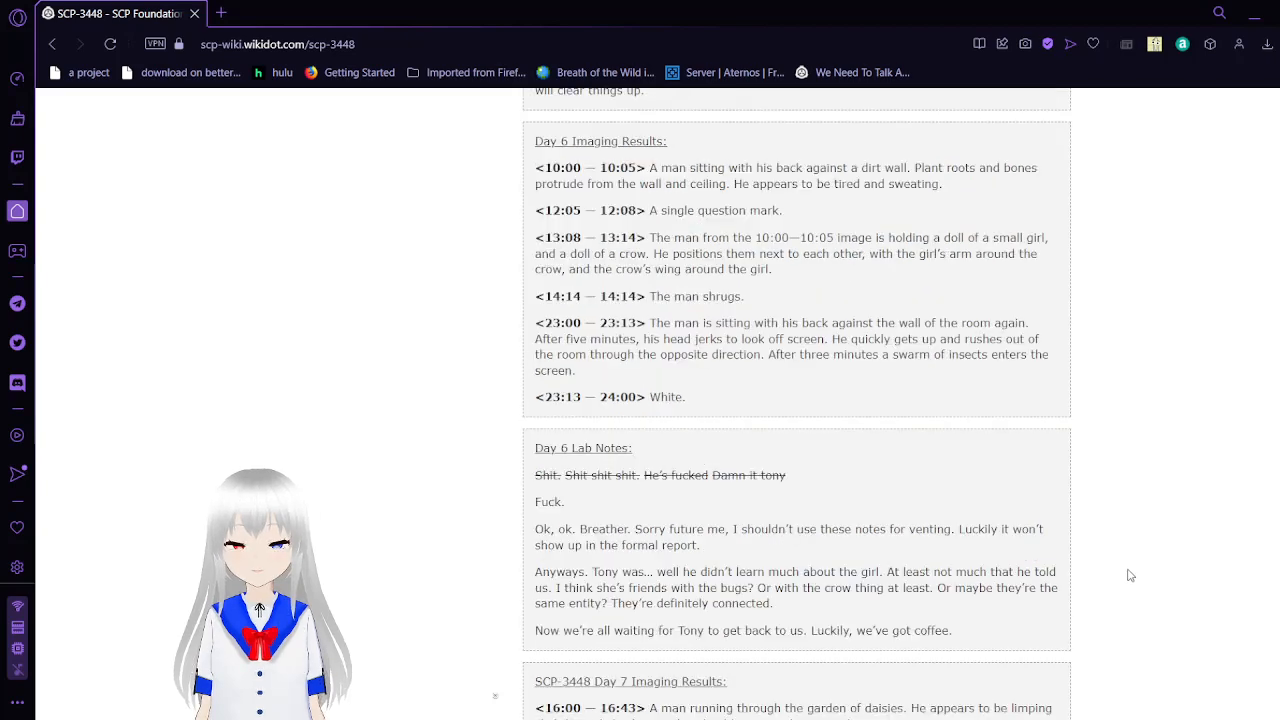
{"action": "scroll", "scroll_direction": "down", "scroll_amount": 3}
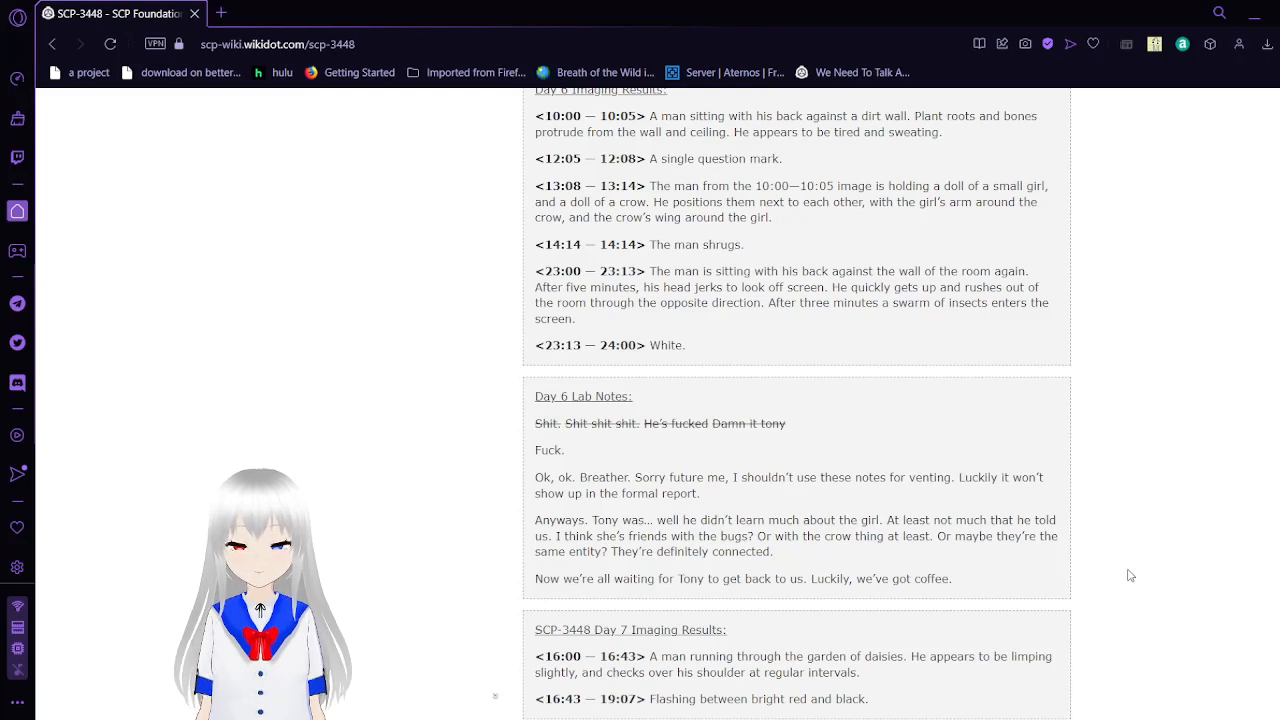
Step: Scroll to the Day 7 imaging results and Day 7 lab notes, with Day 8 results starting below
{"action": "scroll", "scroll_direction": "up", "scroll_amount": 3}
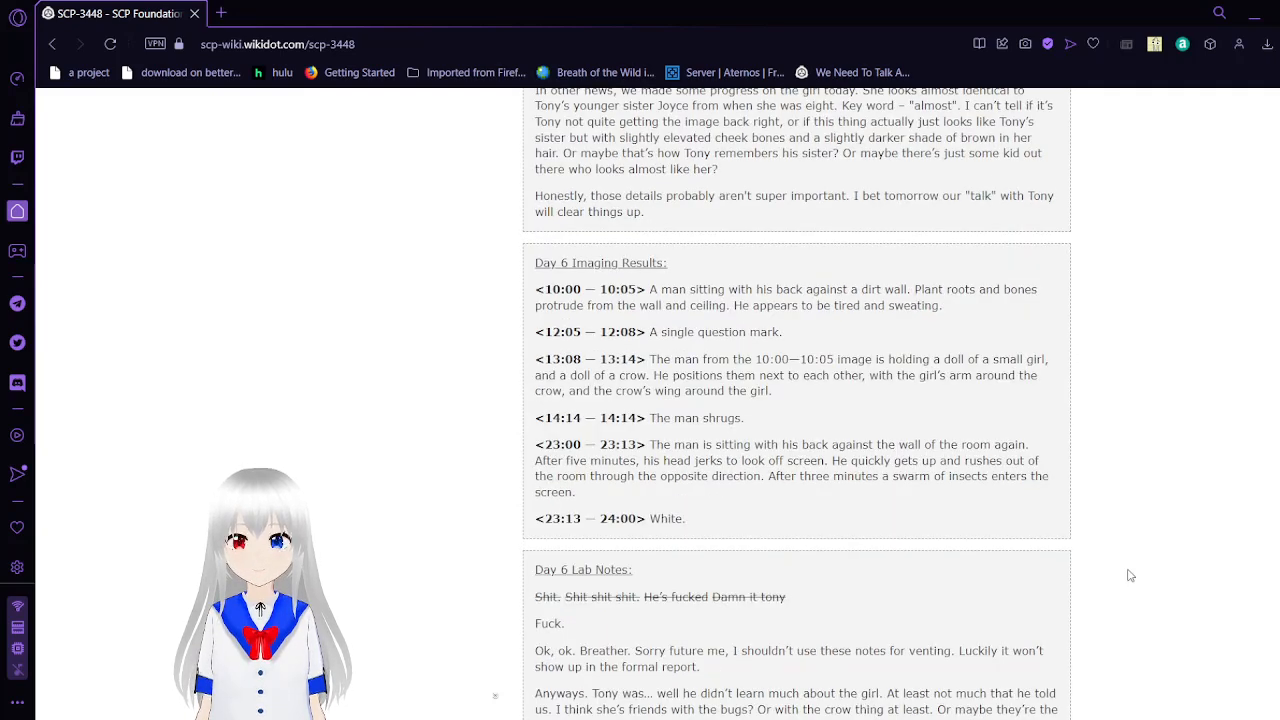
{"action": "scroll", "scroll_direction": "down", "scroll_amount": 3}
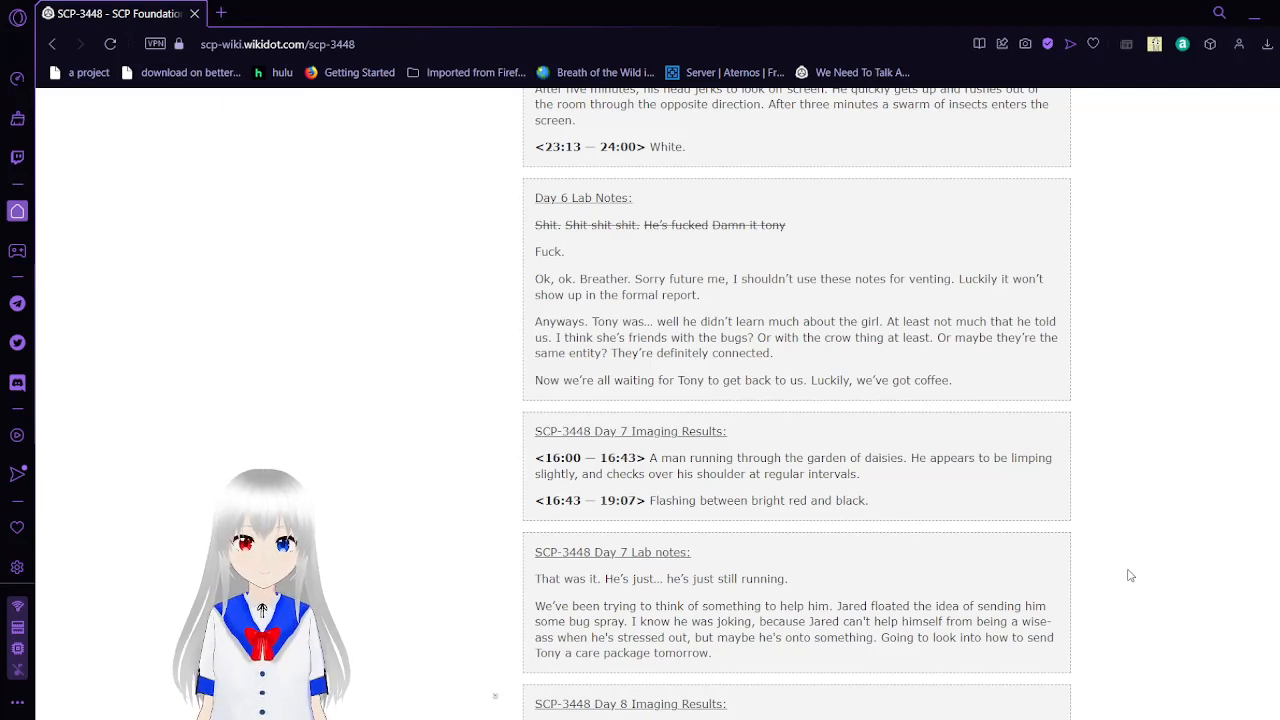
Step: Scroll down through the Day 8 imaging results to the opening of the Day 8 lab notes
{"action": "scroll", "scroll_direction": "down", "scroll_amount": 3}
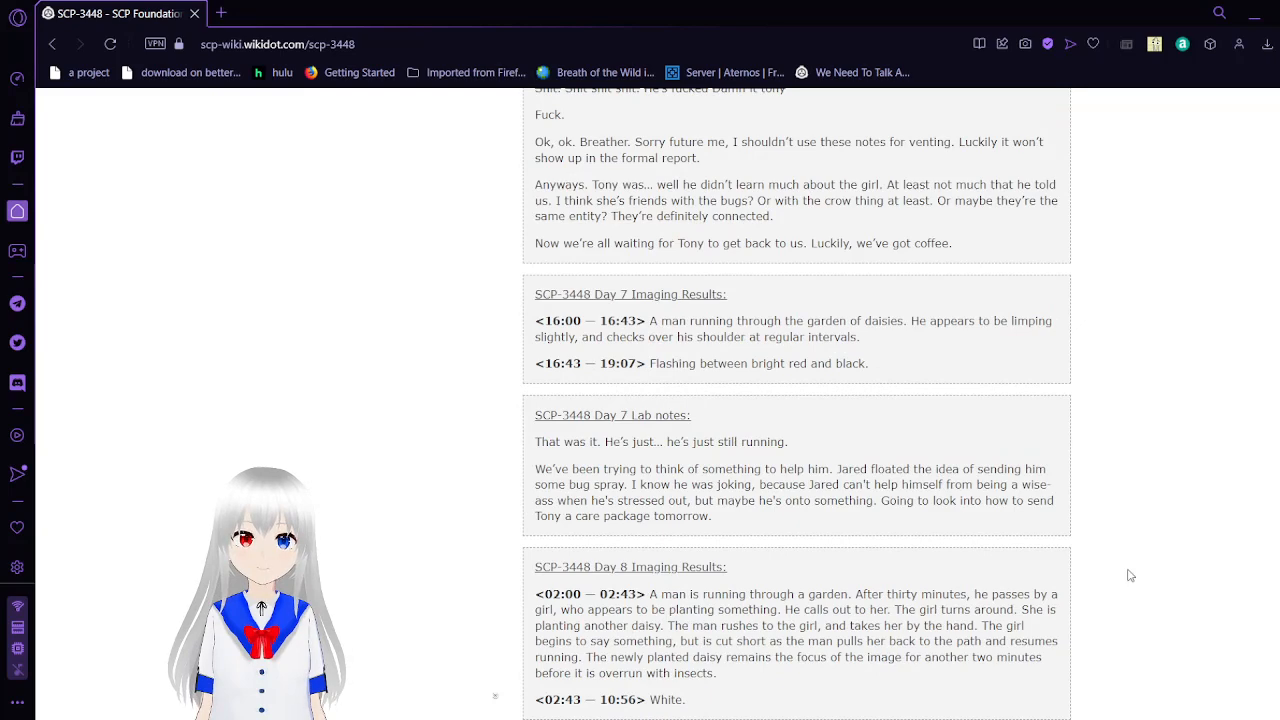
{"action": "scroll", "scroll_direction": "down", "scroll_amount": 3}
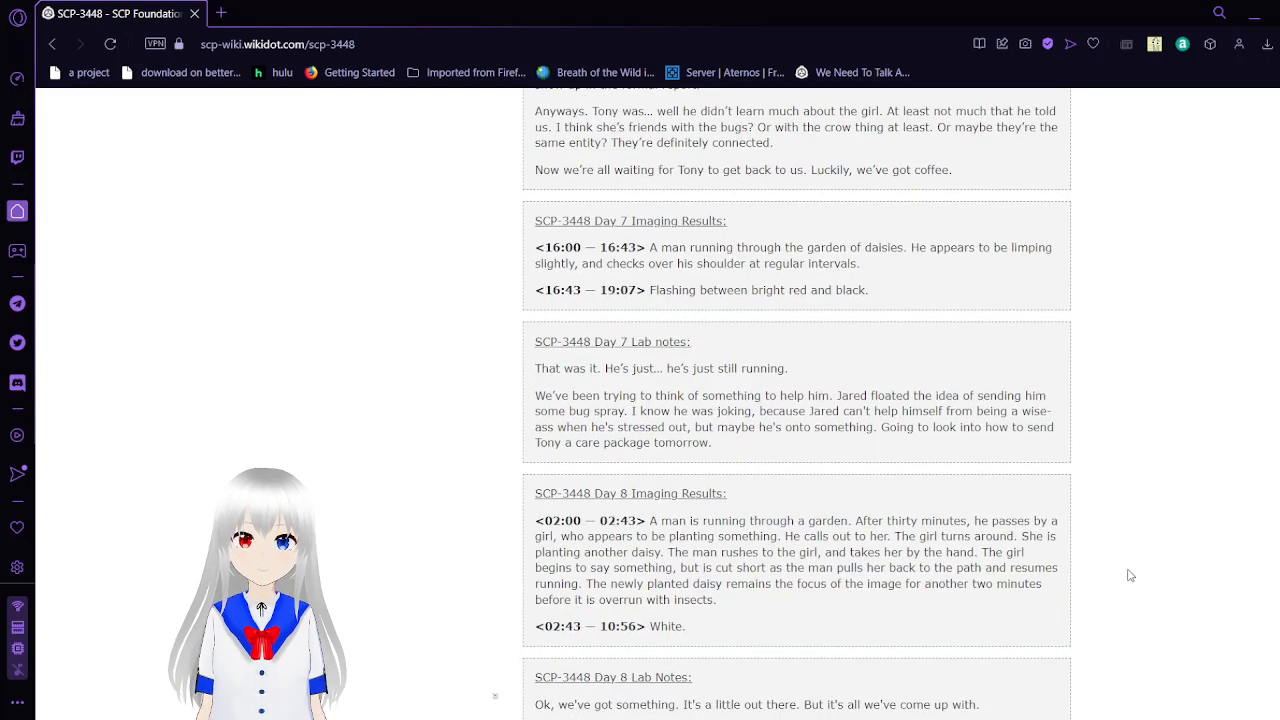
{"action": "scroll", "scroll_direction": "down", "scroll_amount": 3}
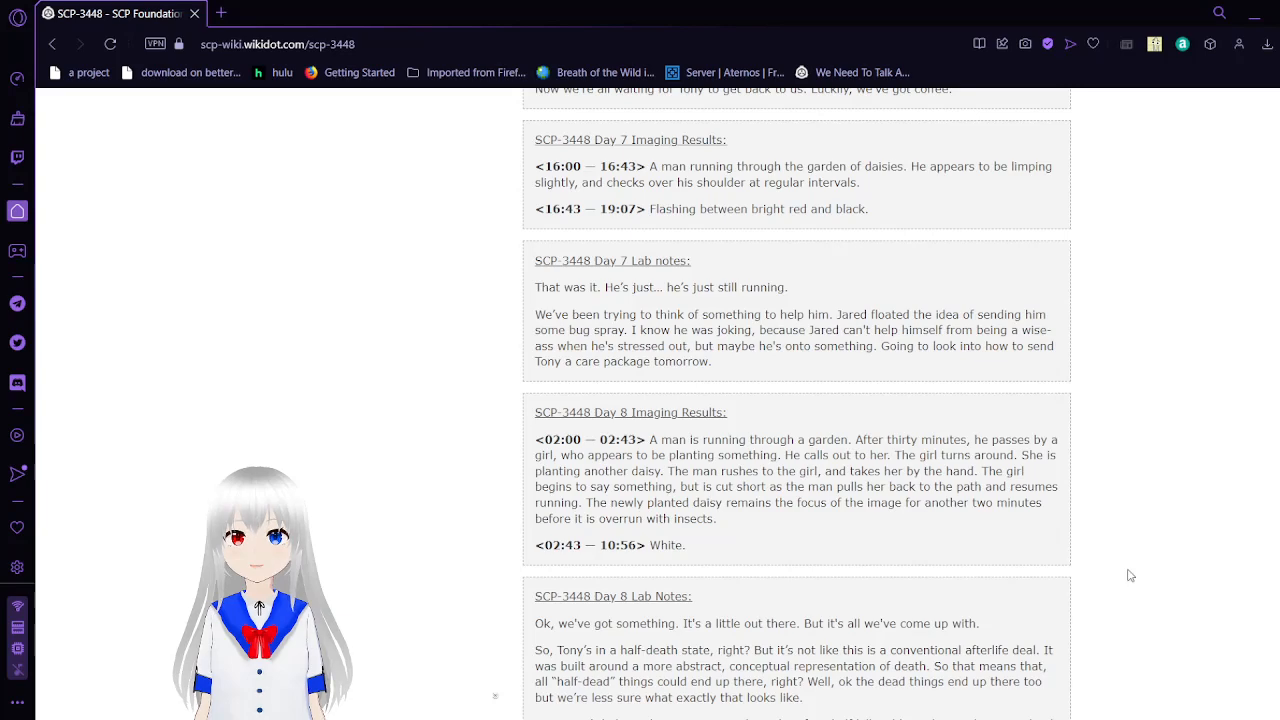
Step: Scroll through the Day 8 lab notes to the lighter plan and its Procedures list
{"action": "scroll", "scroll_direction": "down", "scroll_amount": 3}
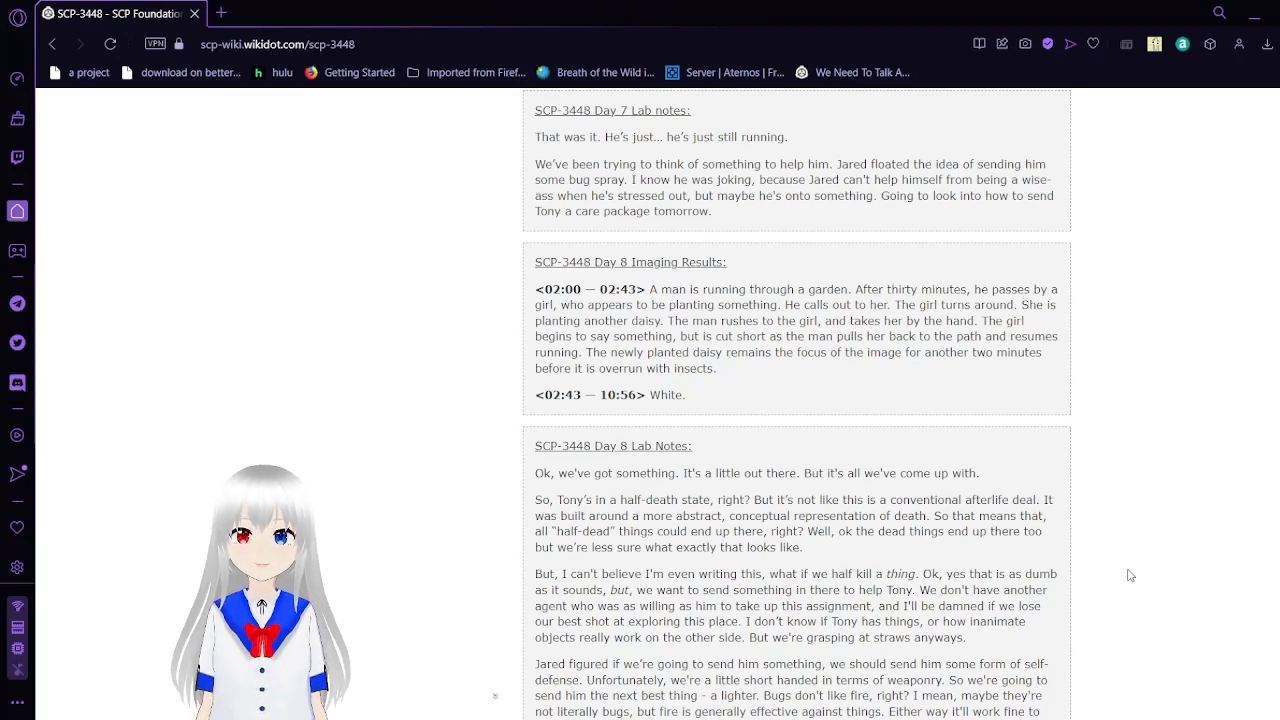
{"action": "scroll", "scroll_direction": "down", "scroll_amount": 3}
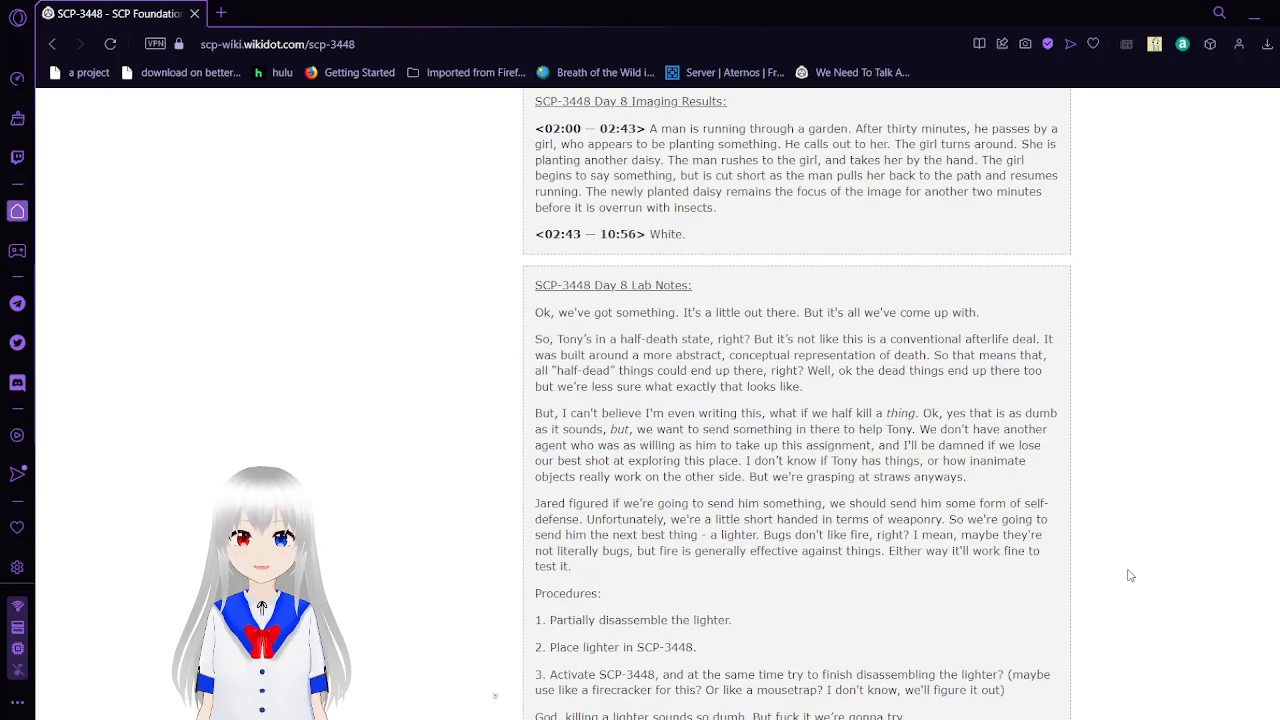
Step: Scroll past the end of the Day 8 lab notes to the Day 9 imaging results and bonfire still
{"action": "scroll", "scroll_direction": "down", "scroll_amount": 3}
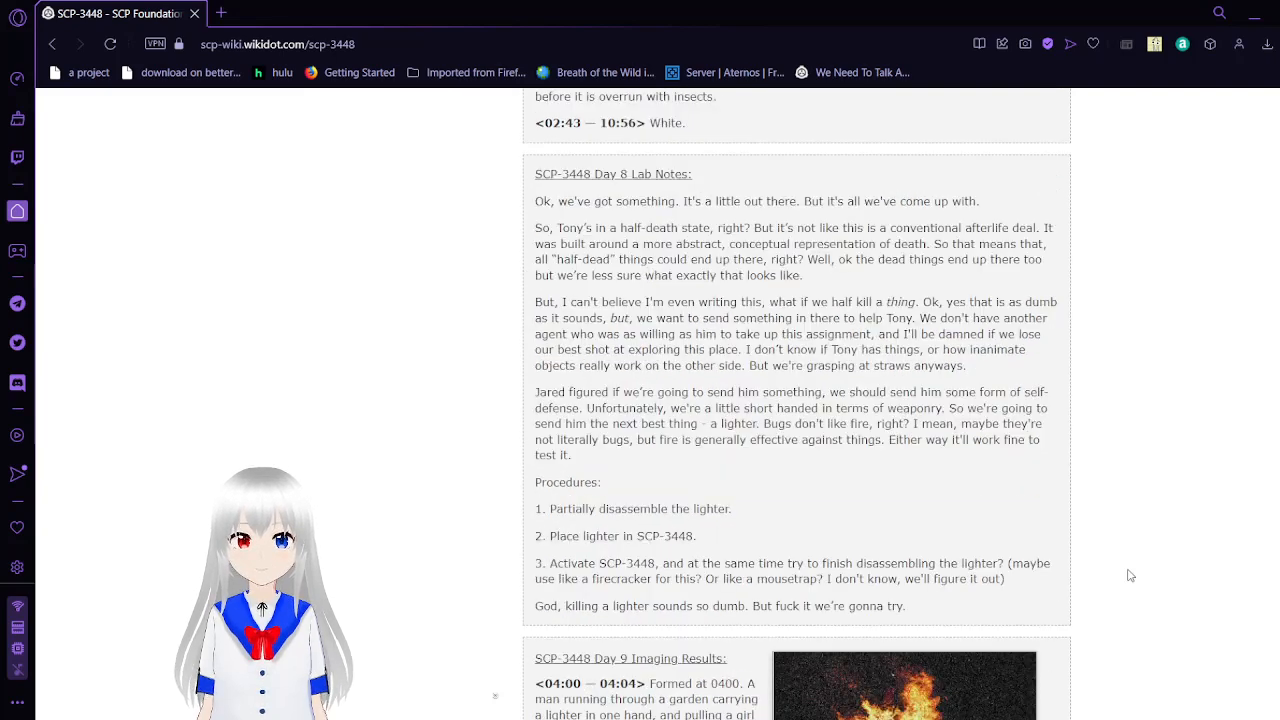
{"action": "scroll", "scroll_direction": "up", "scroll_amount": 3}
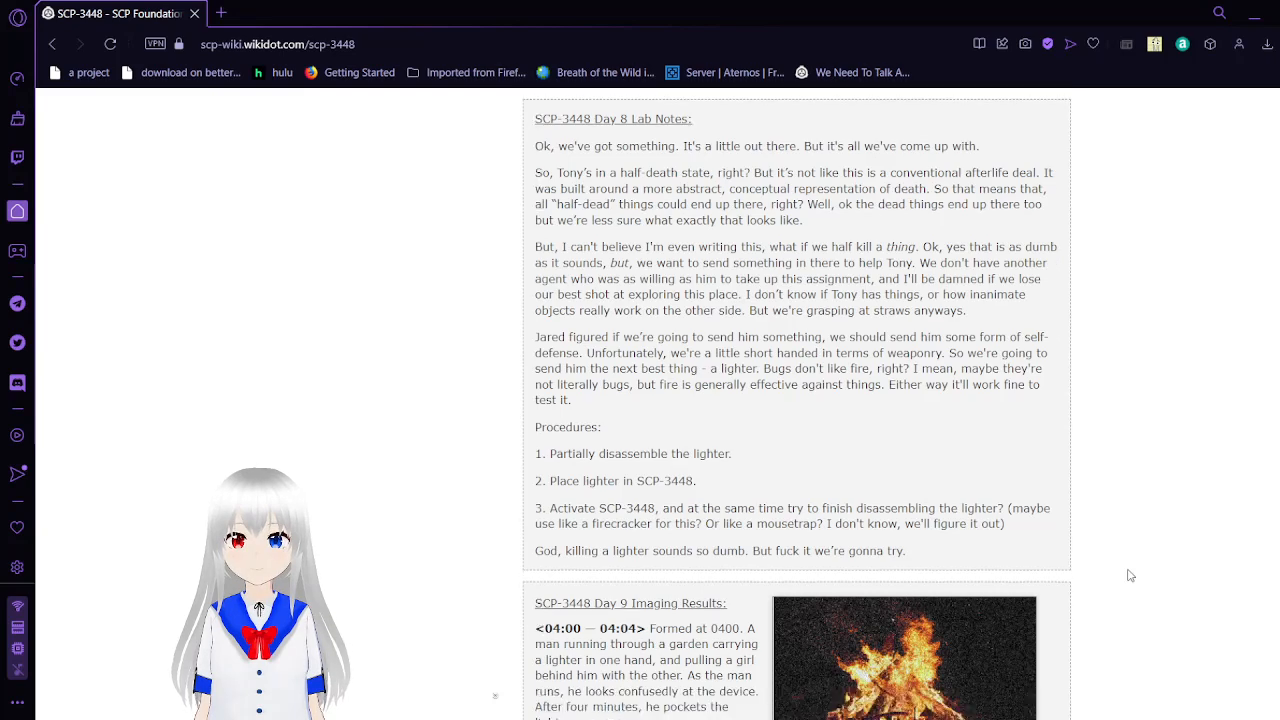
Step: Scroll through the Day 9 imaging results to the sharpened-femur entry and the Day 9 lab notes heading
{"action": "scroll", "scroll_direction": "down", "scroll_amount": 3}
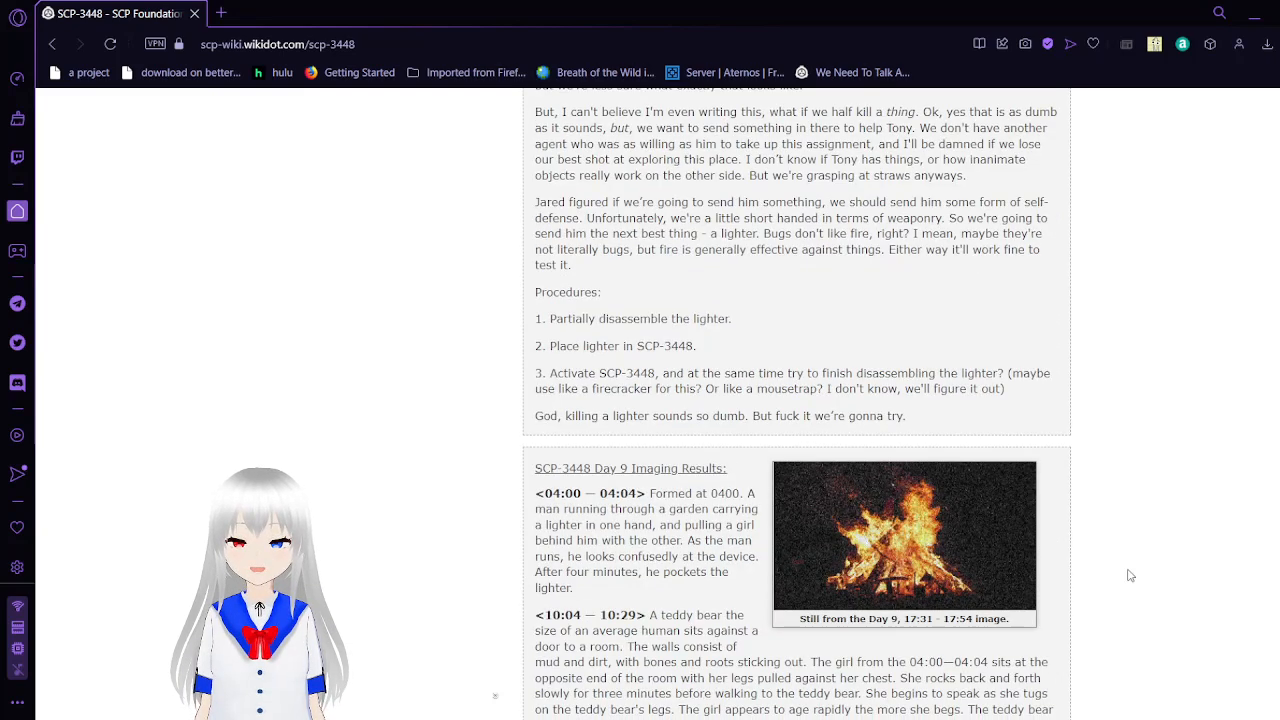
{"action": "scroll", "scroll_direction": "down", "scroll_amount": 3}
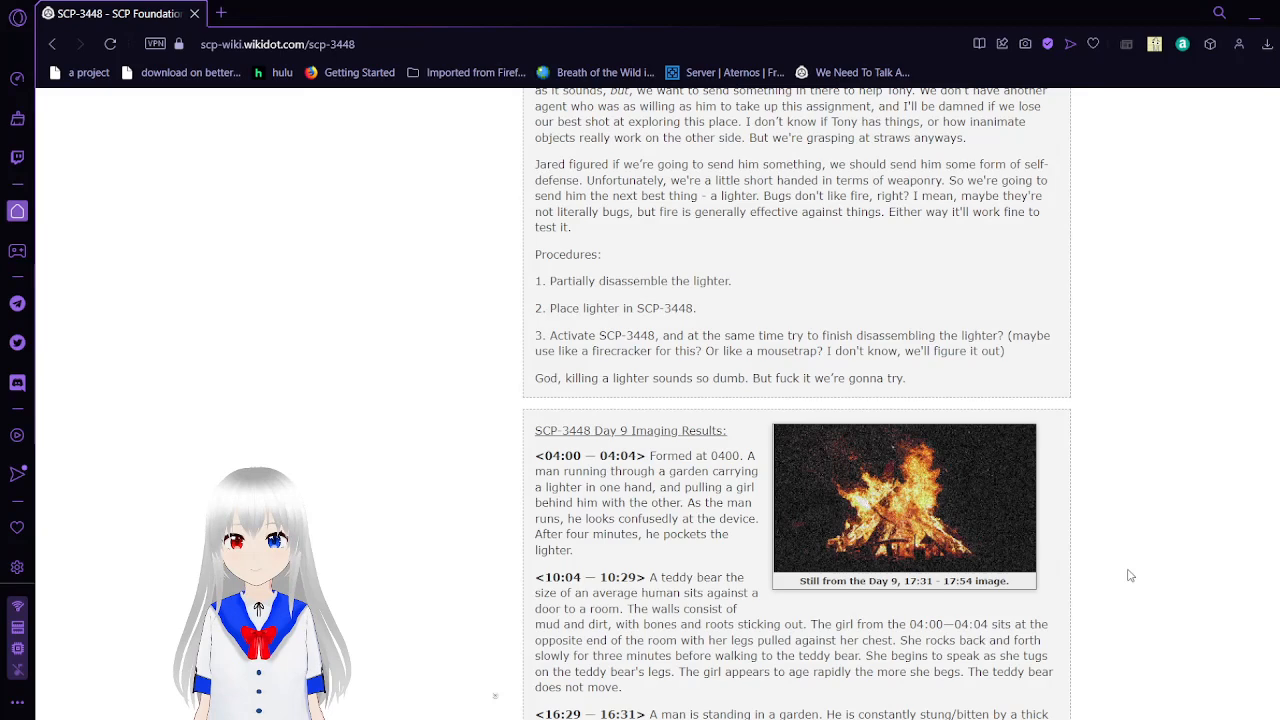
{"action": "scroll", "scroll_direction": "down", "scroll_amount": 3}
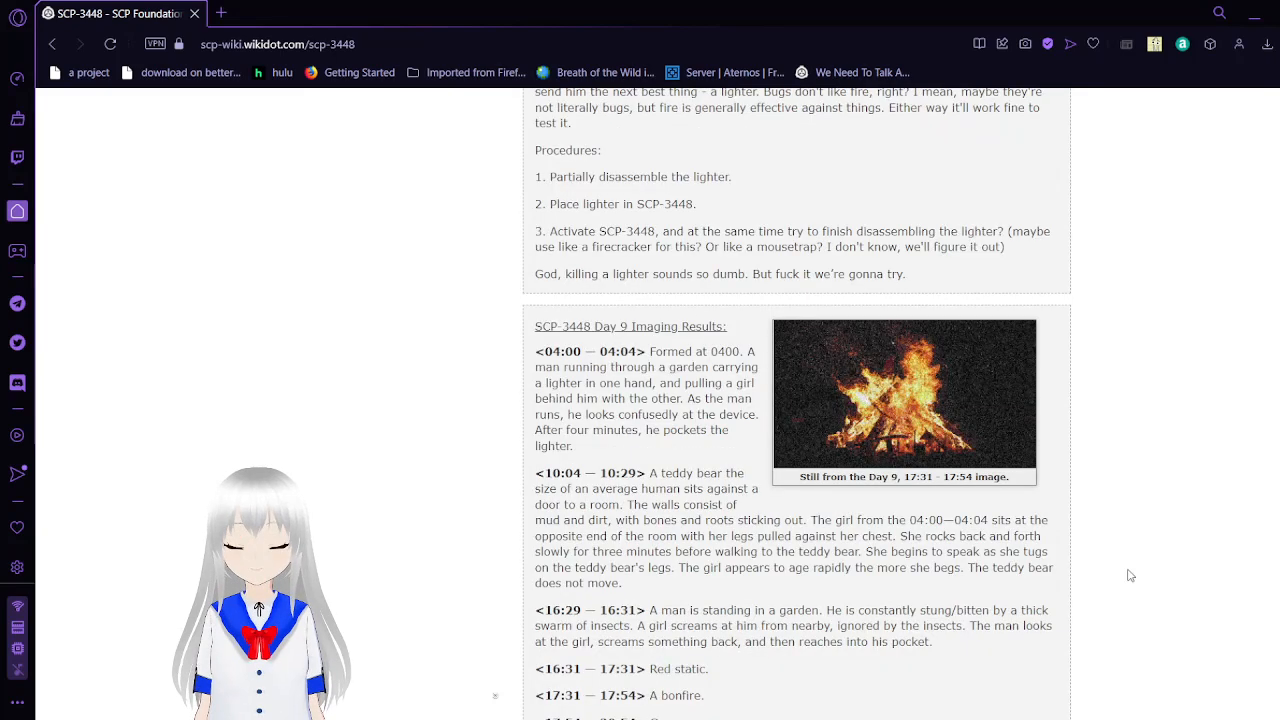
{"action": "scroll", "scroll_direction": "down", "scroll_amount": 3}
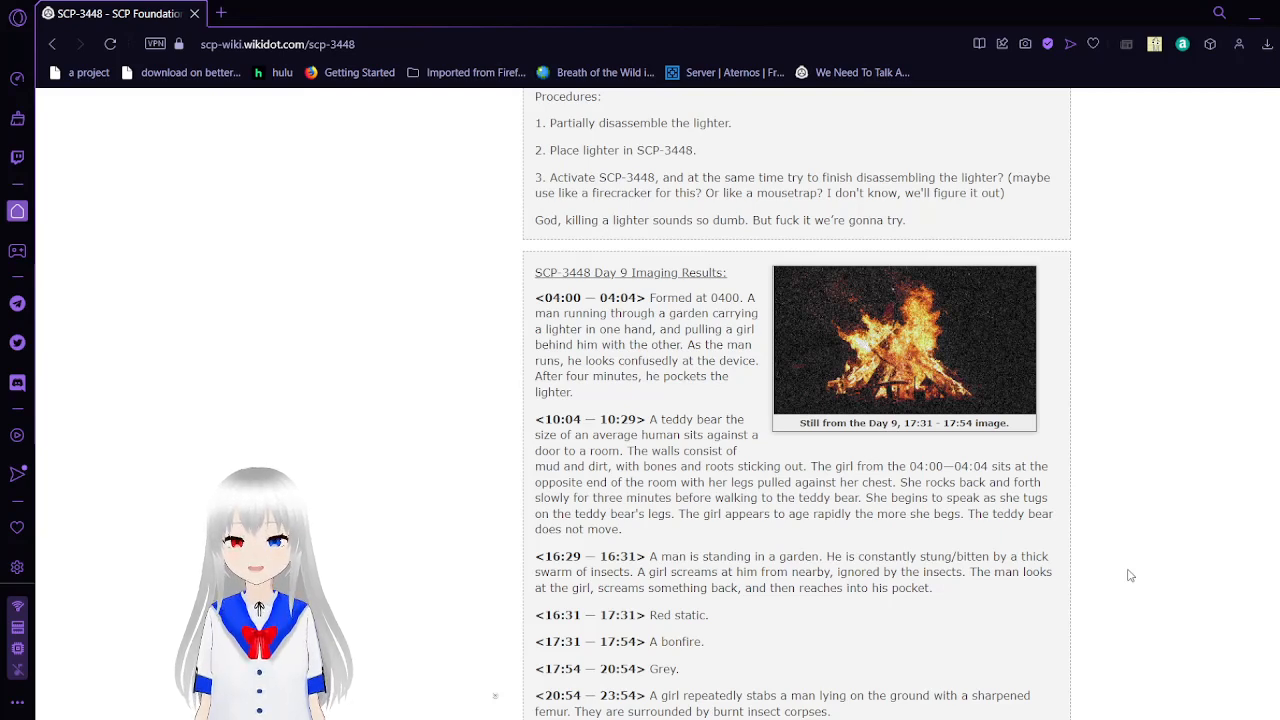
{"action": "scroll", "scroll_direction": "down", "scroll_amount": 3}
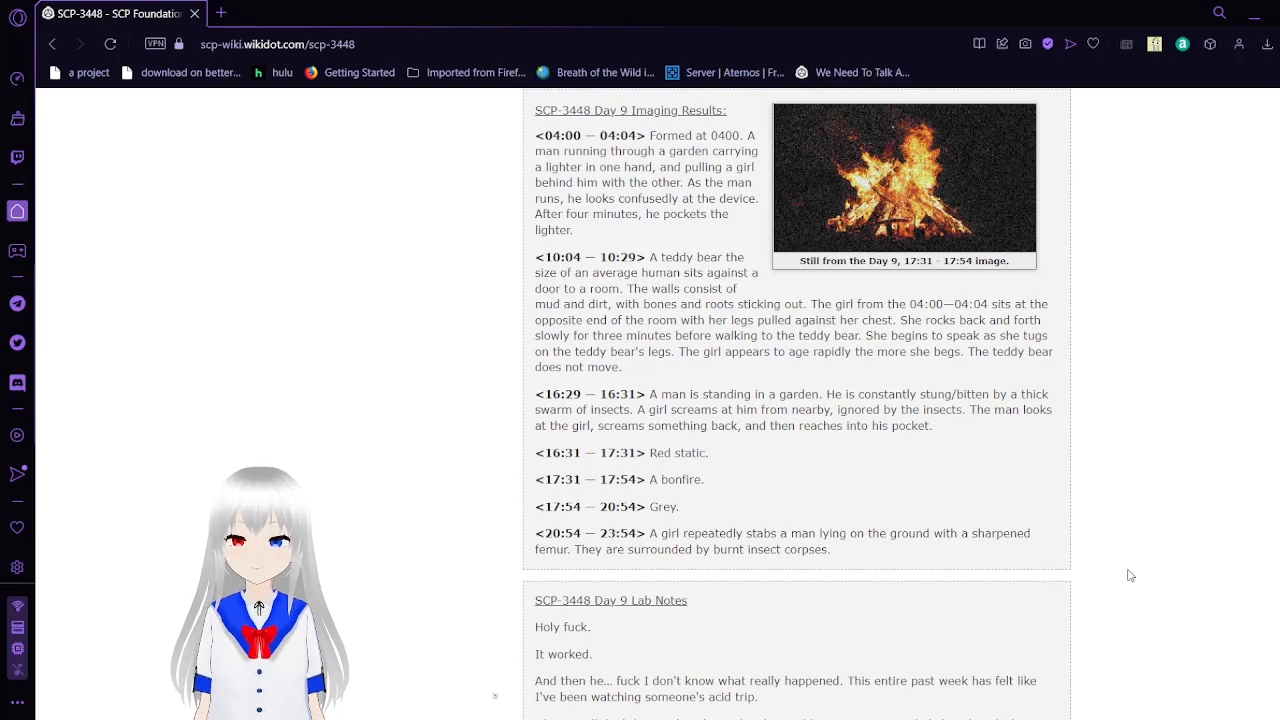
Step: Scroll past the Day 9 lab notes into the Day 10 imaging results through the 13:16 entry
{"action": "scroll", "scroll_direction": "down", "scroll_amount": 3}
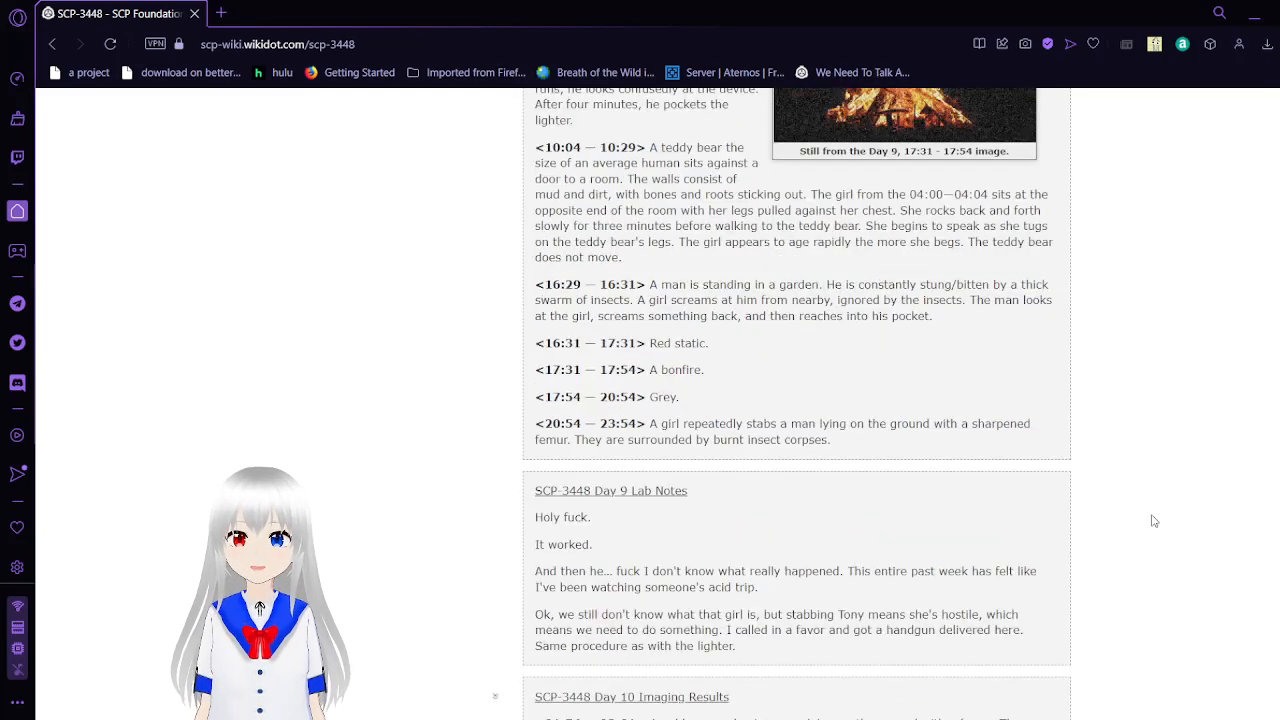
{"action": "scroll", "scroll_direction": "down", "scroll_amount": 3}
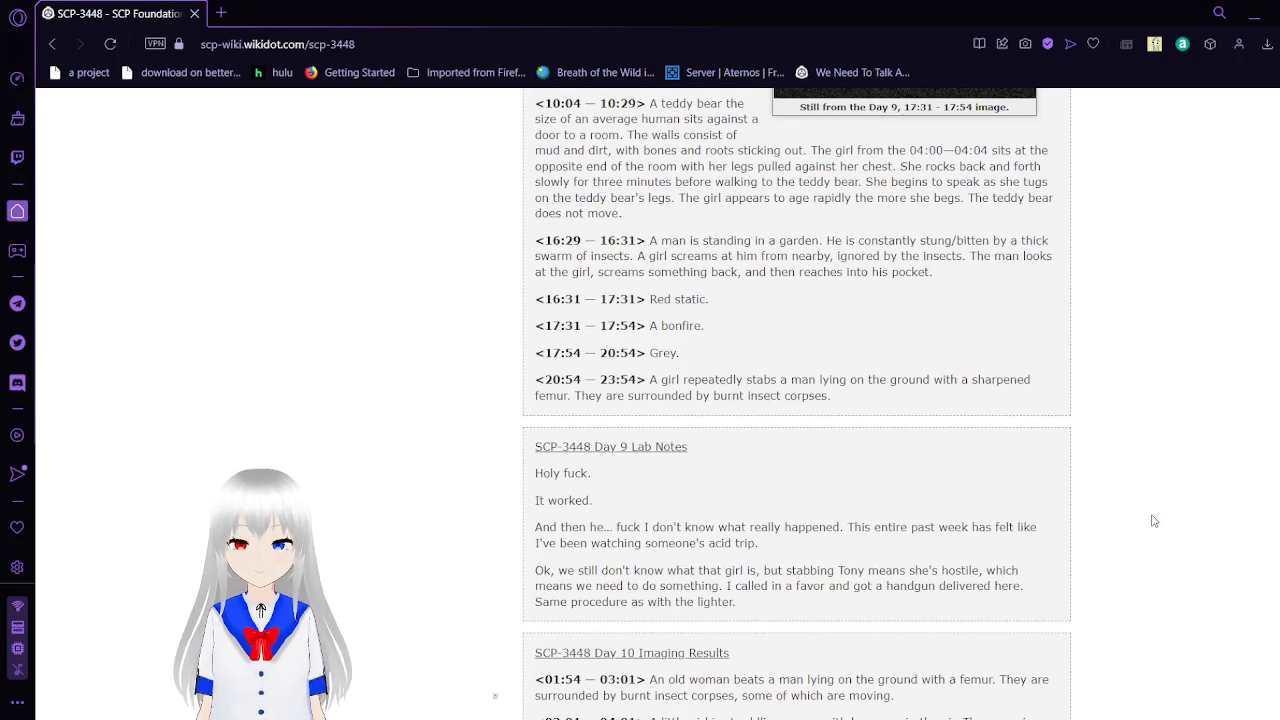
{"action": "scroll", "scroll_direction": "down", "scroll_amount": 3}
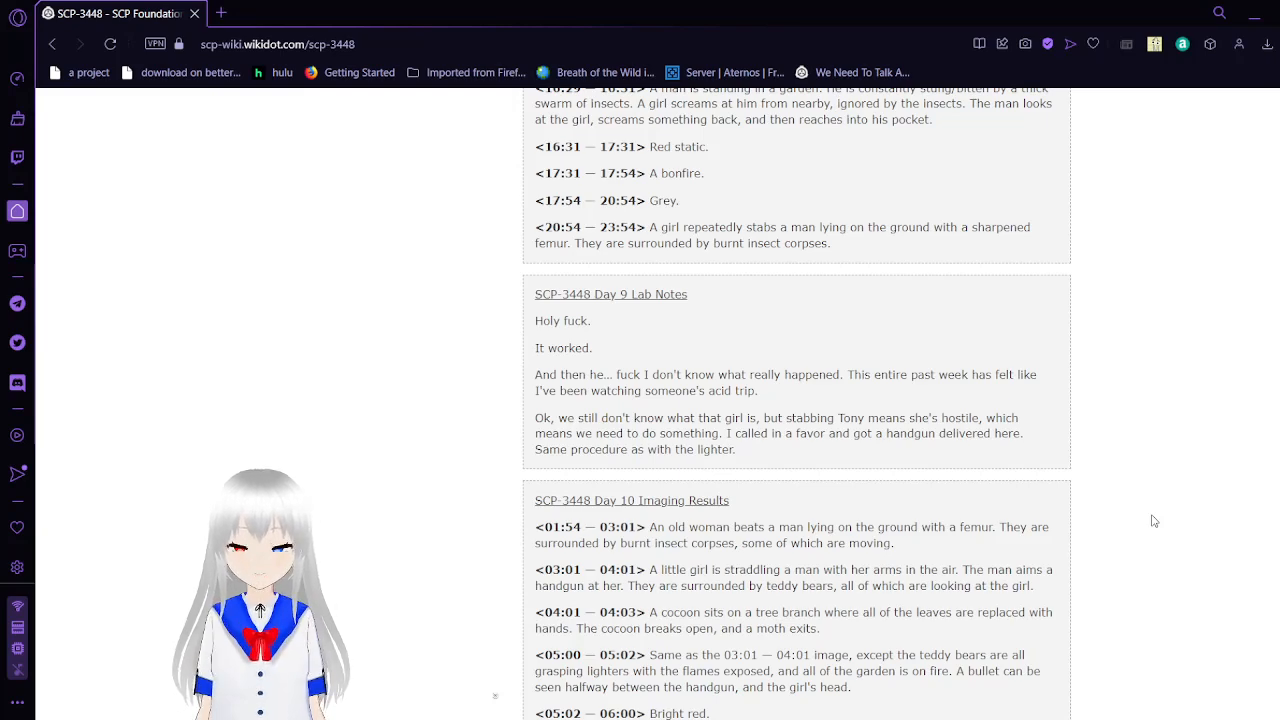
{"action": "scroll", "scroll_direction": "down", "scroll_amount": 3}
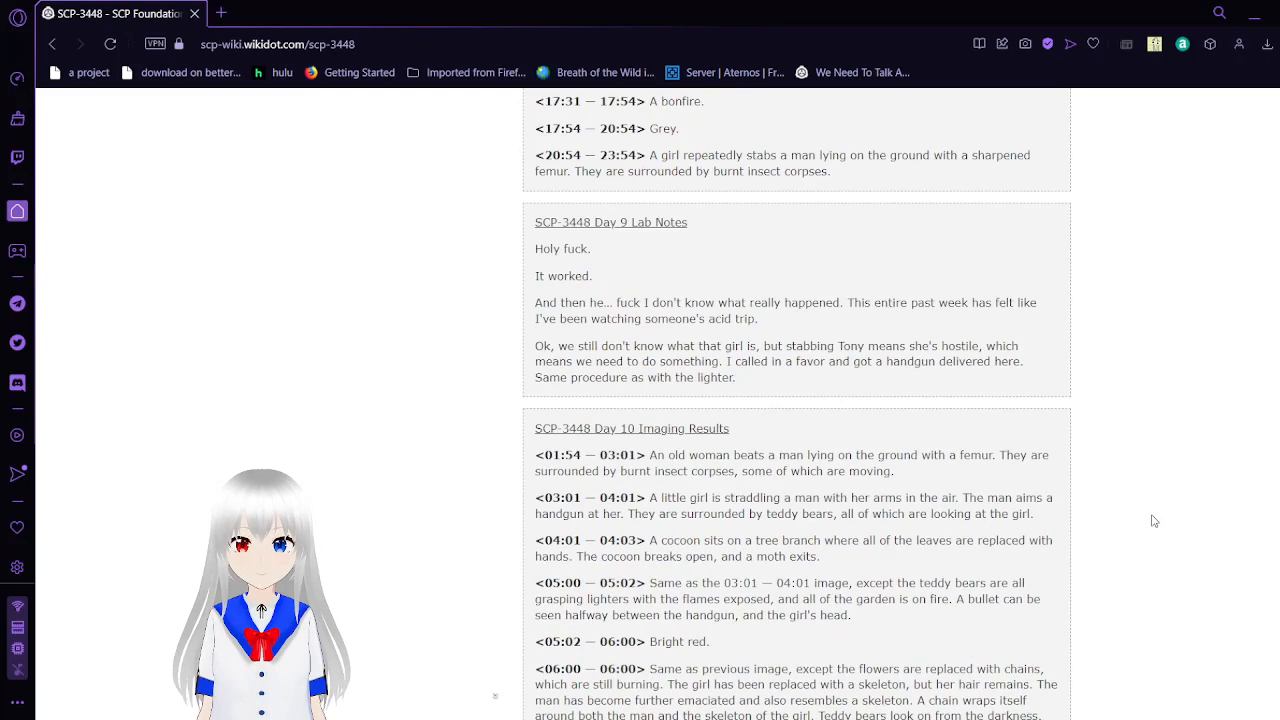
{"action": "scroll", "scroll_direction": "down", "scroll_amount": 3}
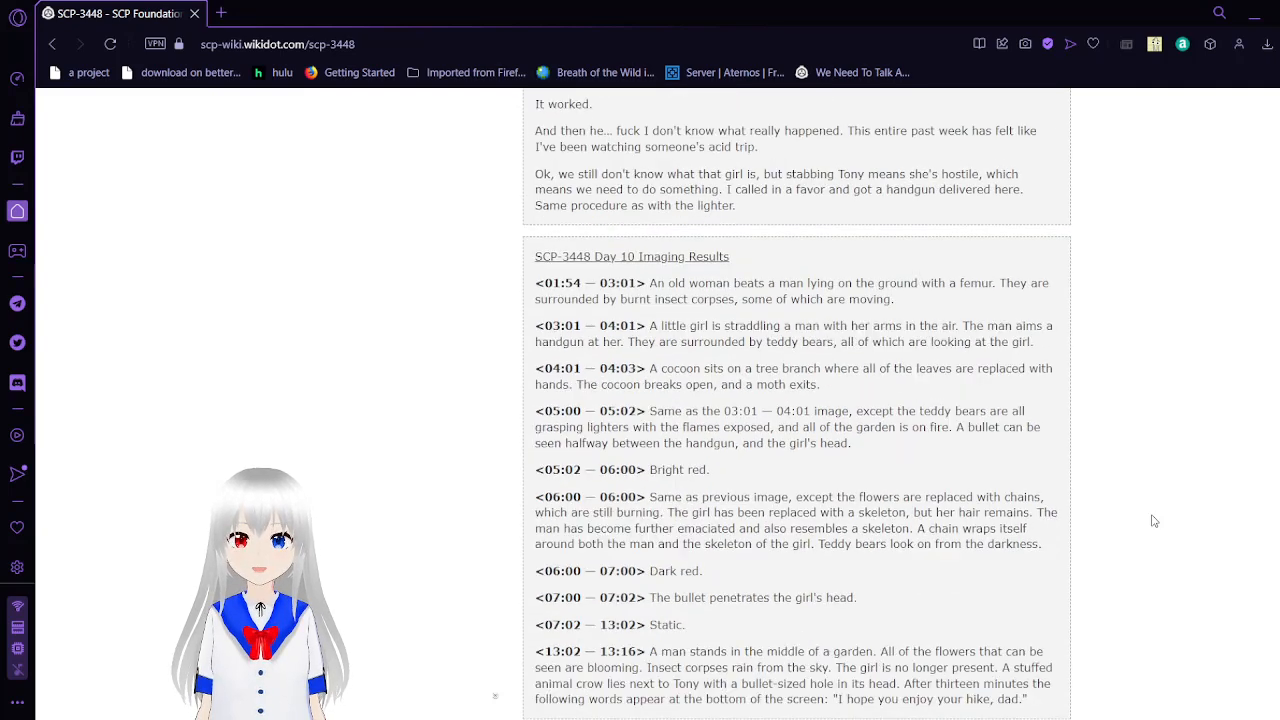
Step: Scroll through the rest of the Day 10 imaging results into the Day 10 lab notes up to the O5-4 call
{"action": "scroll", "scroll_direction": "down", "scroll_amount": 3}
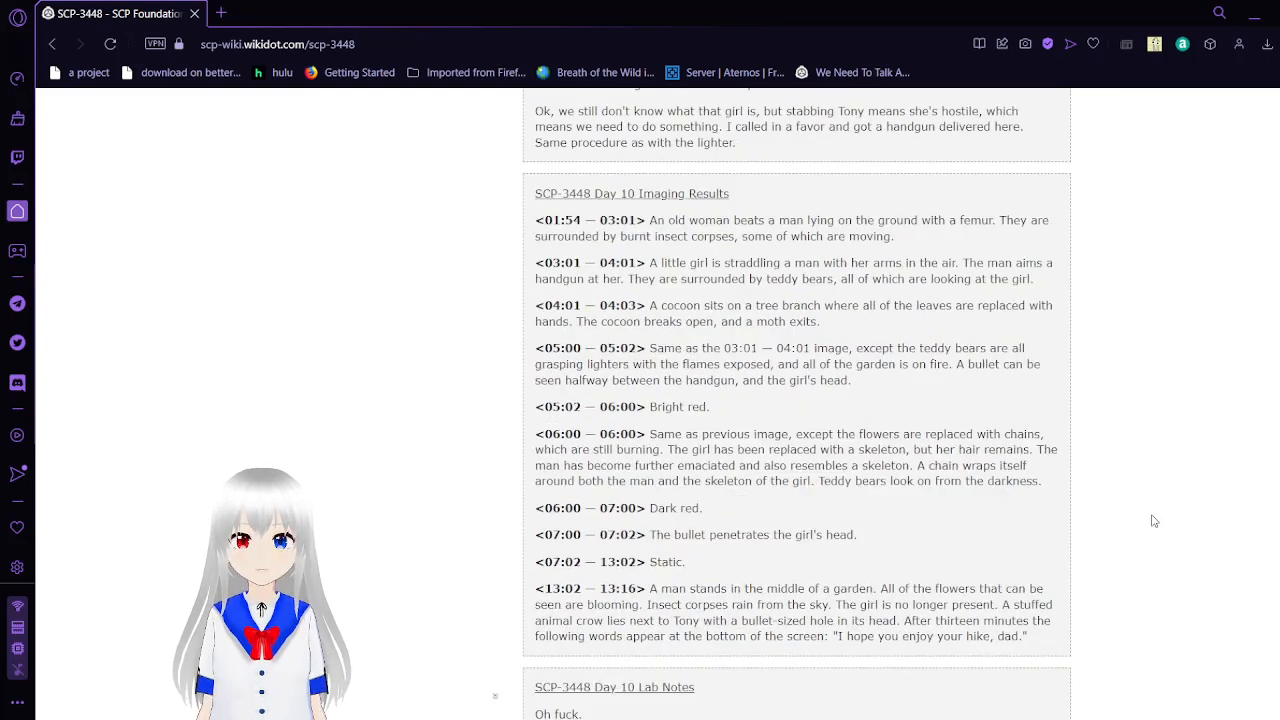
{"action": "scroll", "scroll_direction": "down", "scroll_amount": 3}
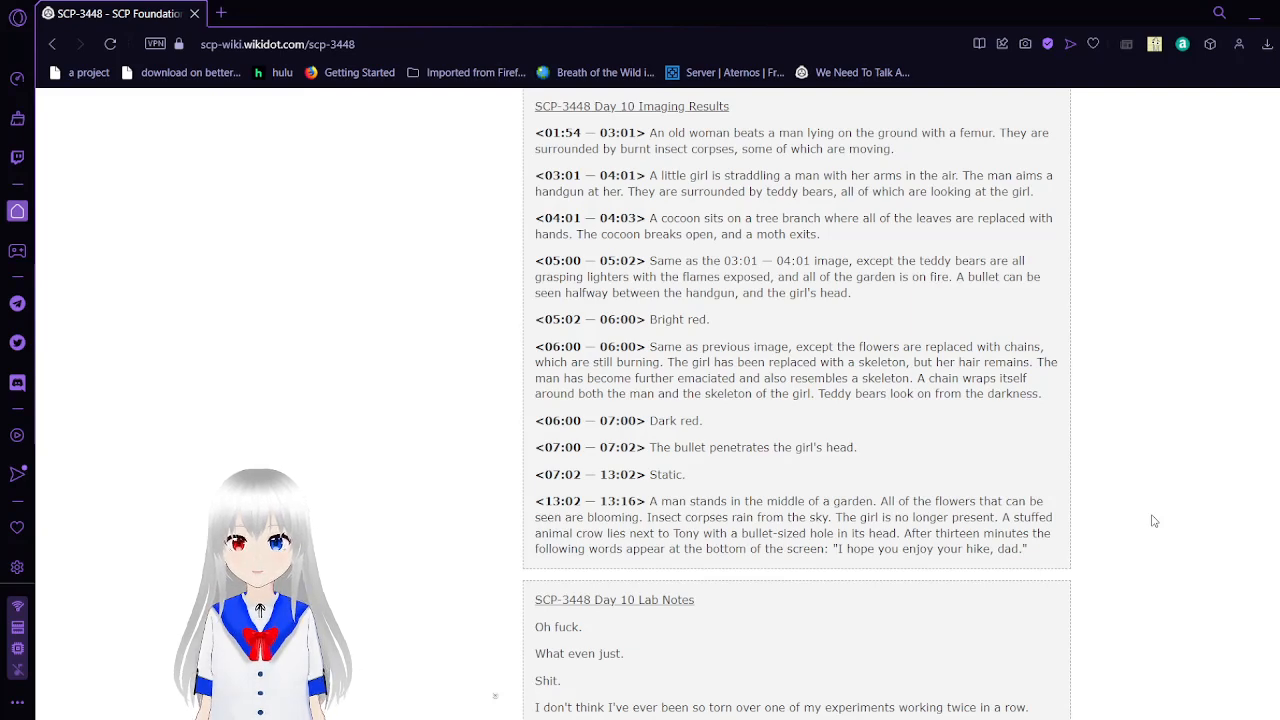
{"action": "scroll", "scroll_direction": "down", "scroll_amount": 3}
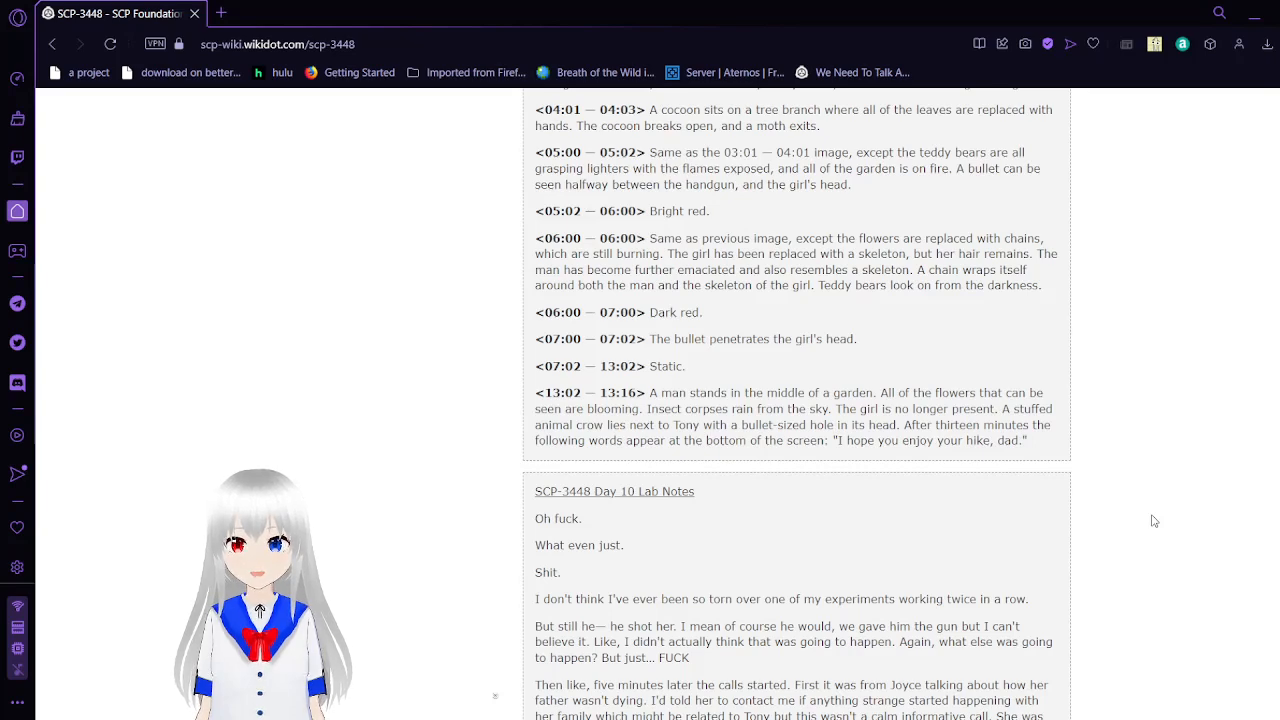
{"action": "scroll", "scroll_direction": "down", "scroll_amount": 3}
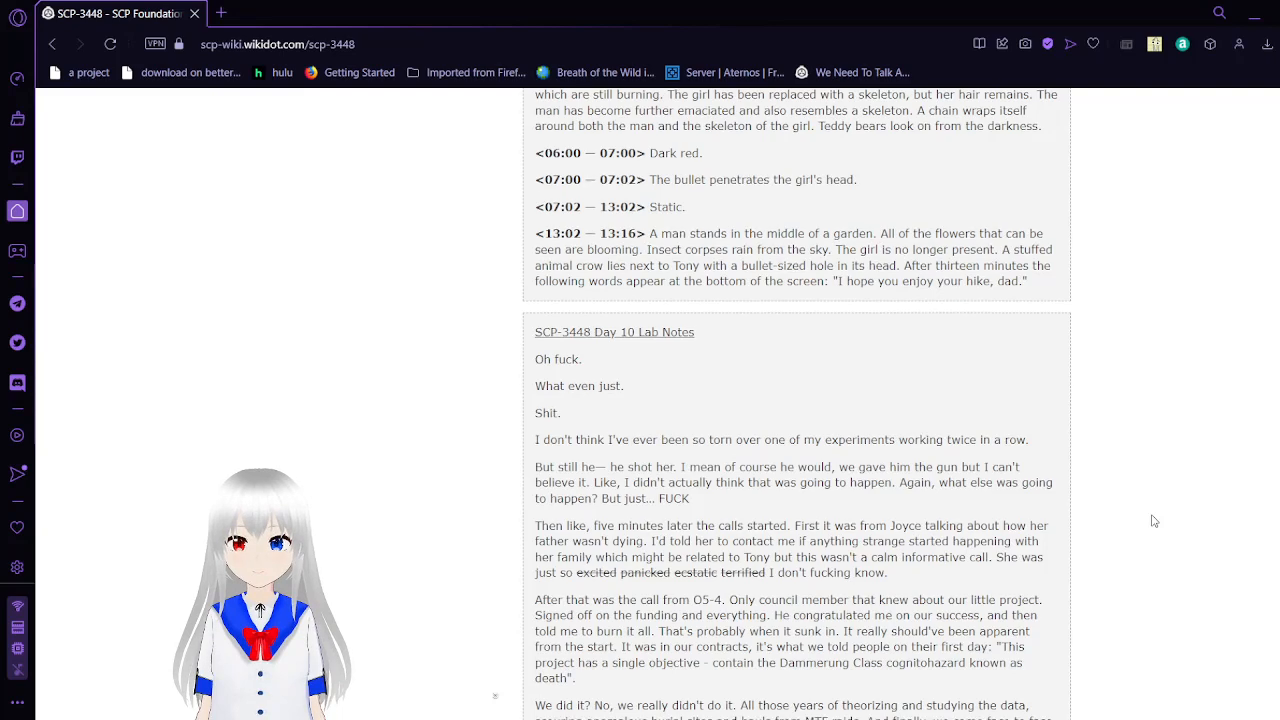
Step: Scroll to the article's end, past "We neutralized it," to the footnotes and page footer
{"action": "scroll", "scroll_direction": "down", "scroll_amount": 3}
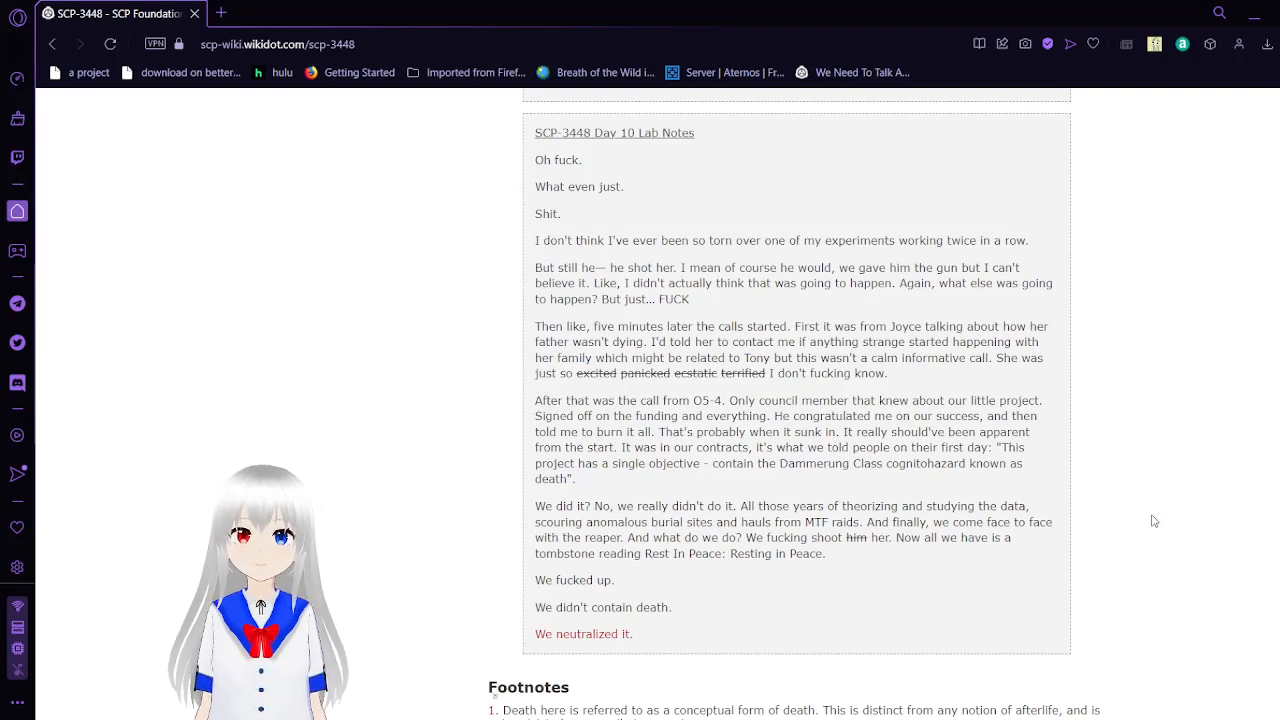
{"action": "scroll", "scroll_direction": "down", "scroll_amount": 3}
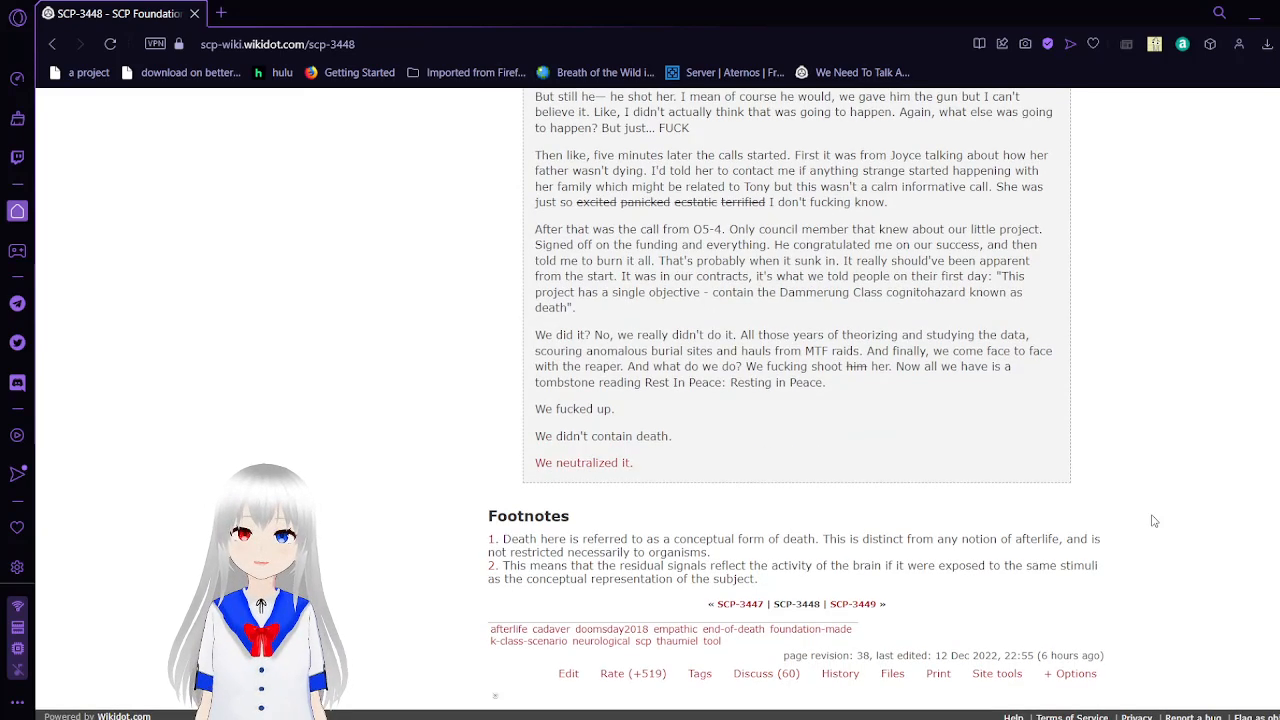